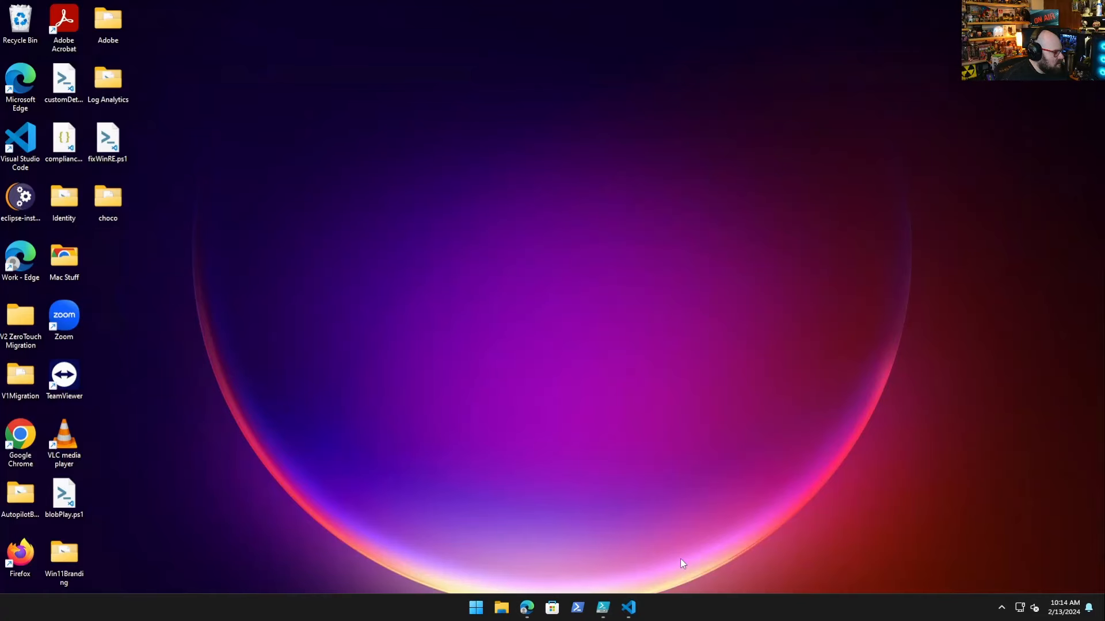
{"action": "mouse_move", "coordinate": [373, 454]}
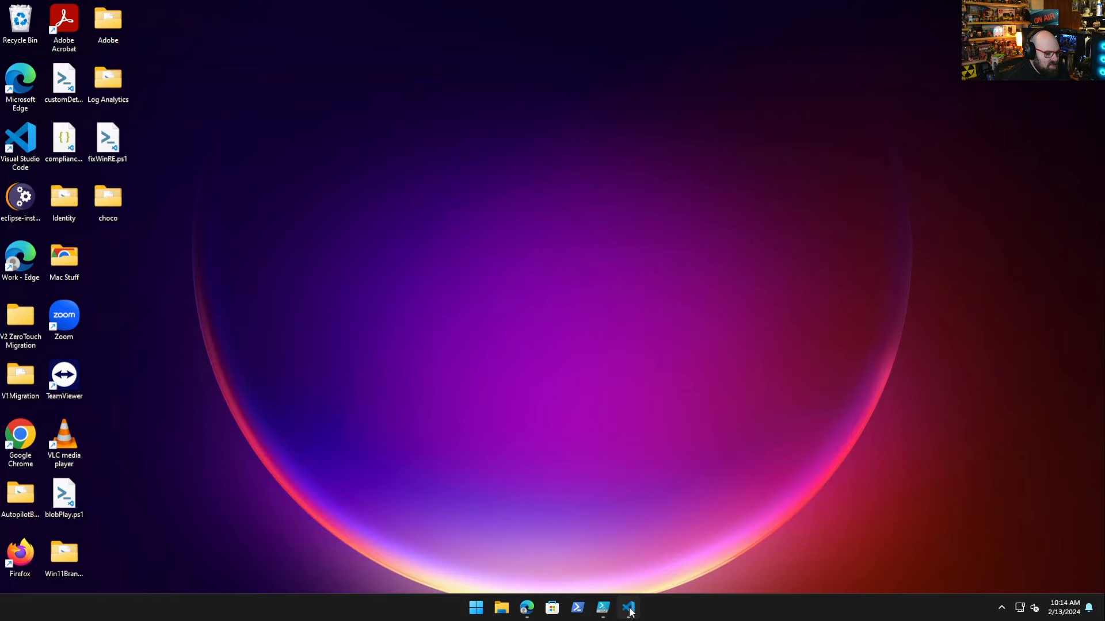
Step: Bring up Visual Studio Code with startMigrate.ps1 from the taskbar
{"action": "left_click", "coordinate": [628, 608]}
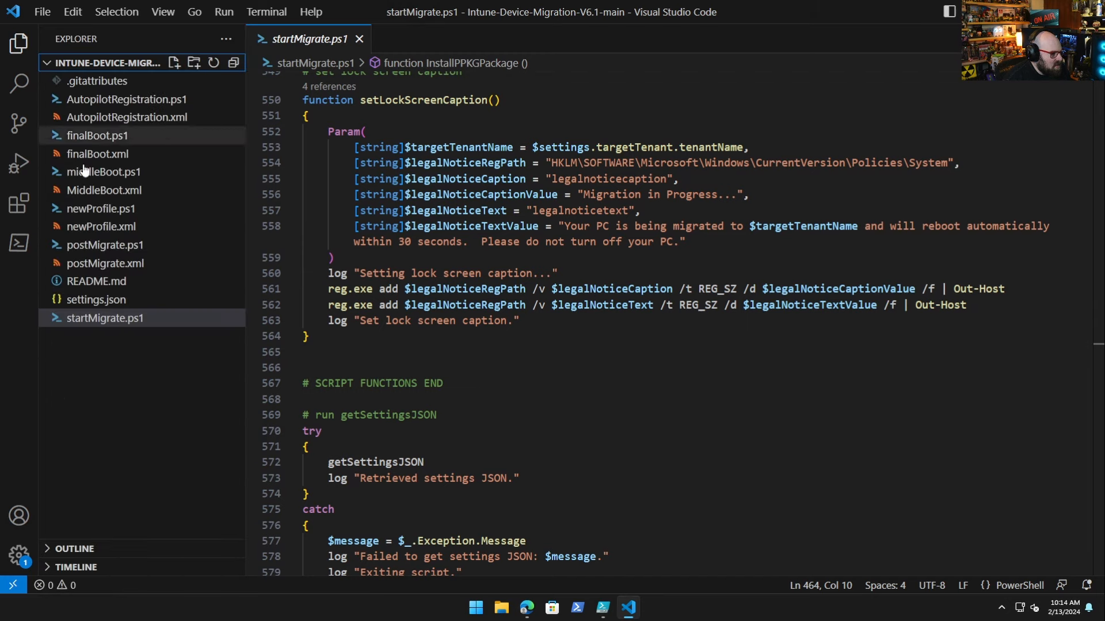
{"action": "mouse_move", "coordinate": [98, 80]}
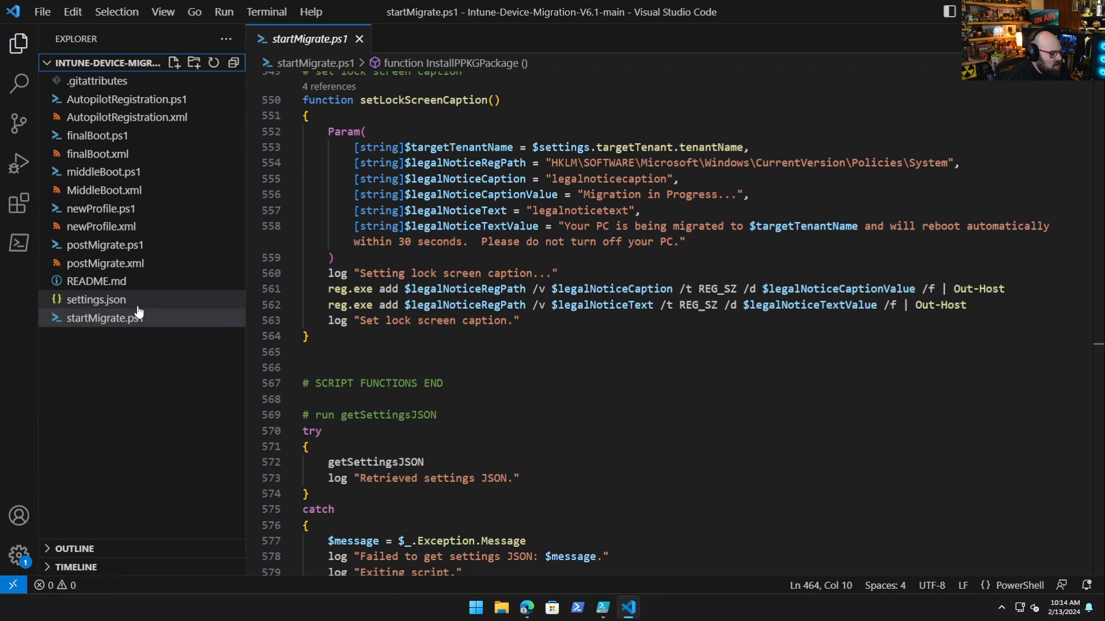
Step: Switch the editor to settings.json from the Explorer sidebar
{"action": "left_click", "coordinate": [97, 281]}
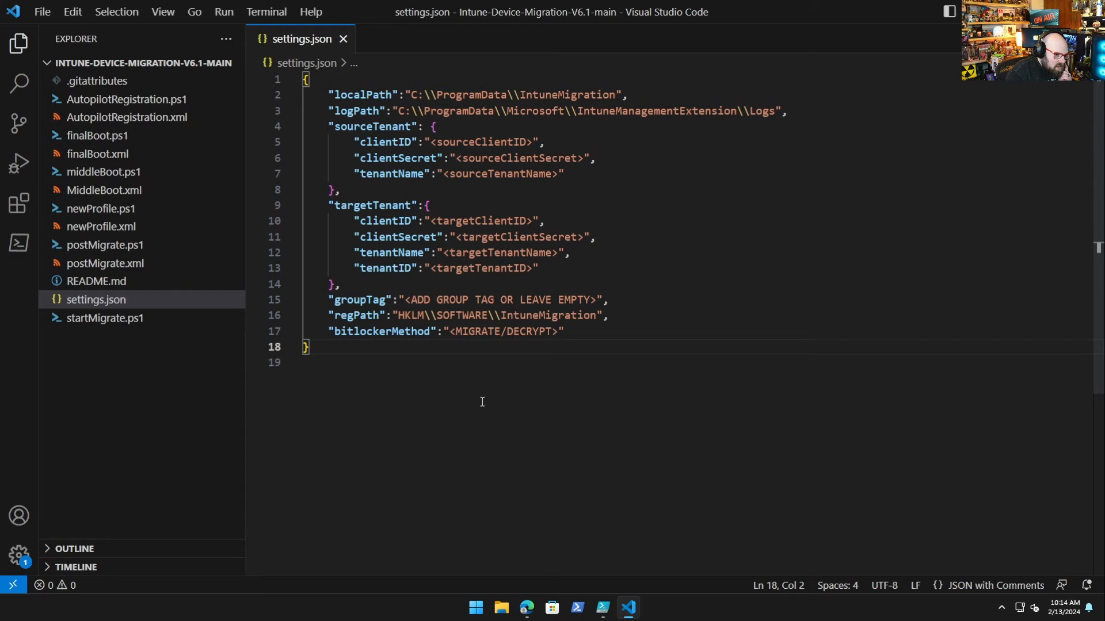
{"action": "mouse_move", "coordinate": [484, 377]}
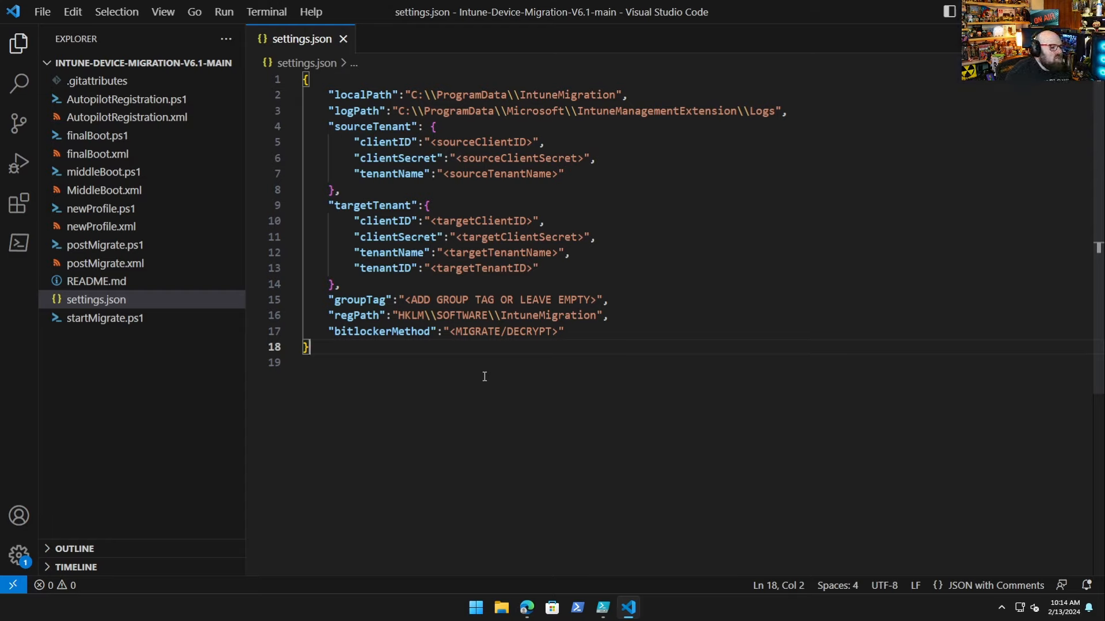
{"action": "mouse_move", "coordinate": [474, 360]}
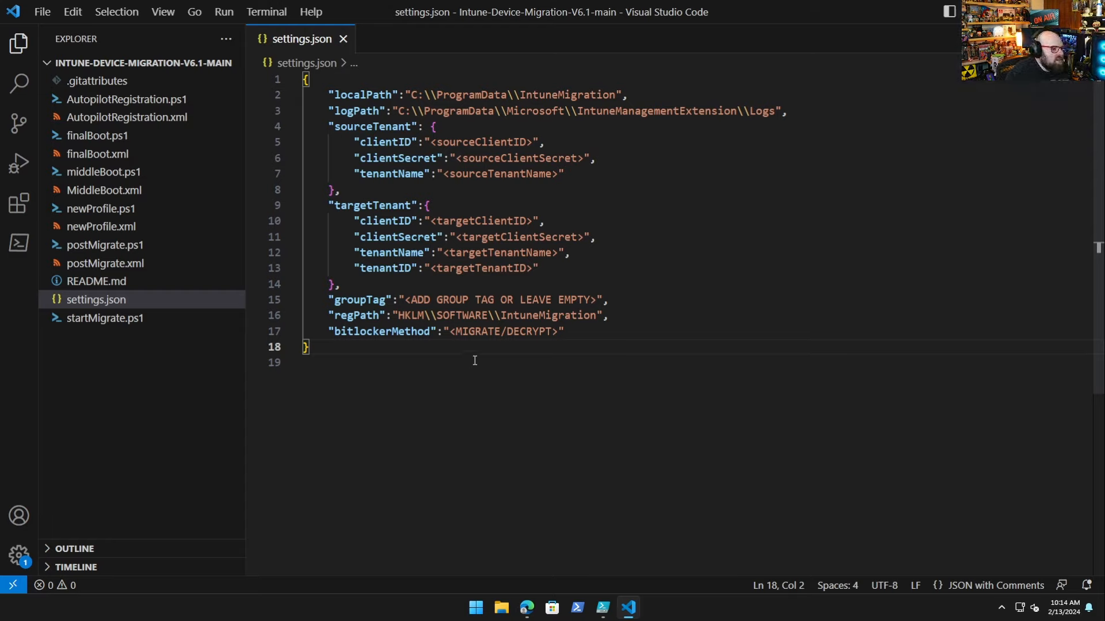
{"action": "mouse_move", "coordinate": [482, 357]}
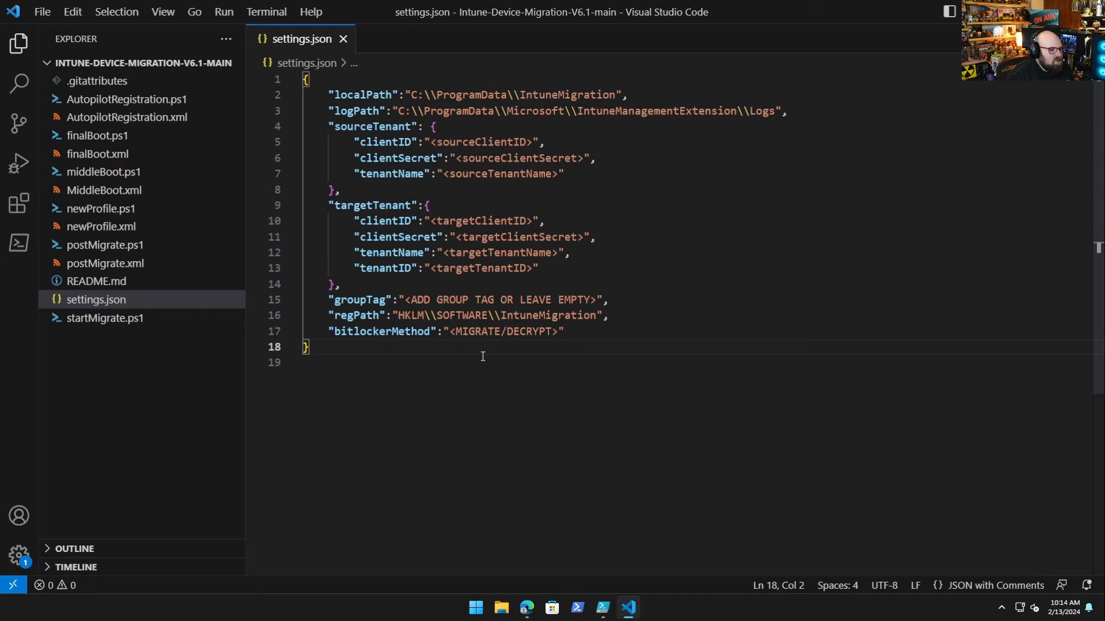
{"action": "mouse_move", "coordinate": [483, 353]}
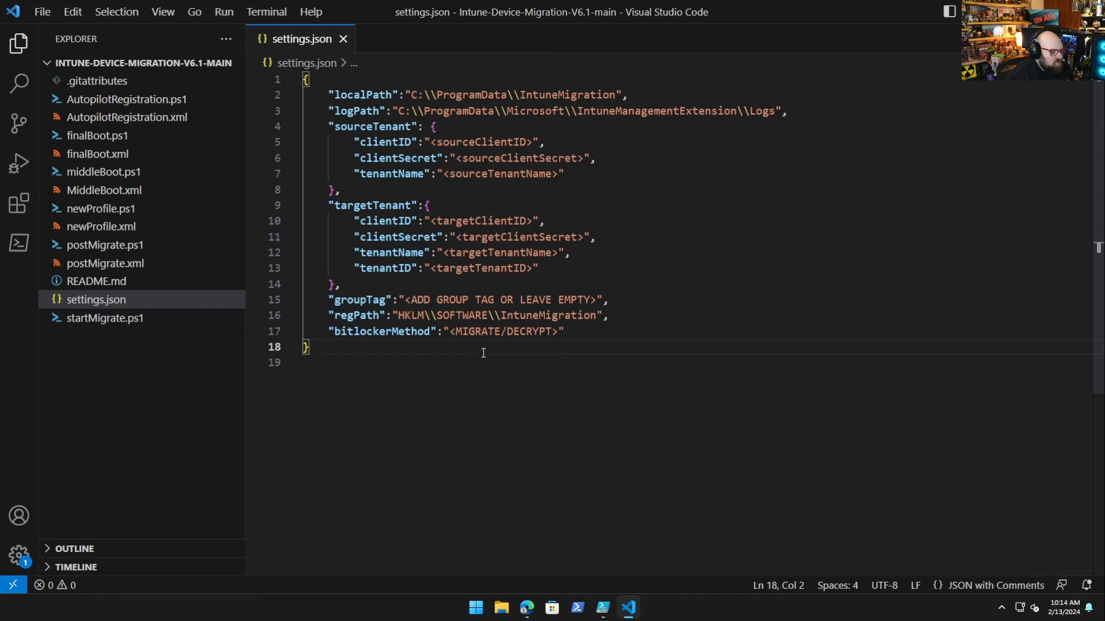
{"action": "mouse_move", "coordinate": [481, 361]}
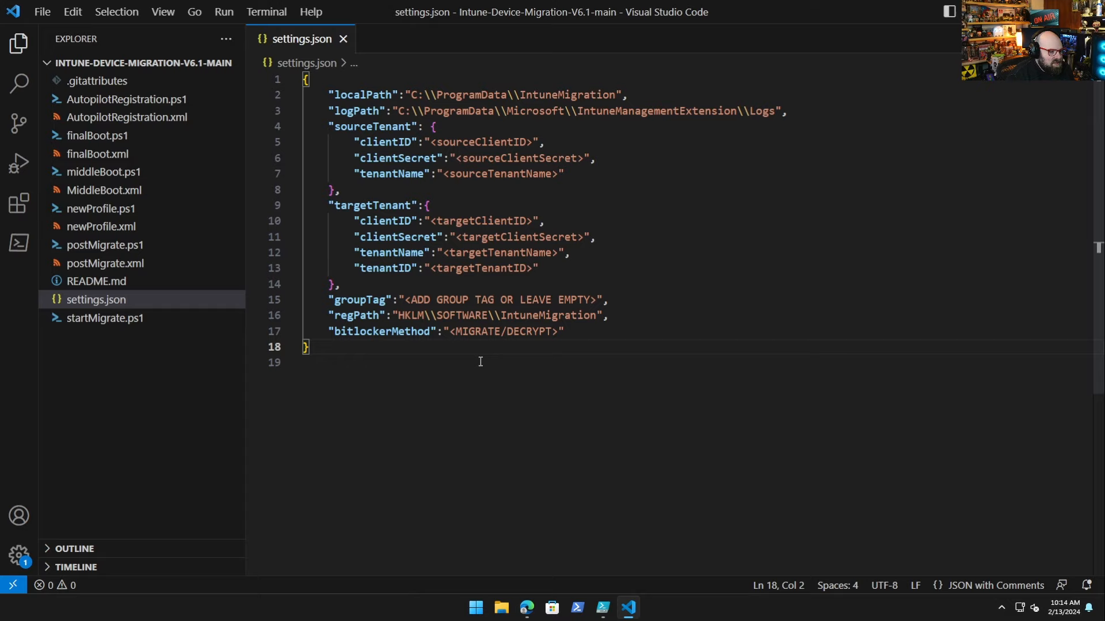
{"action": "mouse_move", "coordinate": [412, 391]}
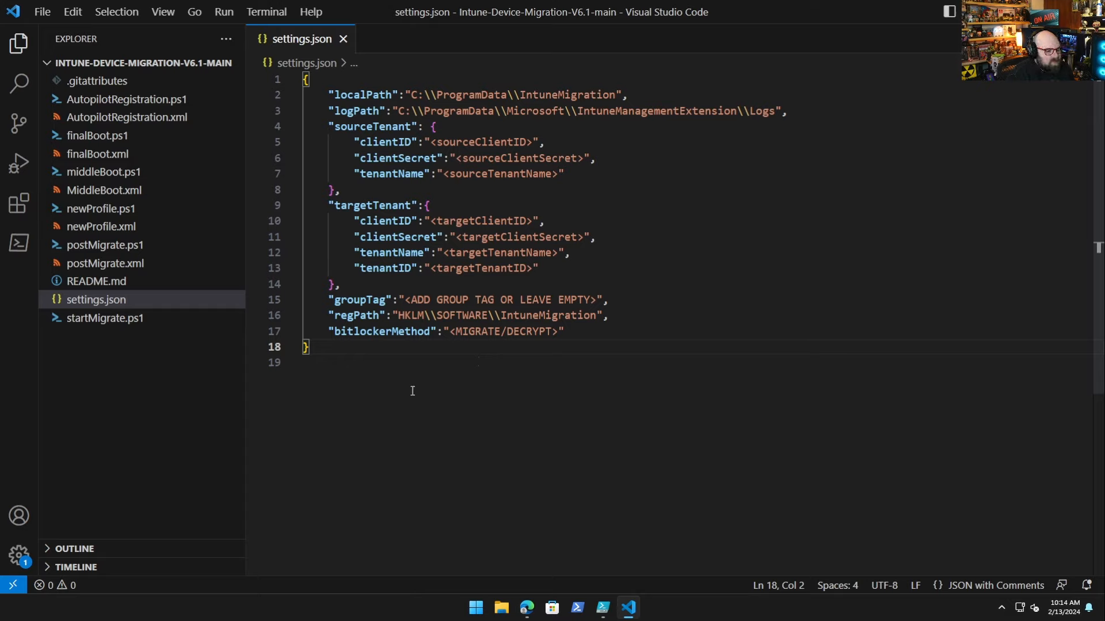
{"action": "mouse_move", "coordinate": [364, 94]}
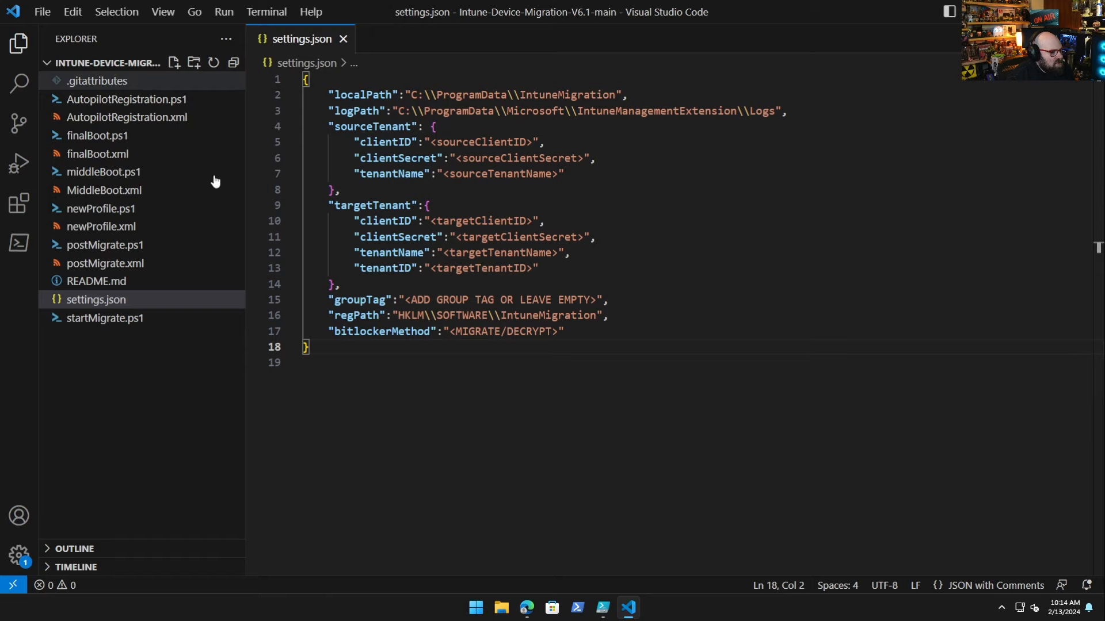
{"action": "mouse_move", "coordinate": [497, 332]}
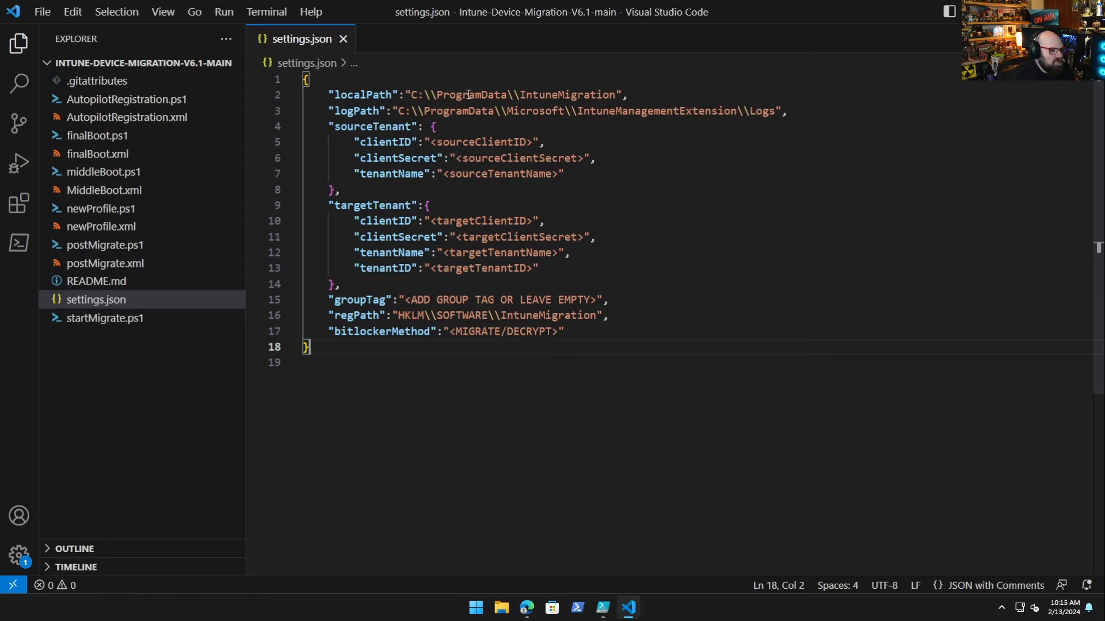
{"action": "mouse_move", "coordinate": [274, 27]}
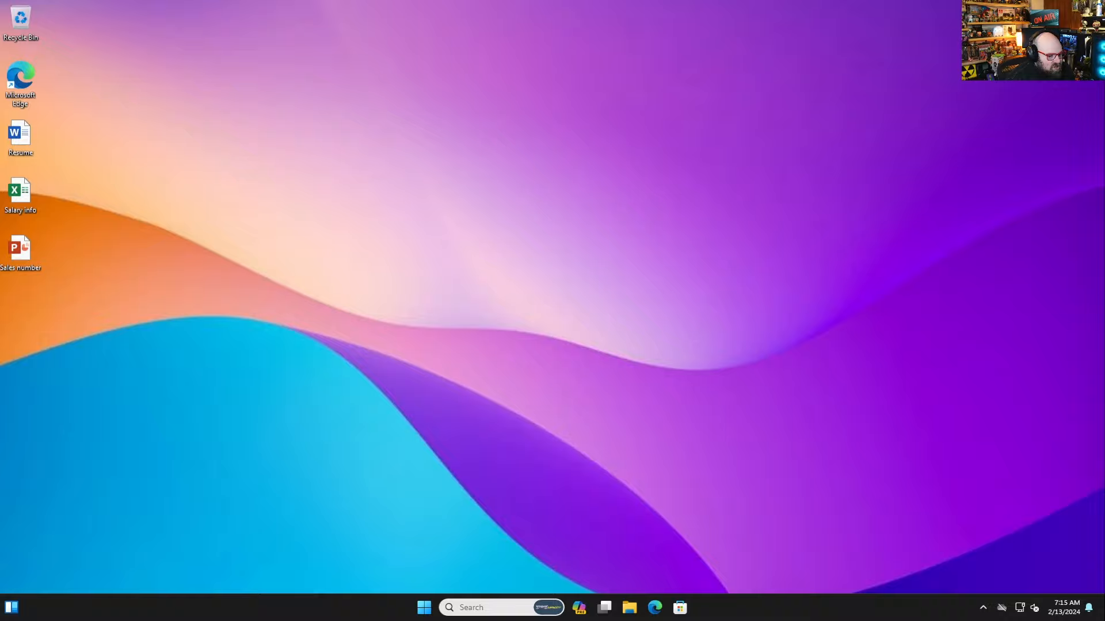
Step: Browse File Explorer to C:\ProgramData and view the IntuneMigration folder contents
{"action": "left_click", "coordinate": [631, 608]}
{"action": "type", "text": "C"}
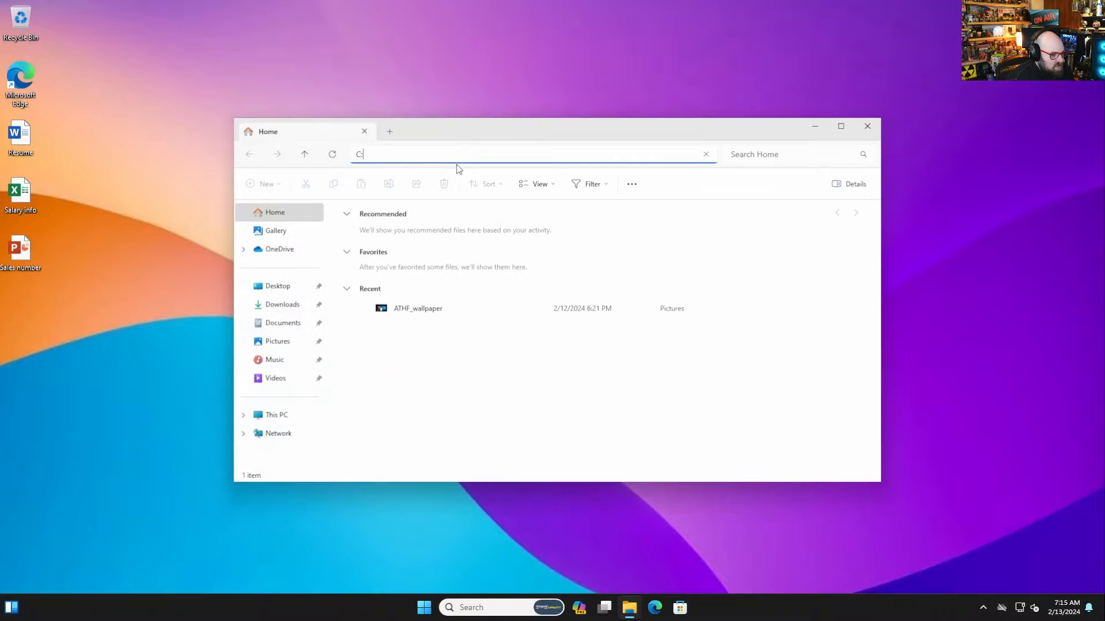
{"action": "type", "text": ":\\ProgramDa"}
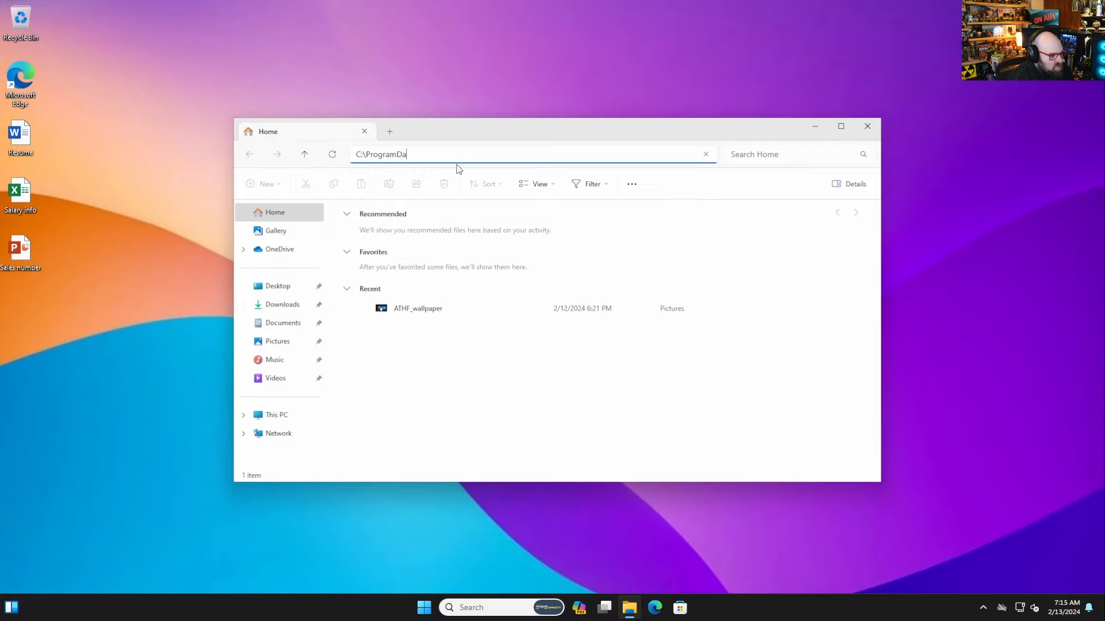
{"action": "key", "text": "Enter"}
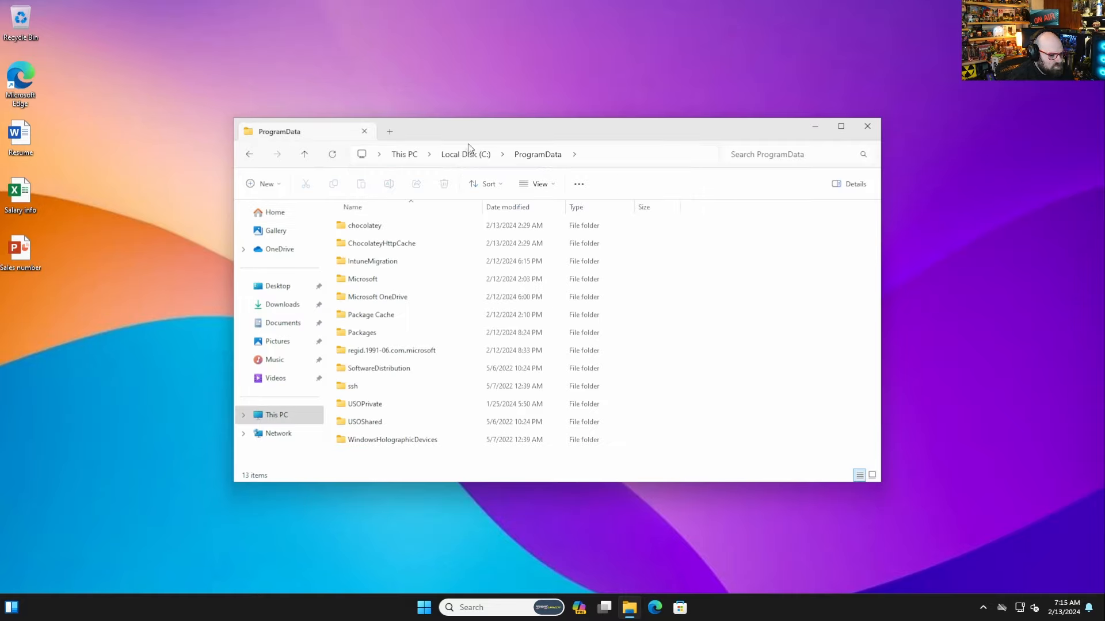
{"action": "mouse_move", "coordinate": [378, 265]}
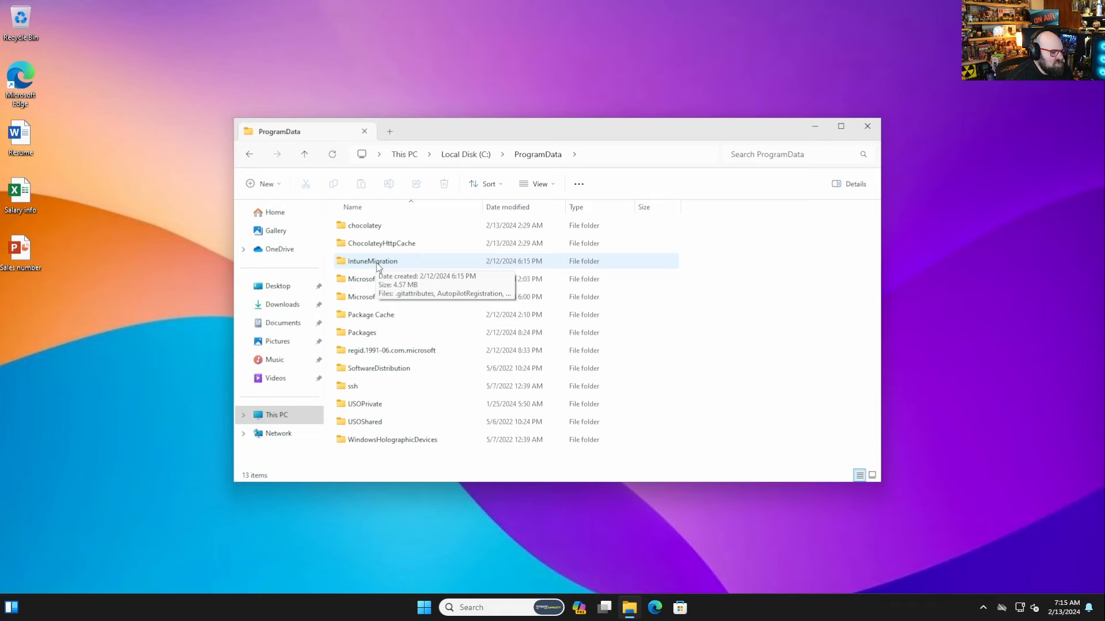
{"action": "double_click", "coordinate": [373, 260]}
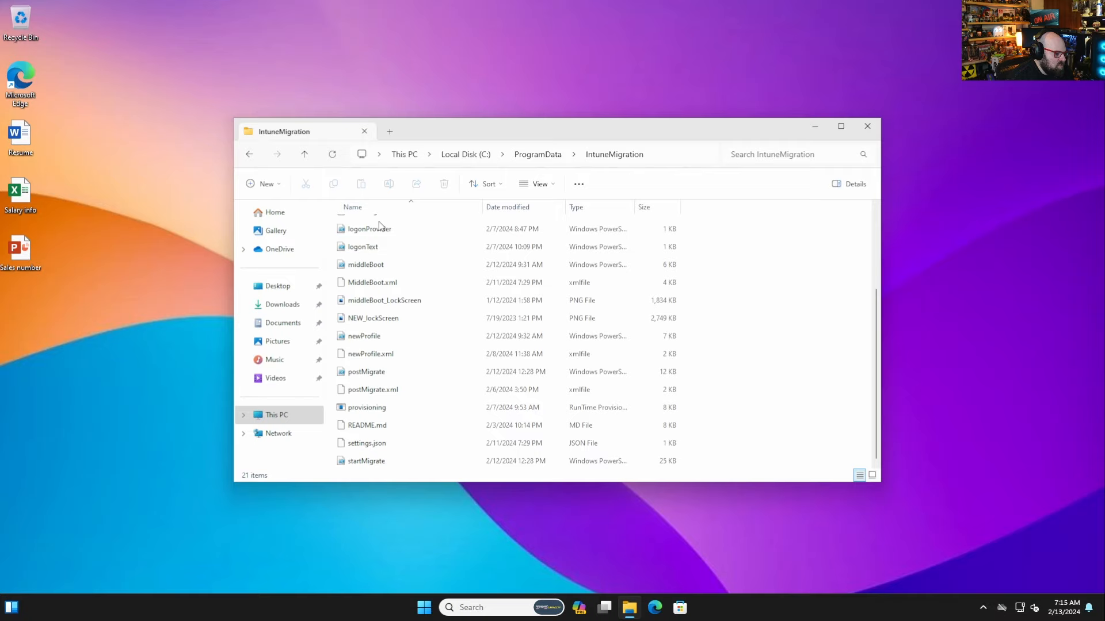
{"action": "left_click", "coordinate": [363, 264]}
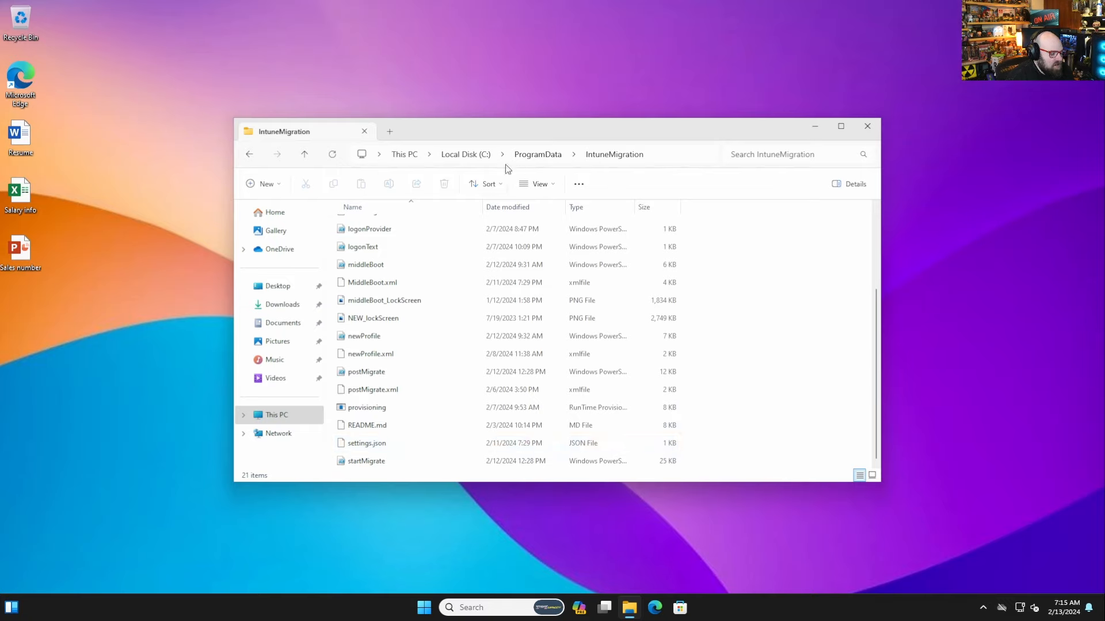
{"action": "mouse_move", "coordinate": [524, 175]}
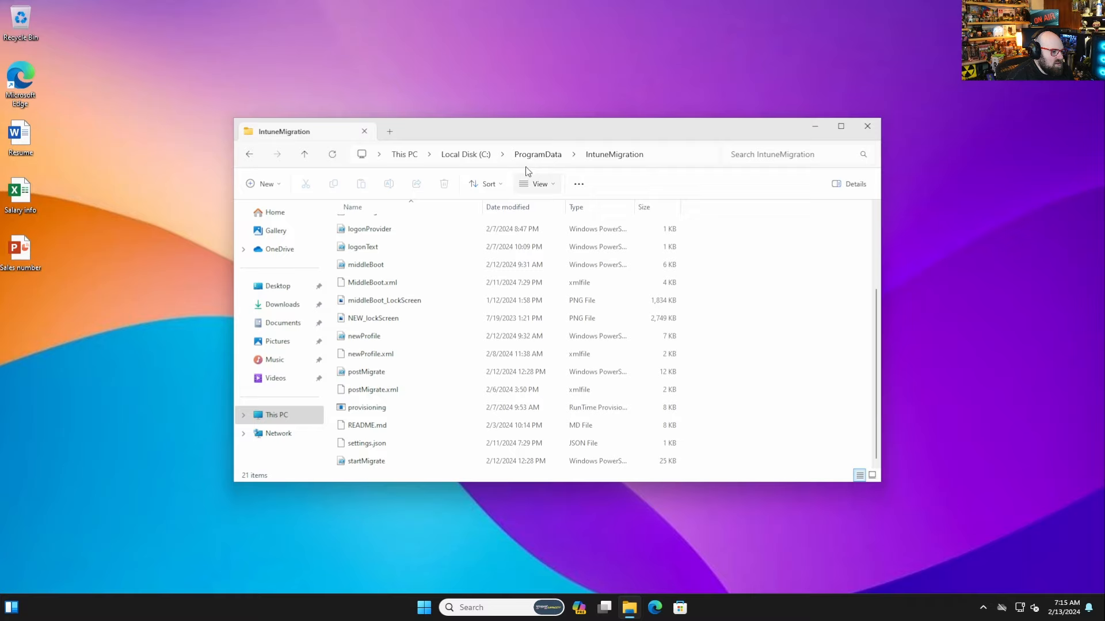
{"action": "mouse_move", "coordinate": [98, 74]}
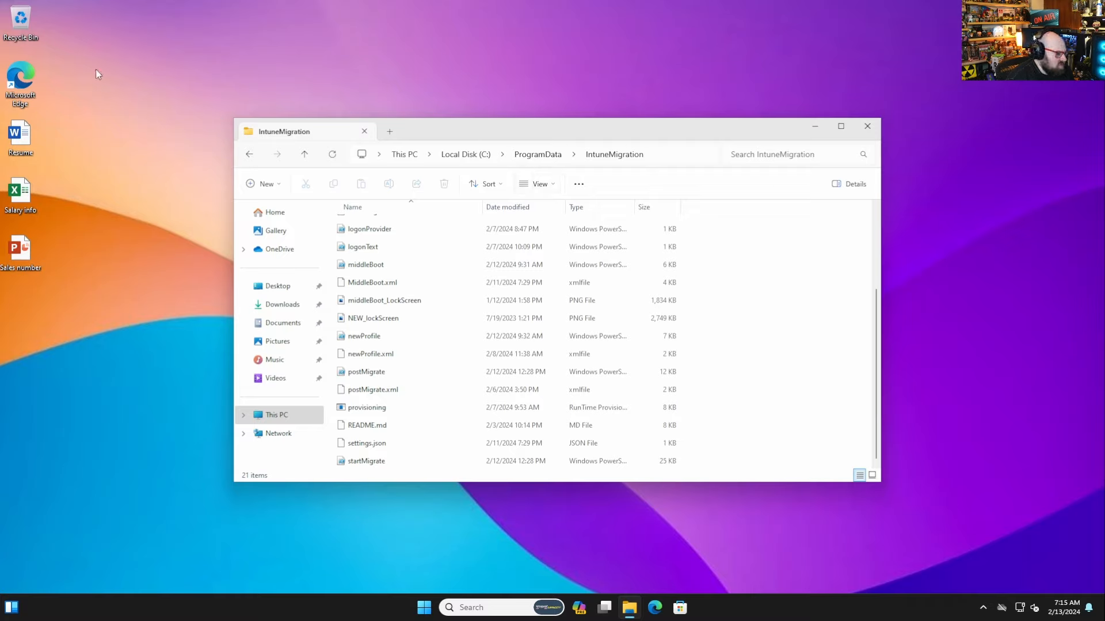
{"action": "mouse_move", "coordinate": [612, 140]}
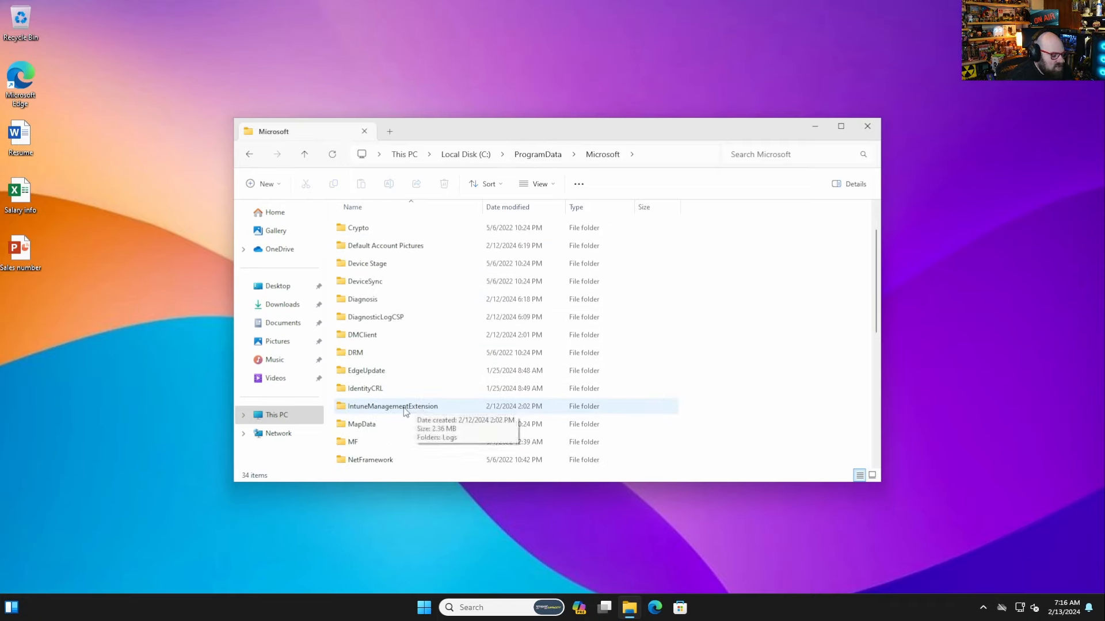
{"action": "double_click", "coordinate": [391, 407]}
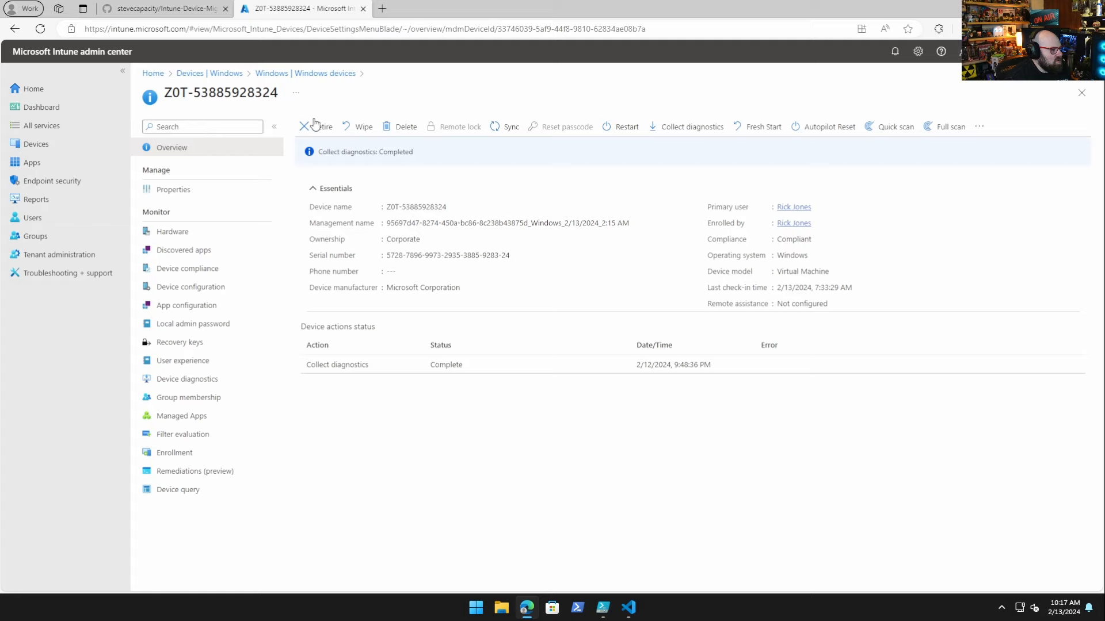
{"action": "mouse_move", "coordinate": [695, 132]}
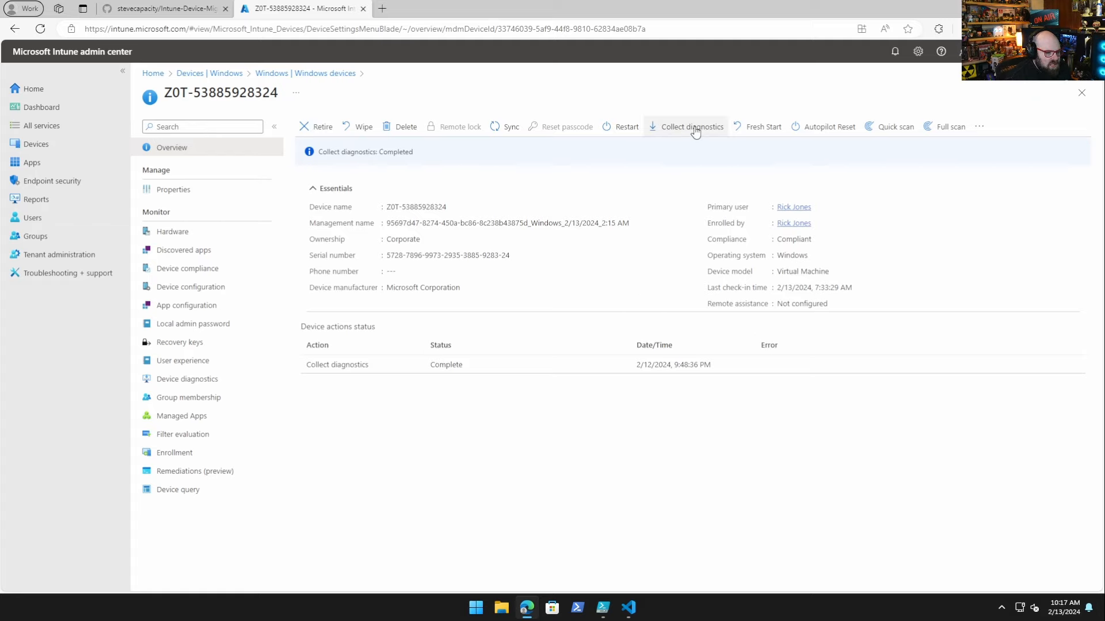
Step: Download the Autopilot enrollment diagnostics from the device's Device diagnostics history
{"action": "left_click", "coordinate": [692, 127]}
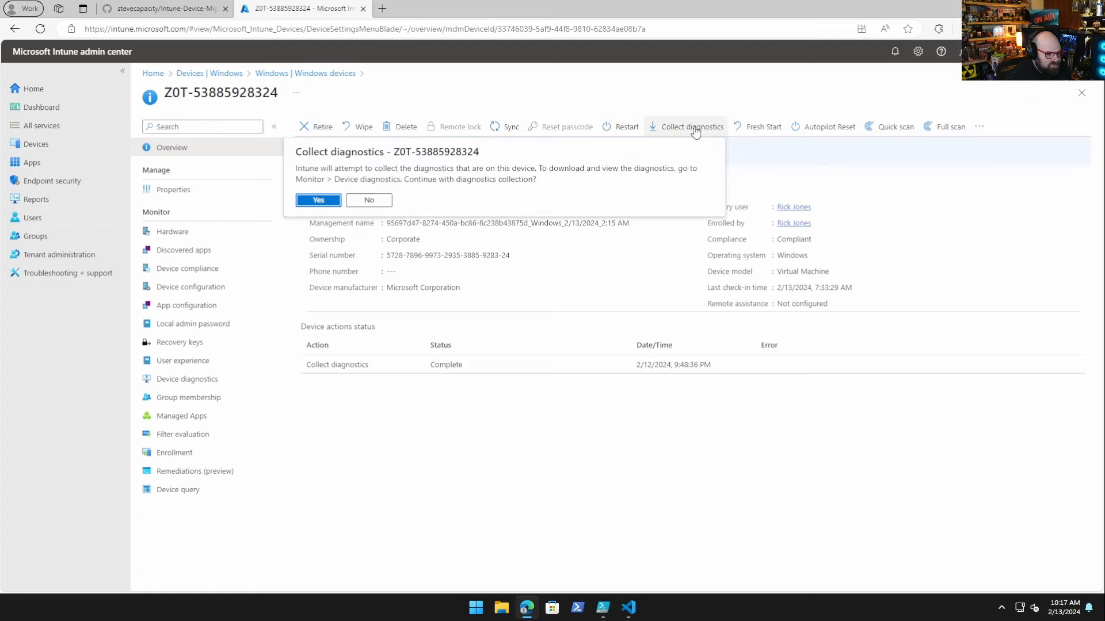
{"action": "mouse_move", "coordinate": [360, 203]}
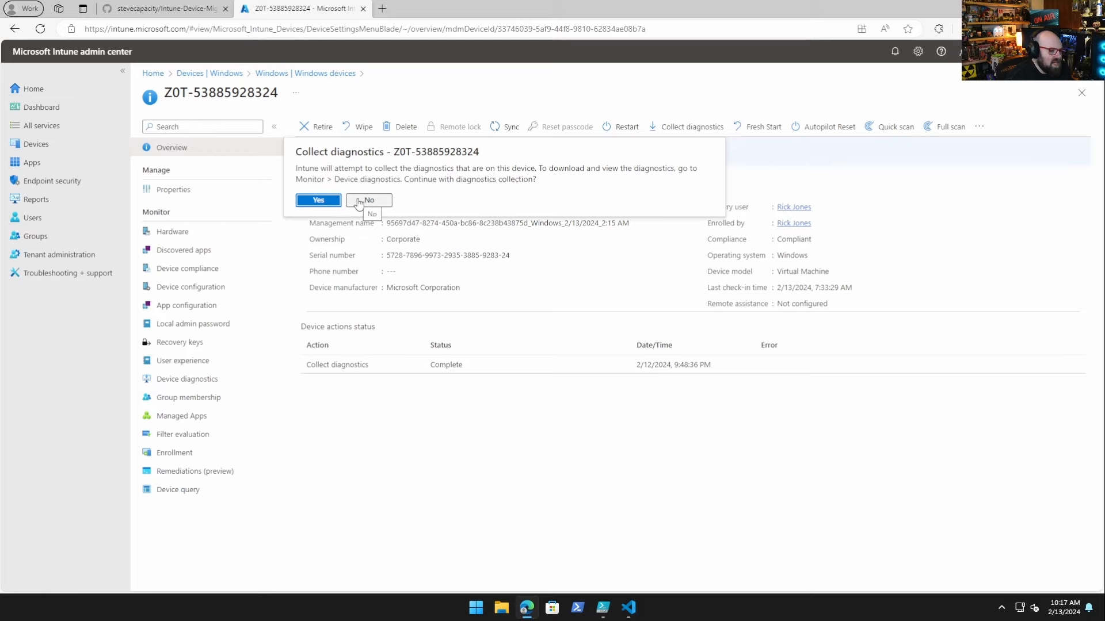
{"action": "mouse_move", "coordinate": [378, 197]}
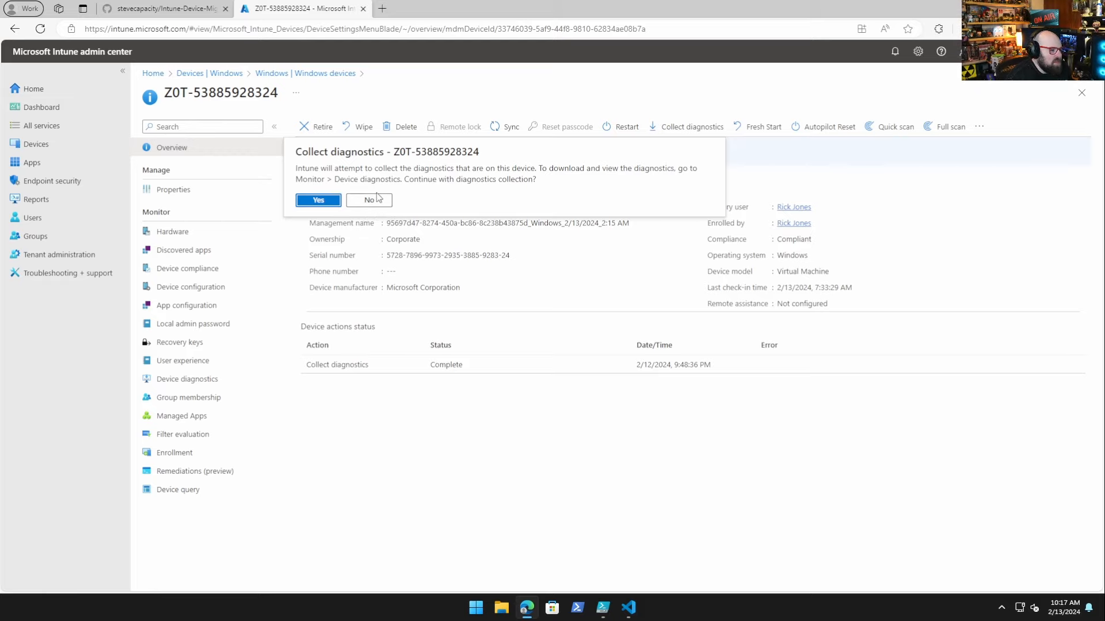
{"action": "left_click", "coordinate": [318, 200]}
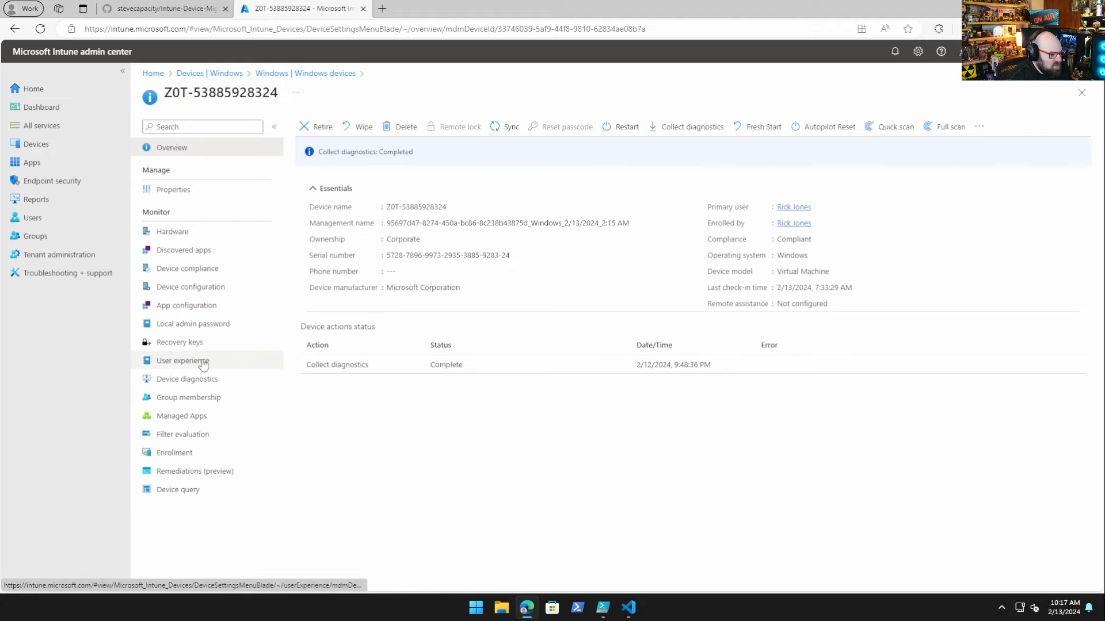
{"action": "left_click", "coordinate": [187, 380]}
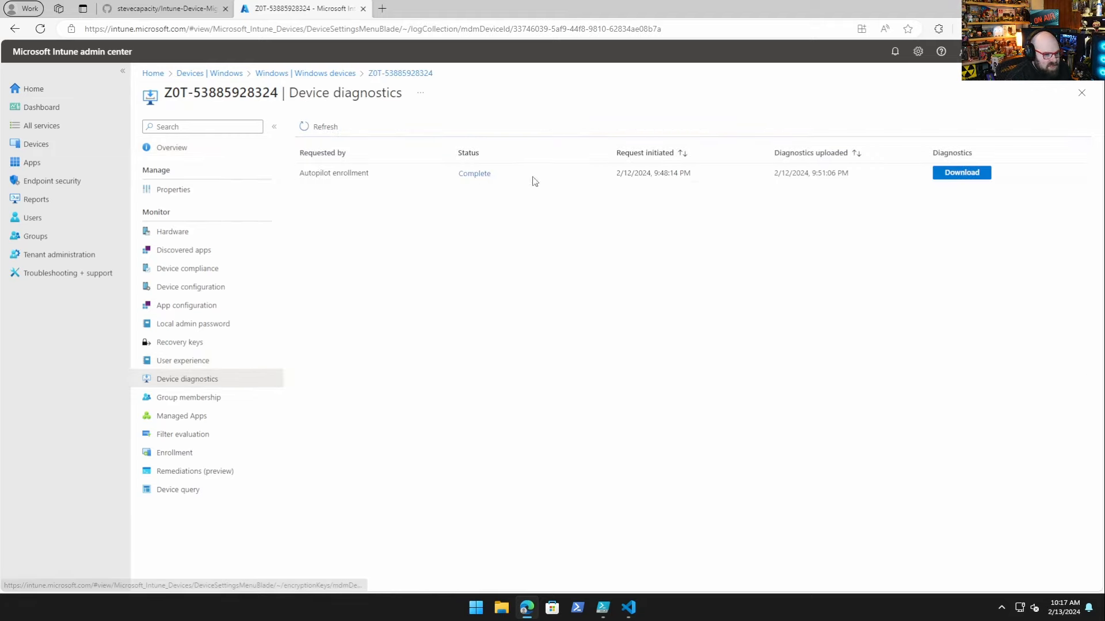
{"action": "left_click", "coordinate": [961, 173]}
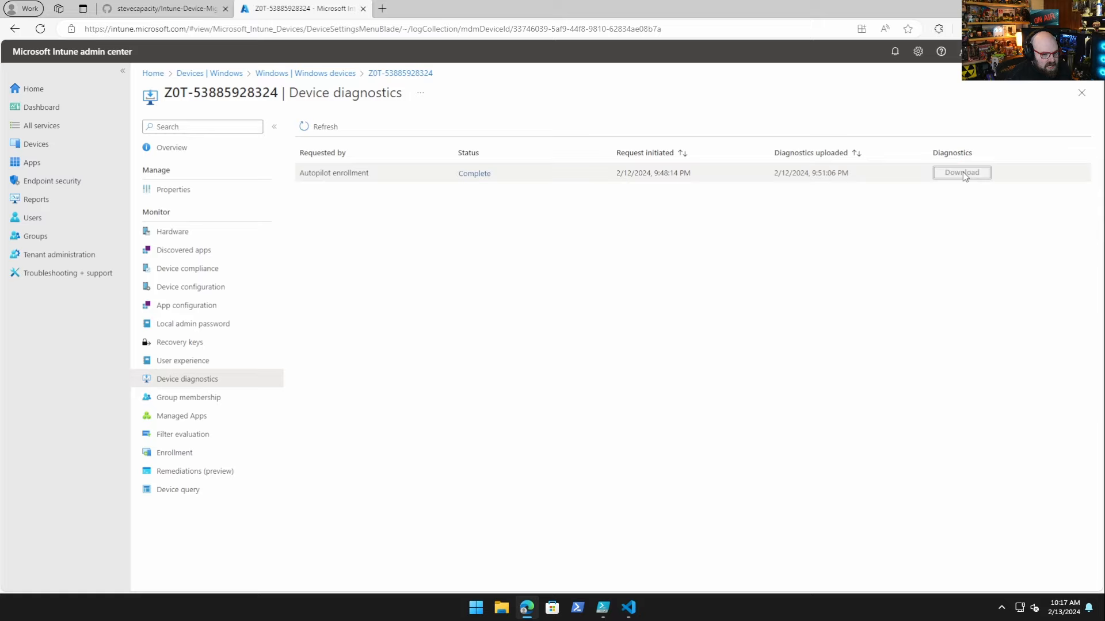
{"action": "left_click", "coordinate": [961, 172]}
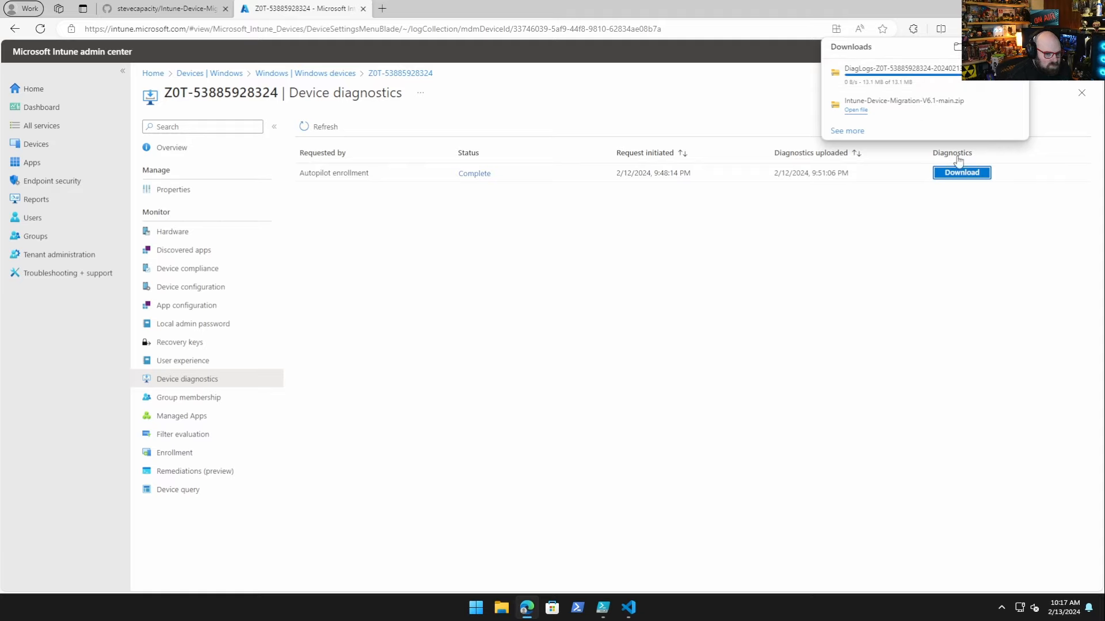
{"action": "mouse_move", "coordinate": [934, 238]}
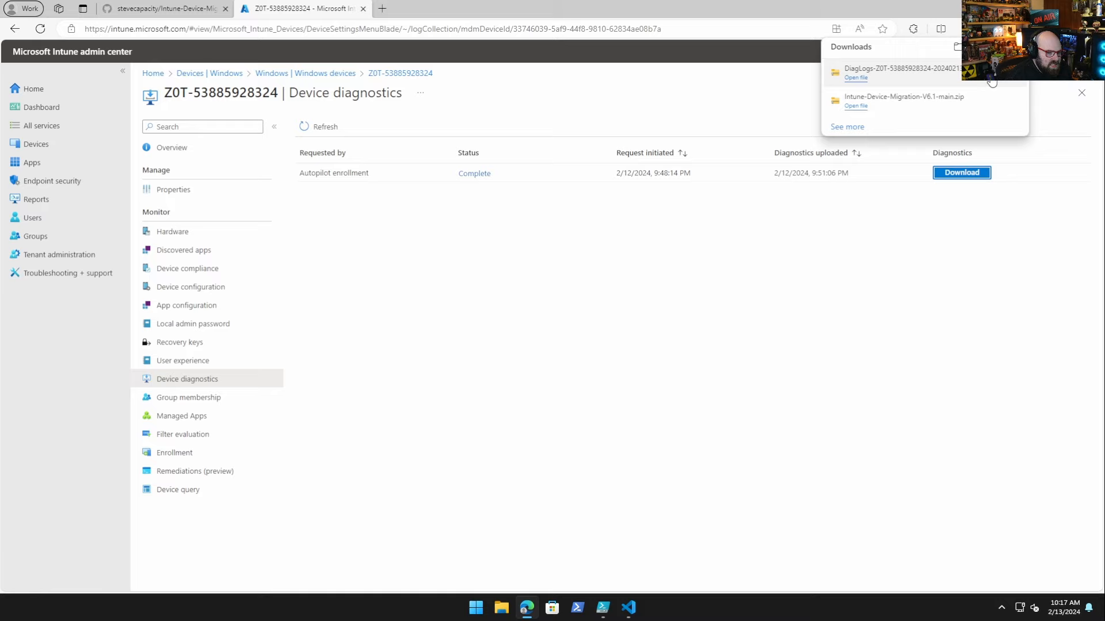
Step: Extract the downloaded DiagLogs zip and enter the IntuneManagementExtension_Logs folder
{"action": "left_click", "coordinate": [856, 78]}
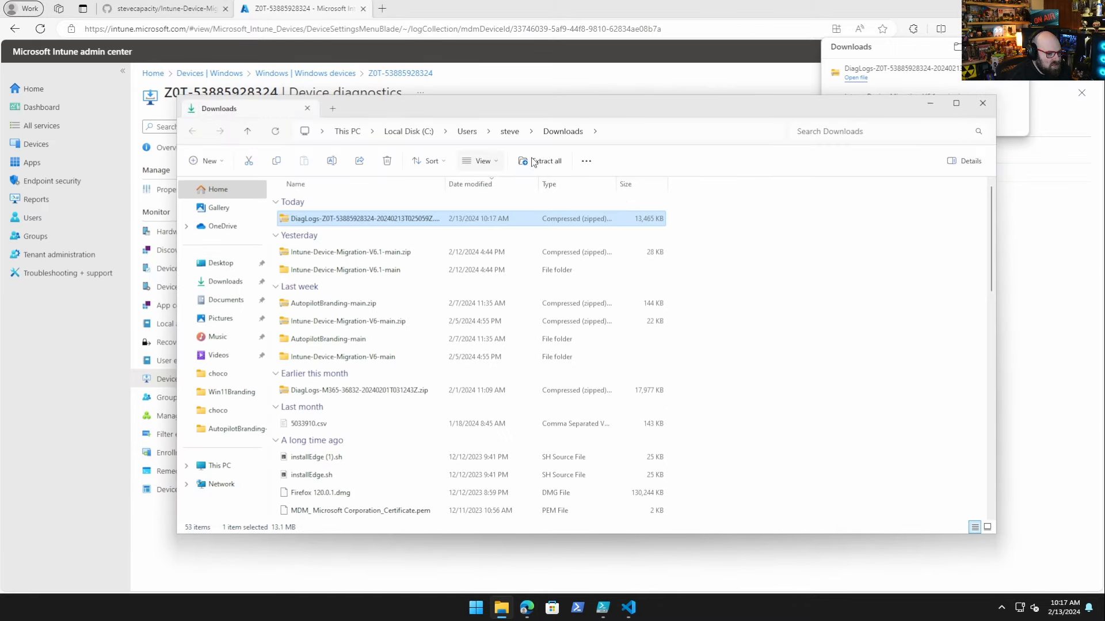
{"action": "left_click", "coordinate": [544, 162]}
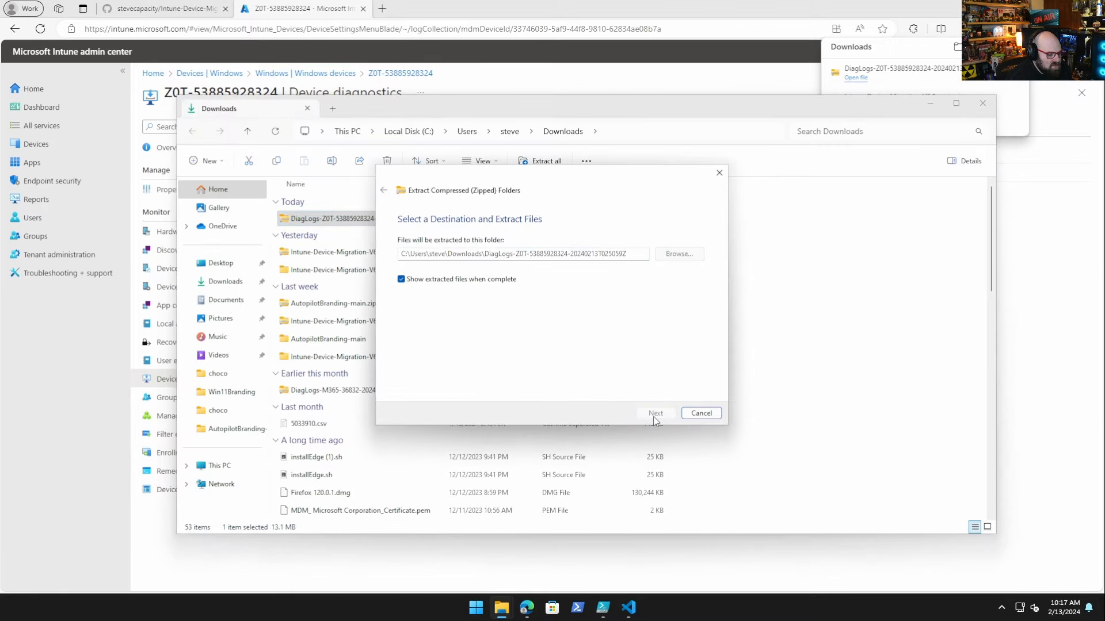
{"action": "left_click", "coordinate": [654, 413]}
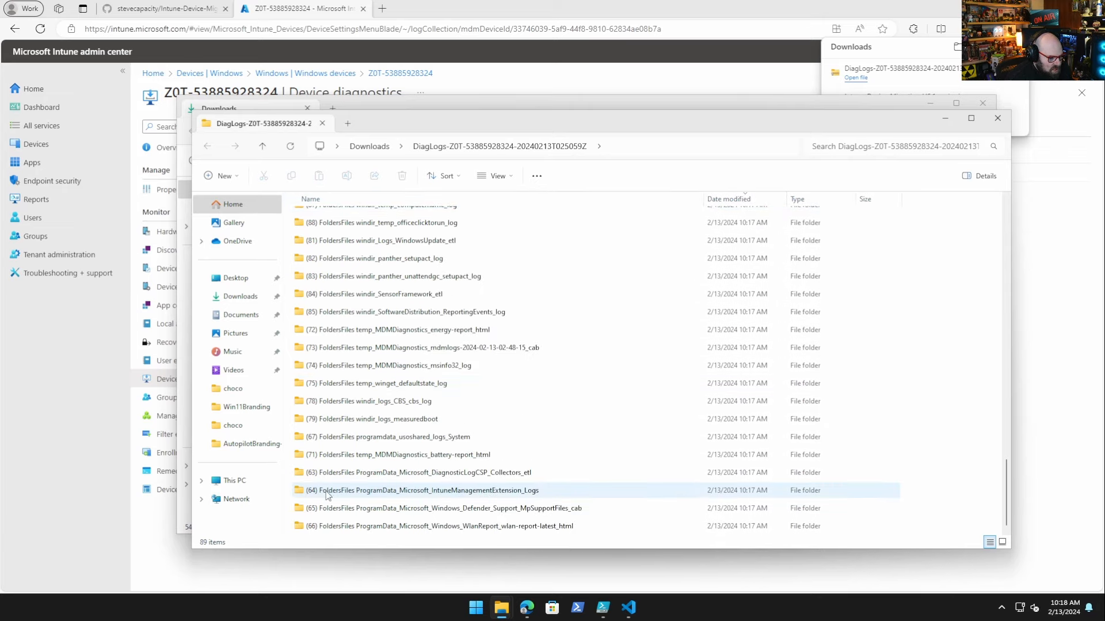
{"action": "double_click", "coordinate": [431, 490]}
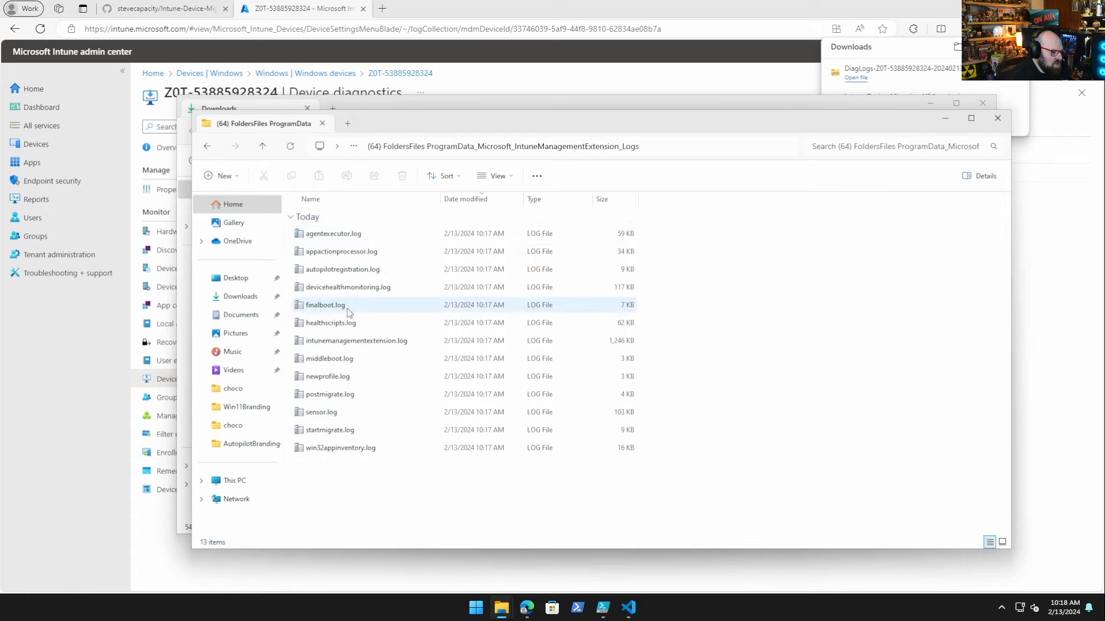
Step: View startmigrate.log and postmigrate.log, then close the viewer and Explorer windows
{"action": "left_click", "coordinate": [329, 430]}
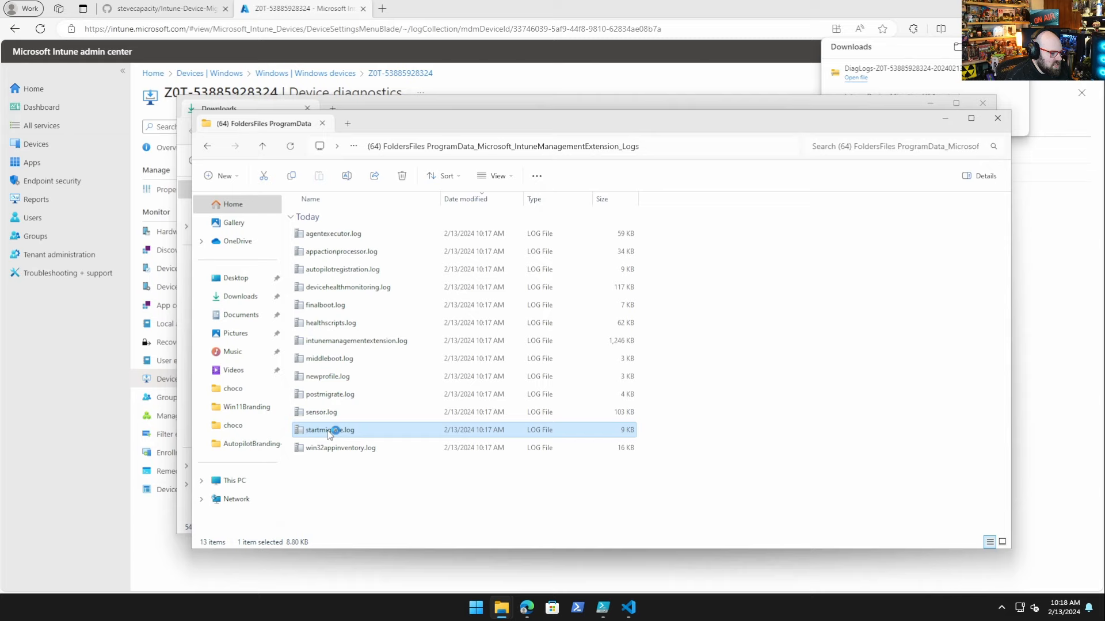
{"action": "double_click", "coordinate": [332, 431]}
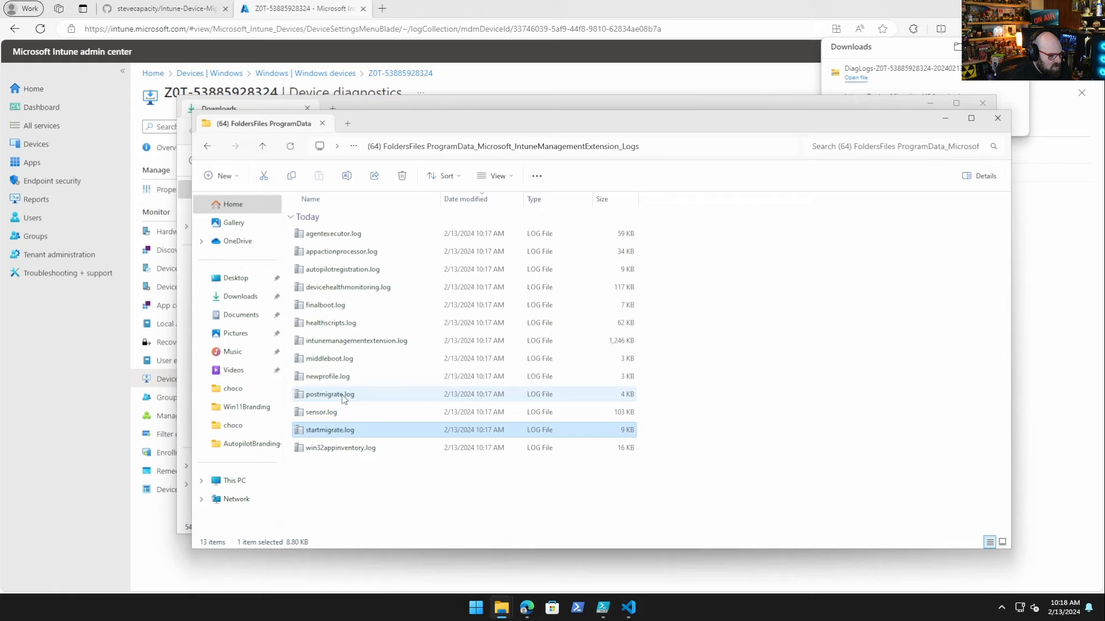
{"action": "double_click", "coordinate": [329, 394]}
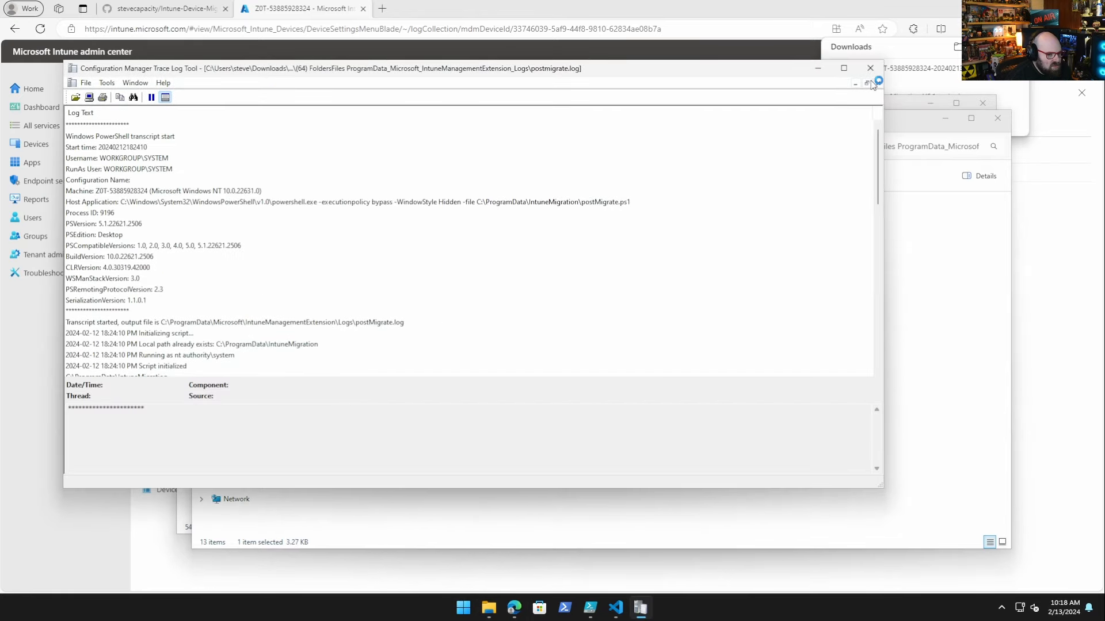
{"action": "left_click", "coordinate": [870, 66]}
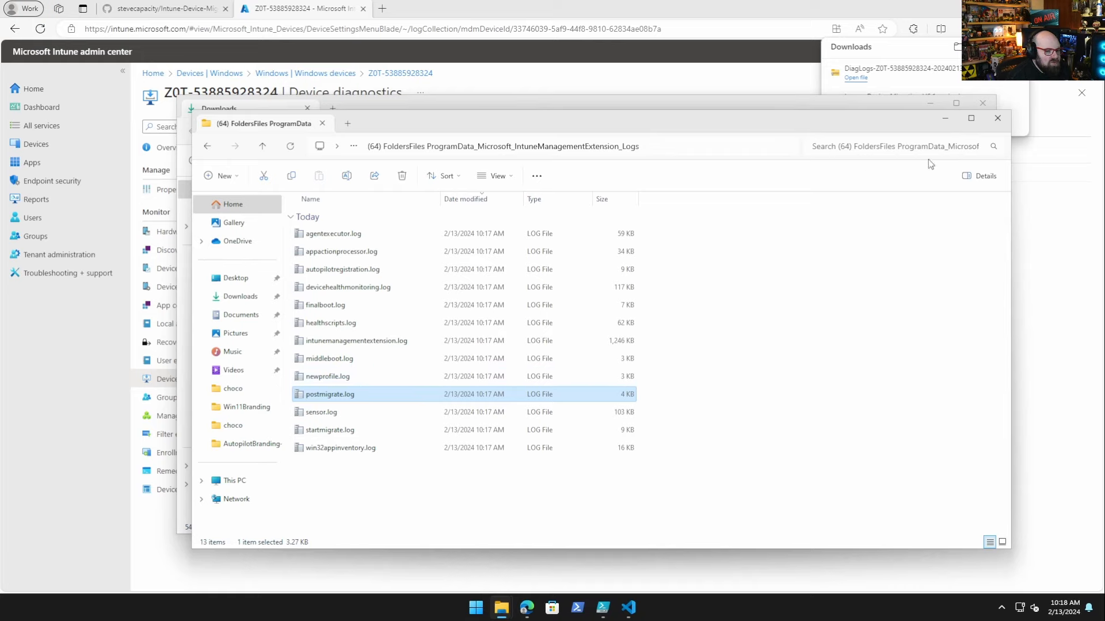
{"action": "mouse_move", "coordinate": [996, 118]}
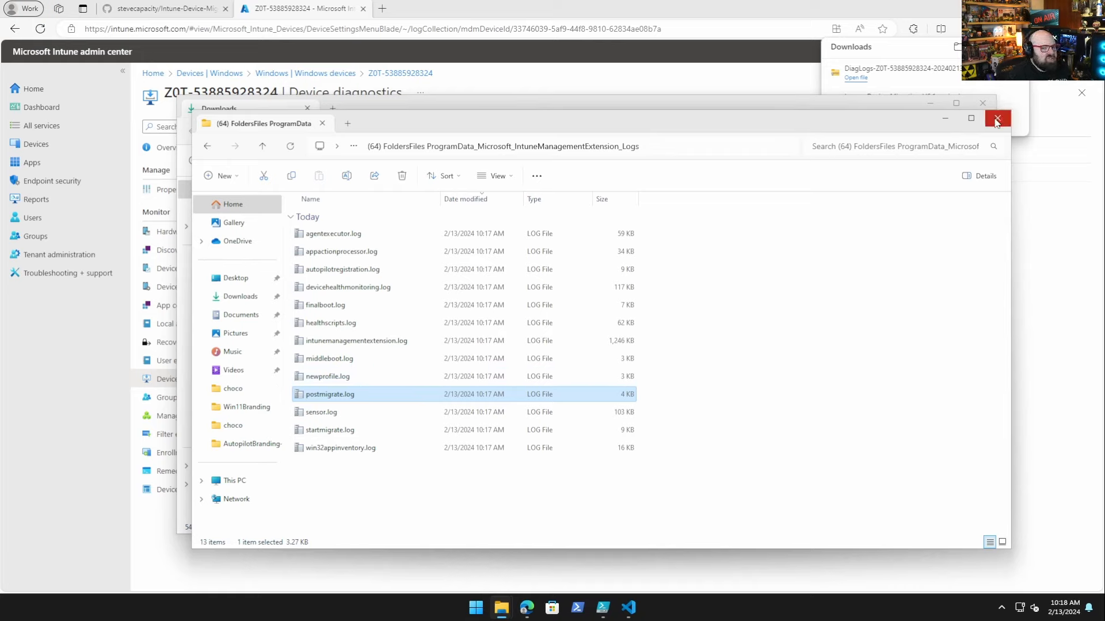
{"action": "mouse_move", "coordinate": [997, 118]}
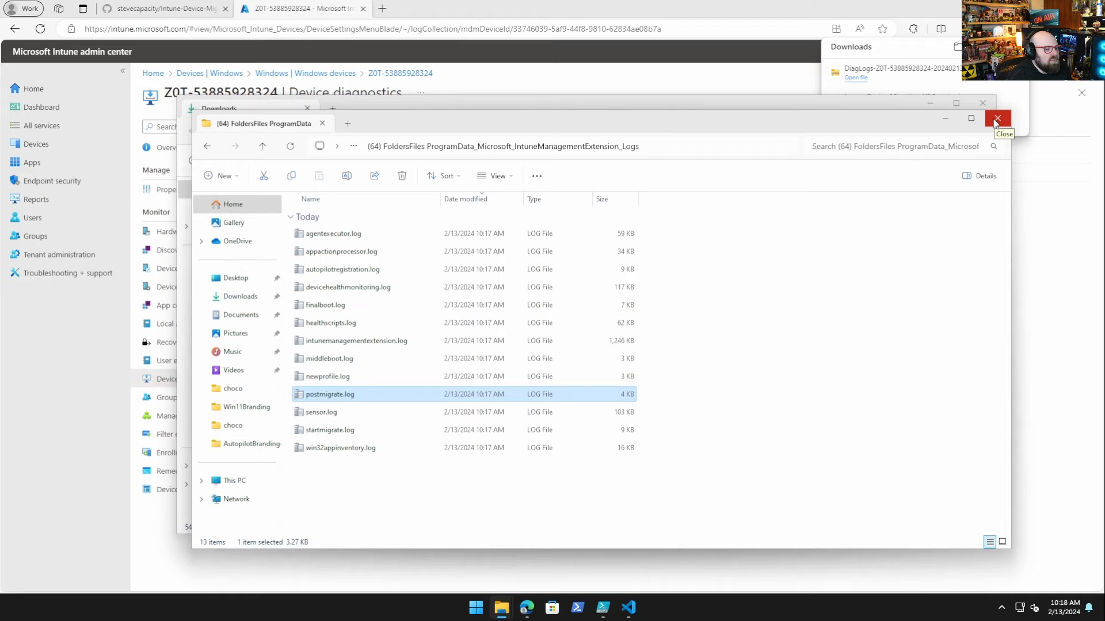
{"action": "left_click", "coordinate": [996, 119]}
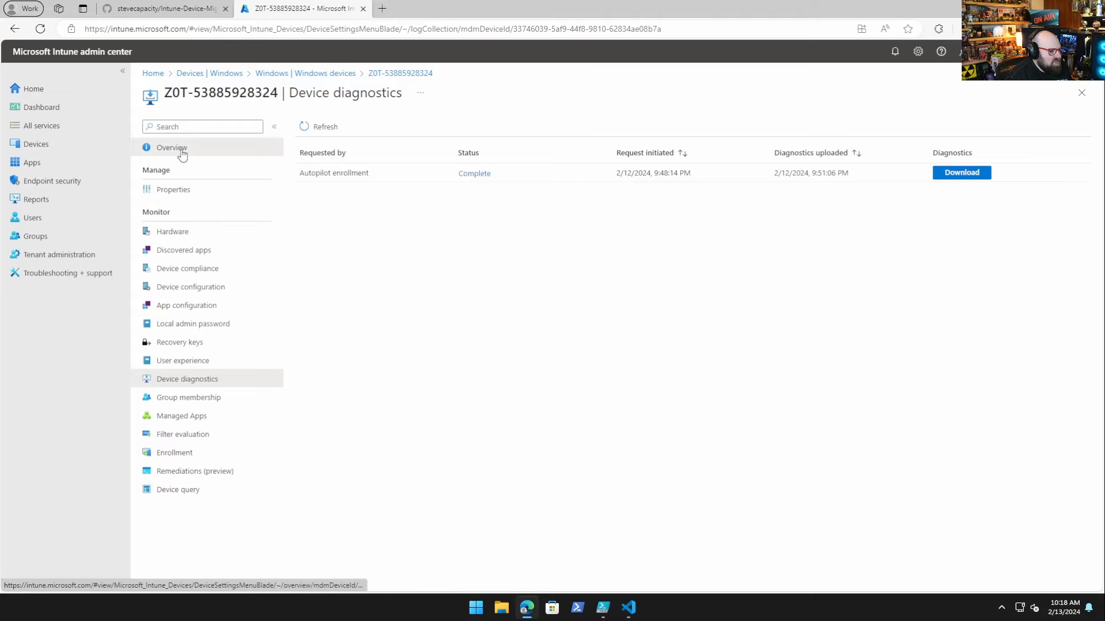
{"action": "left_click", "coordinate": [171, 148]}
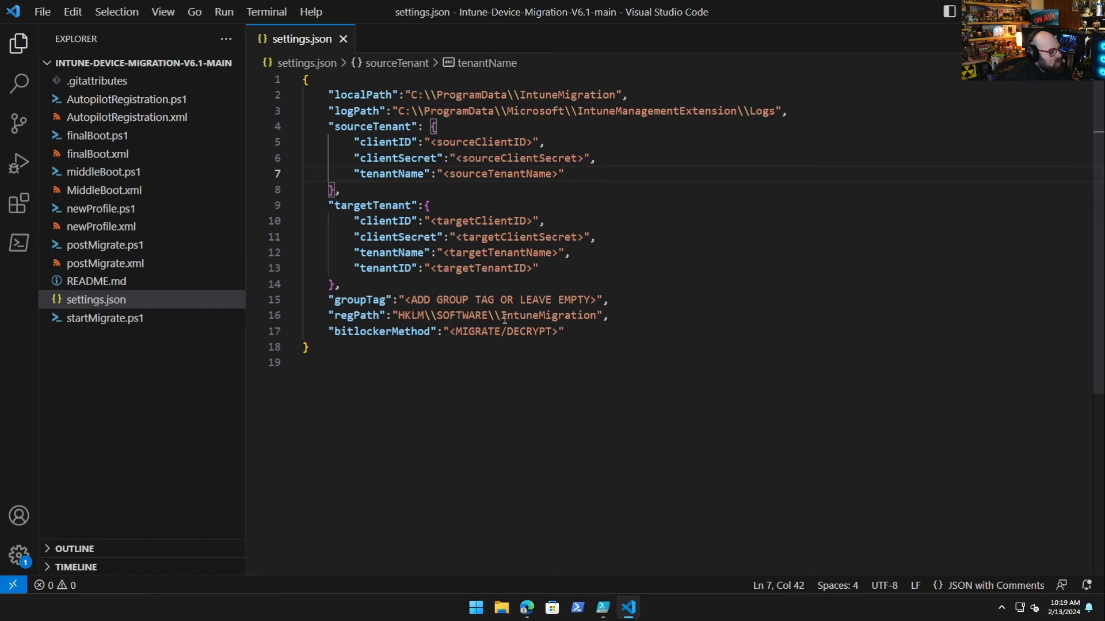
{"action": "mouse_move", "coordinate": [496, 277]}
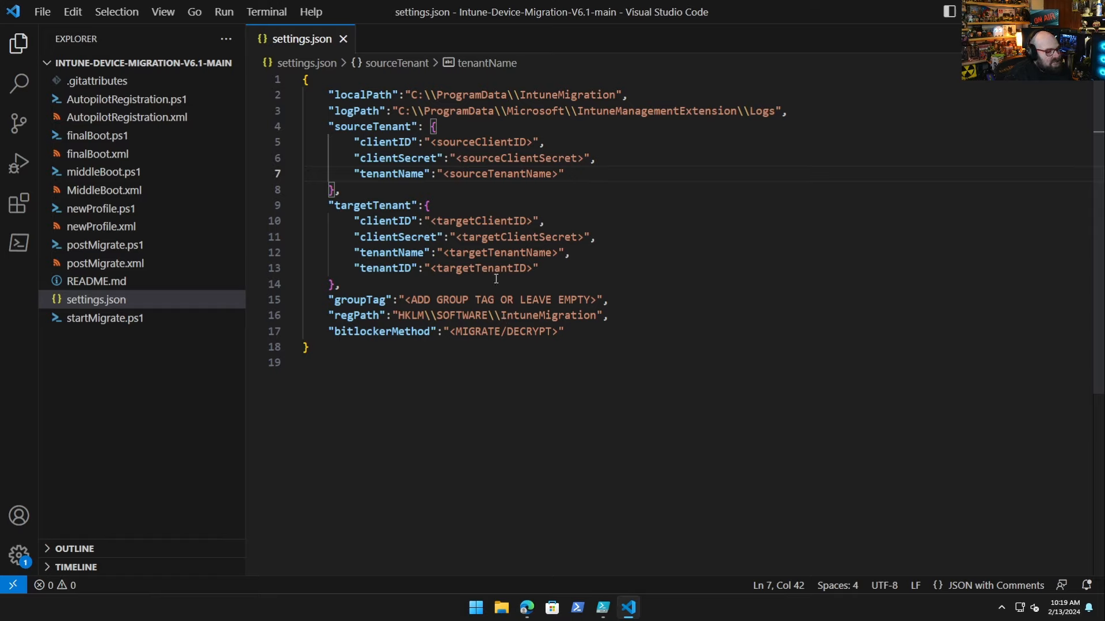
{"action": "mouse_move", "coordinate": [626, 314]}
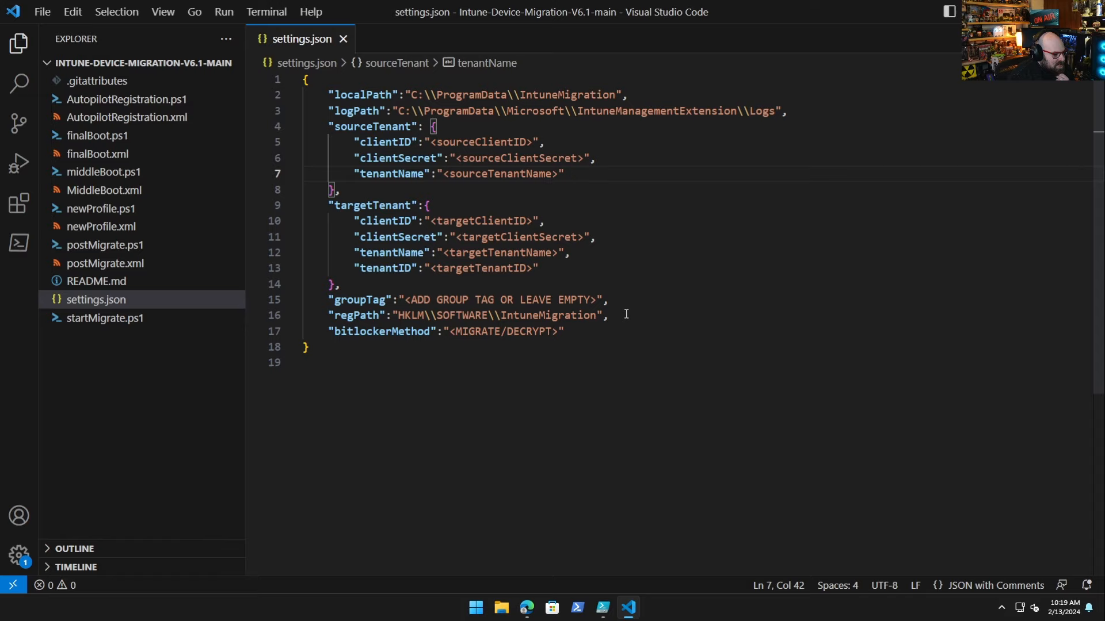
{"action": "mouse_move", "coordinate": [516, 299]}
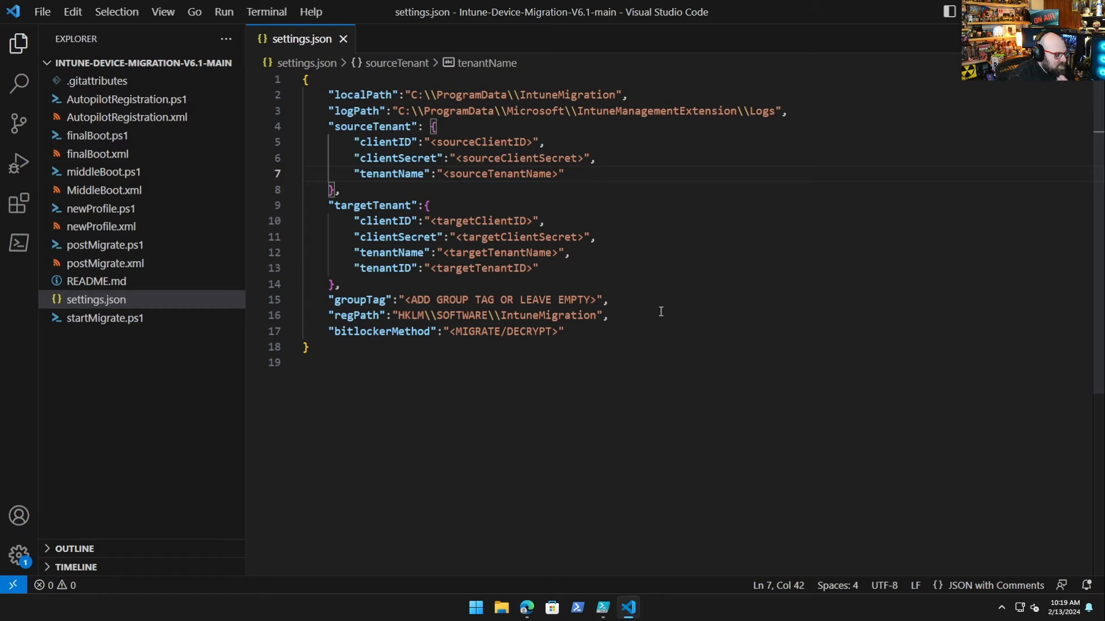
{"action": "mouse_move", "coordinate": [759, 370]}
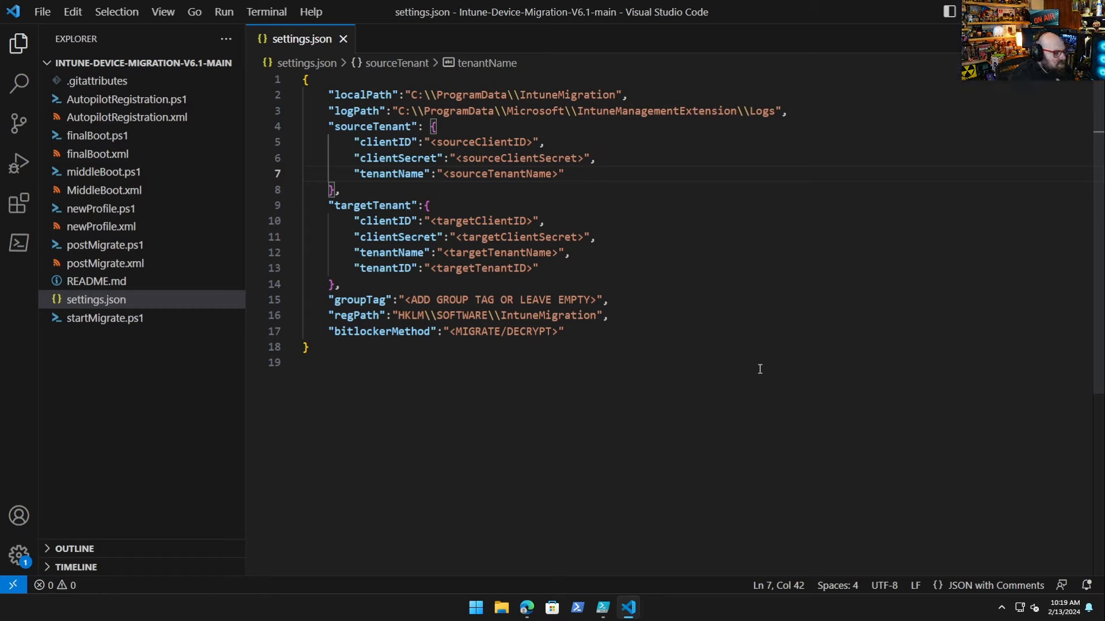
{"action": "mouse_move", "coordinate": [407, 291]}
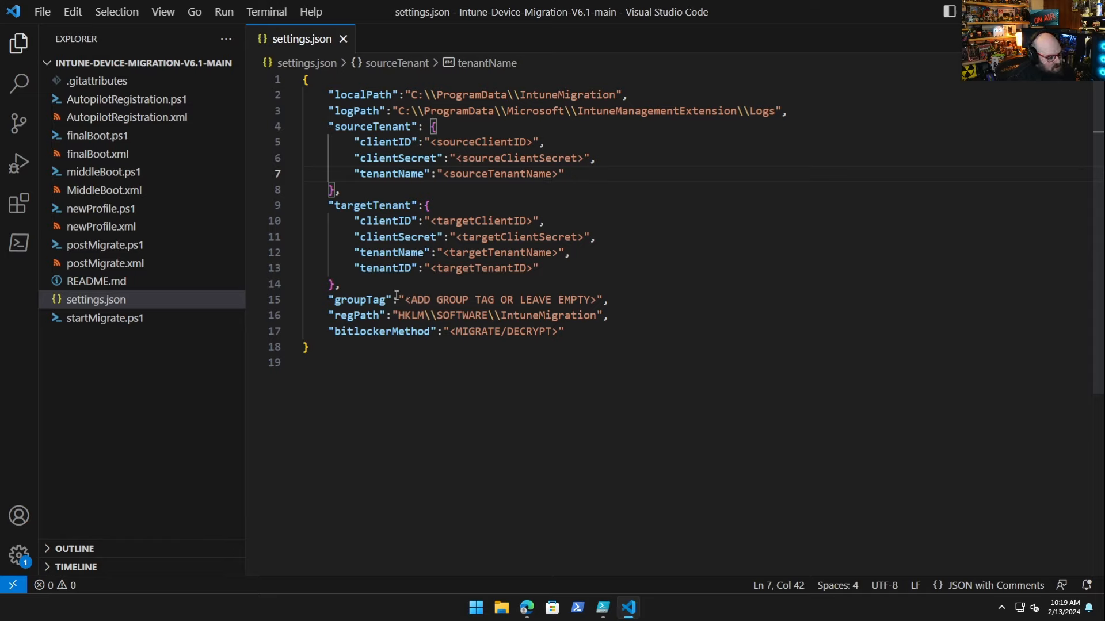
{"action": "mouse_move", "coordinate": [414, 299]}
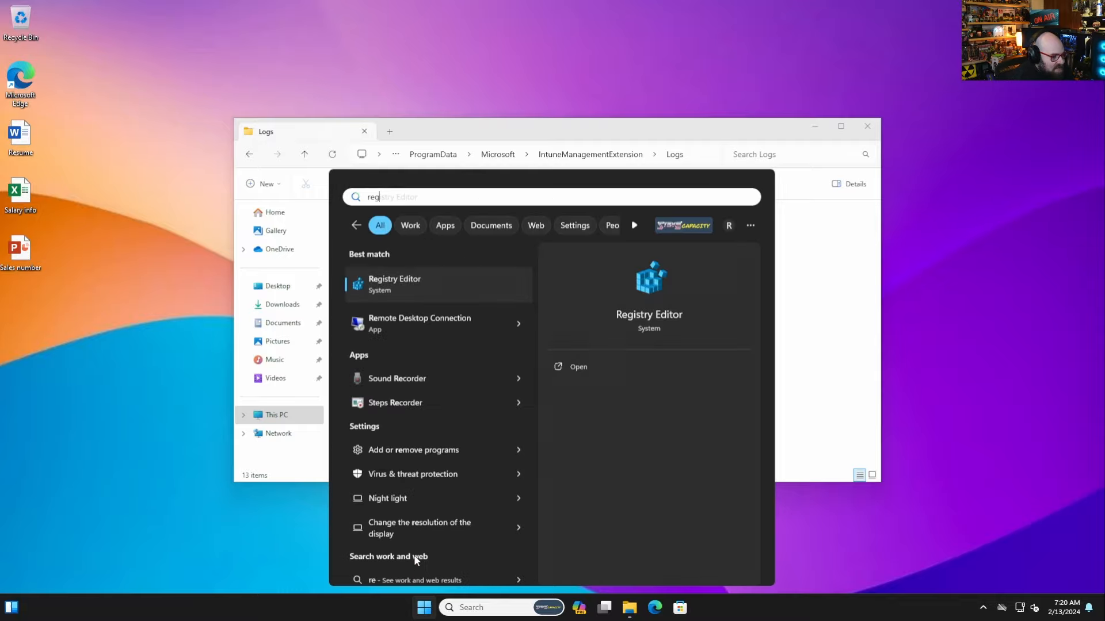
Step: Launch Registry Editor and show the values under HKLM\SOFTWARE\IntuneMigration
{"action": "left_click", "coordinate": [393, 283]}
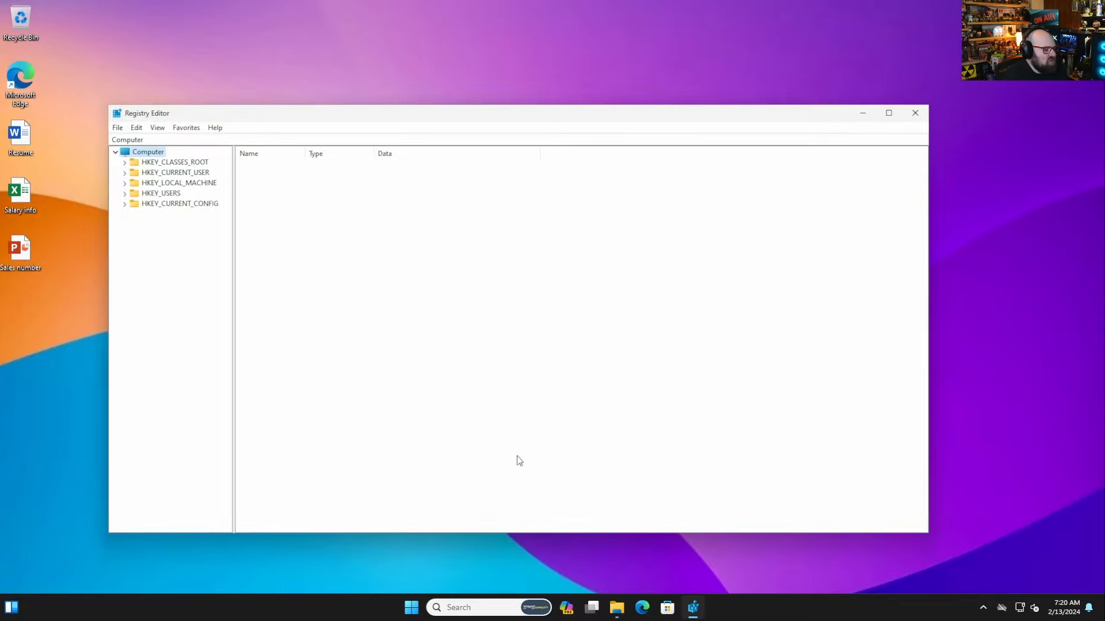
{"action": "left_click", "coordinate": [176, 181]}
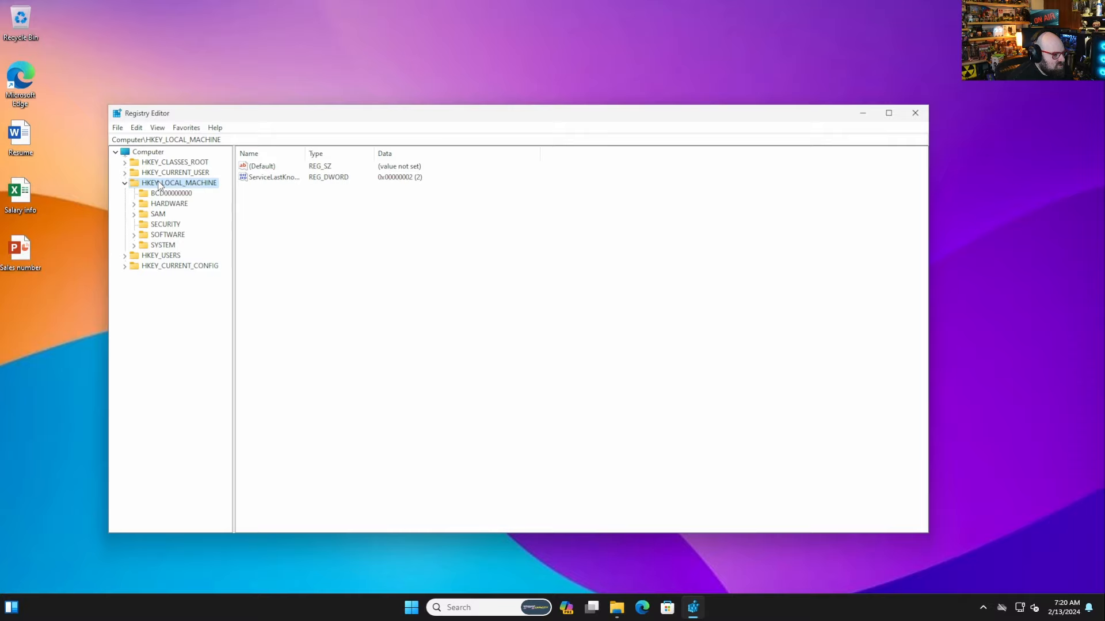
{"action": "mouse_move", "coordinate": [165, 224]}
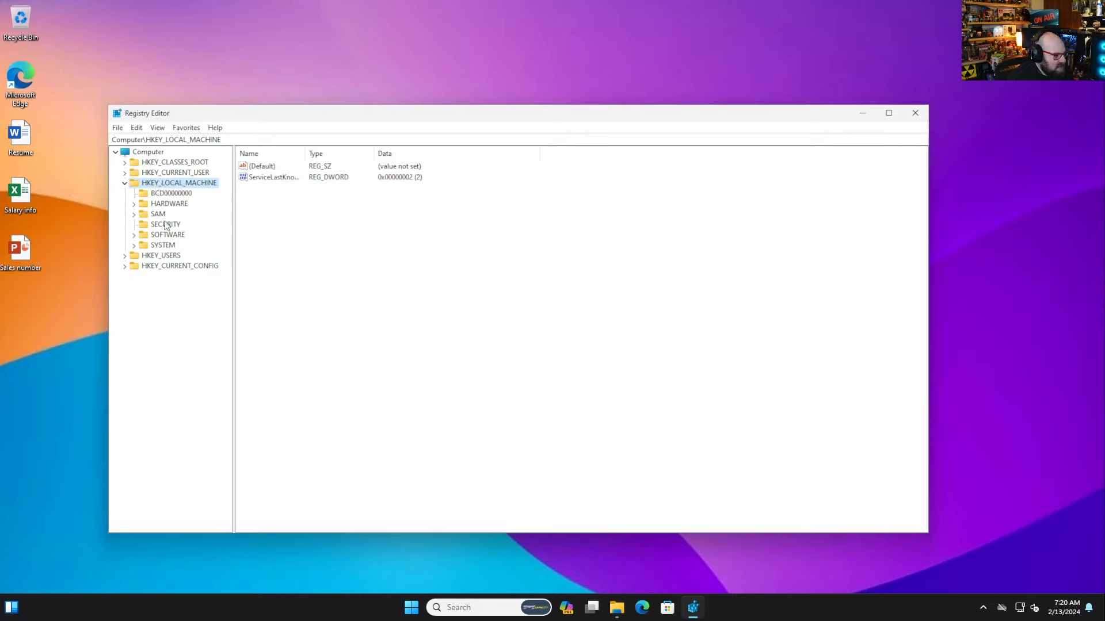
{"action": "left_click", "coordinate": [166, 235]}
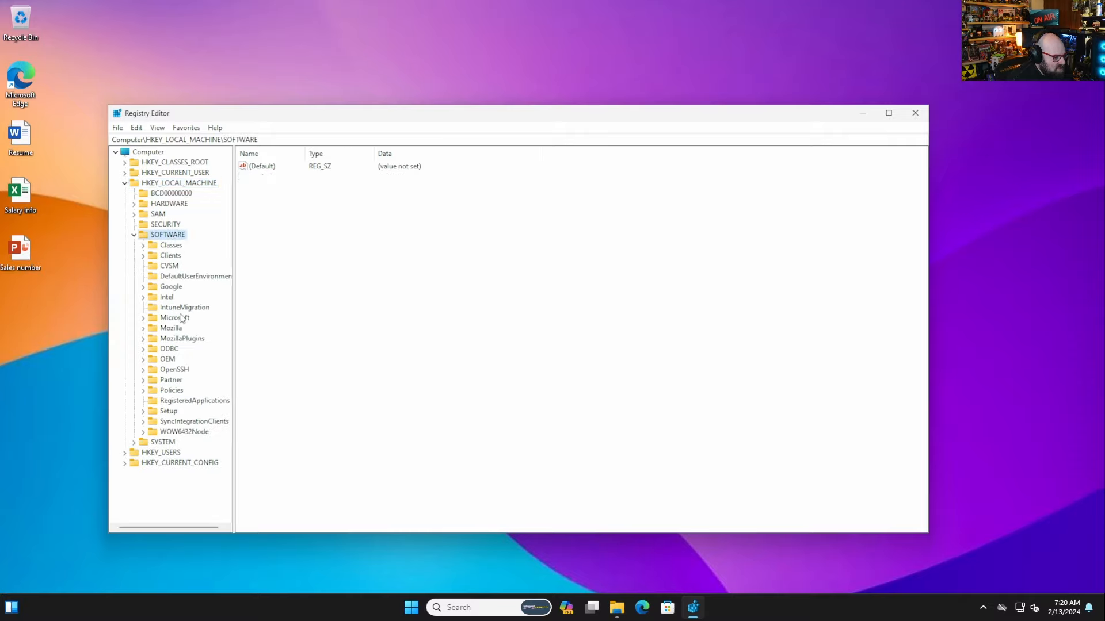
{"action": "left_click", "coordinate": [184, 308]}
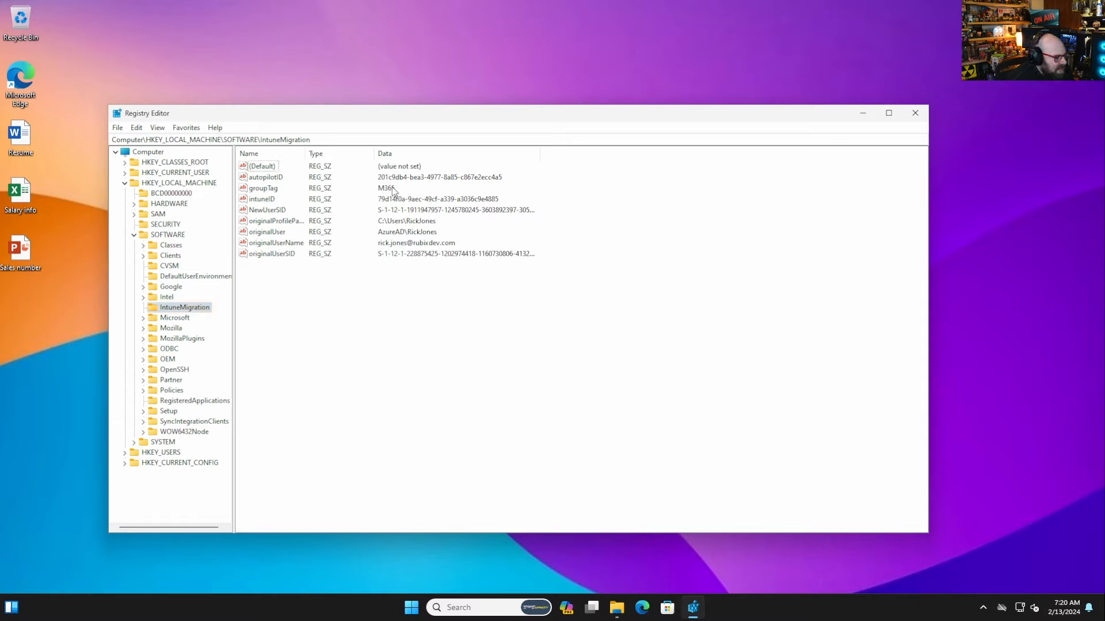
{"action": "left_click", "coordinate": [267, 210]}
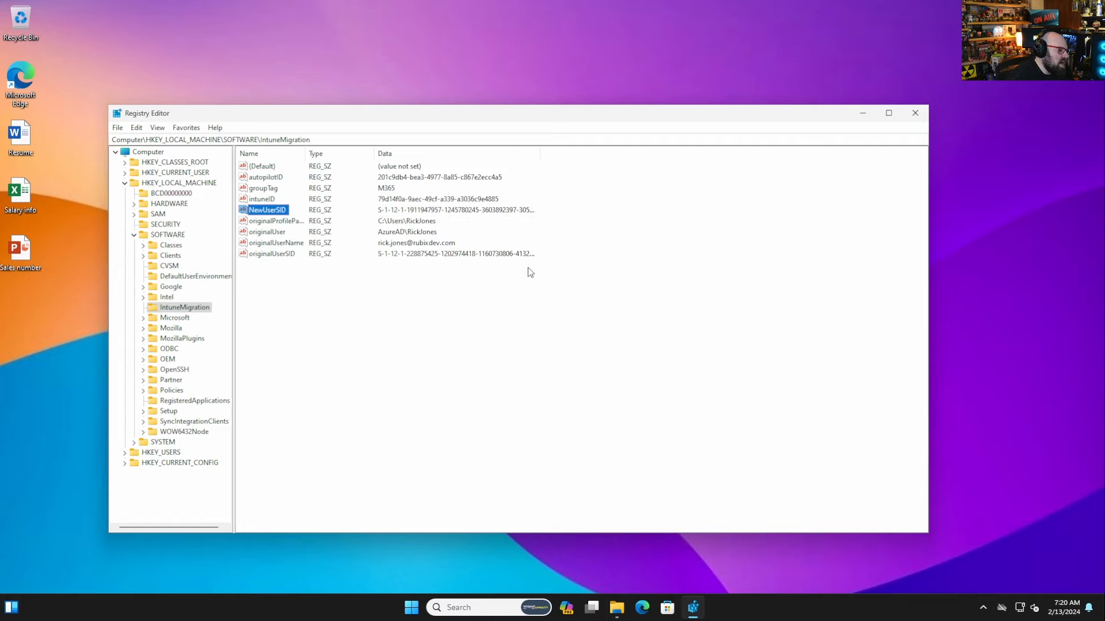
{"action": "mouse_move", "coordinate": [450, 286]}
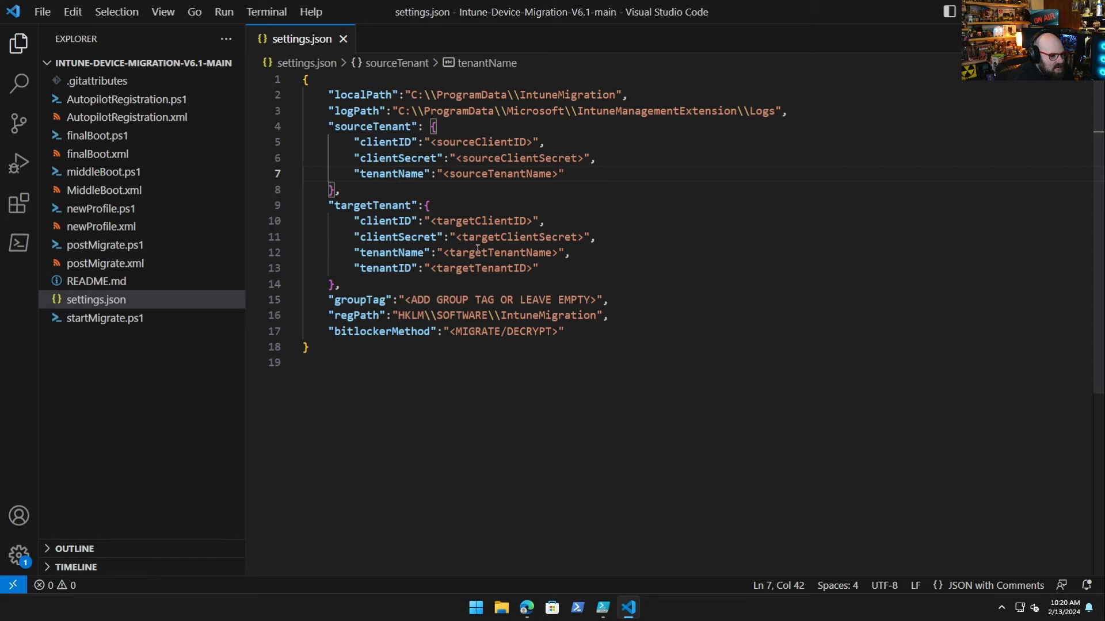
{"action": "mouse_move", "coordinate": [584, 320]}
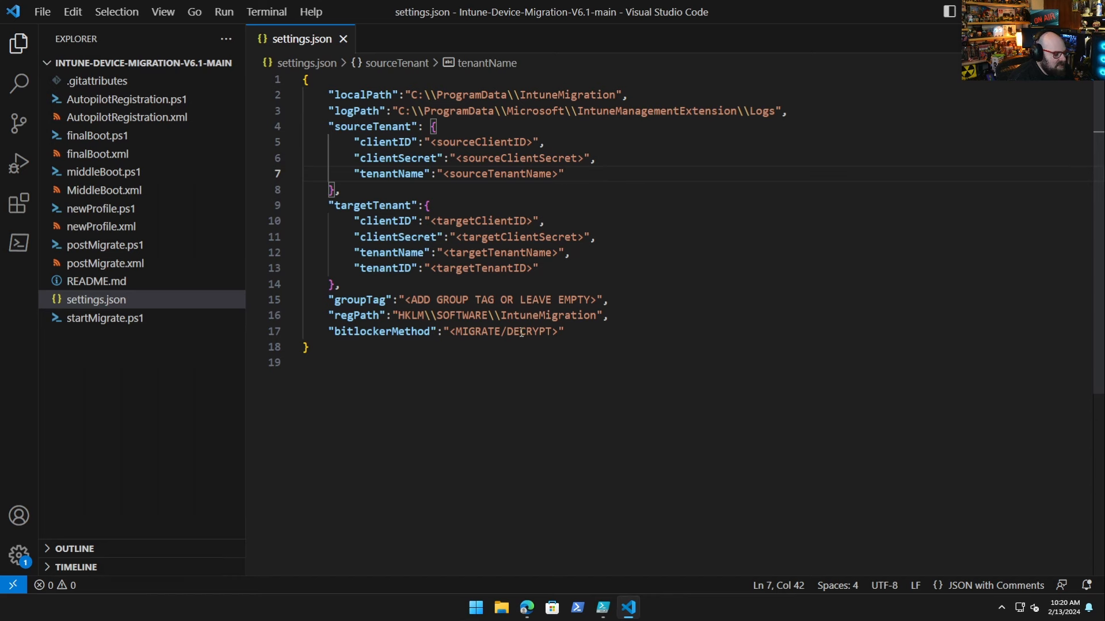
Step: Switch the editor to startMigrate.ps1 from the Explorer sidebar
{"action": "left_click", "coordinate": [103, 317]}
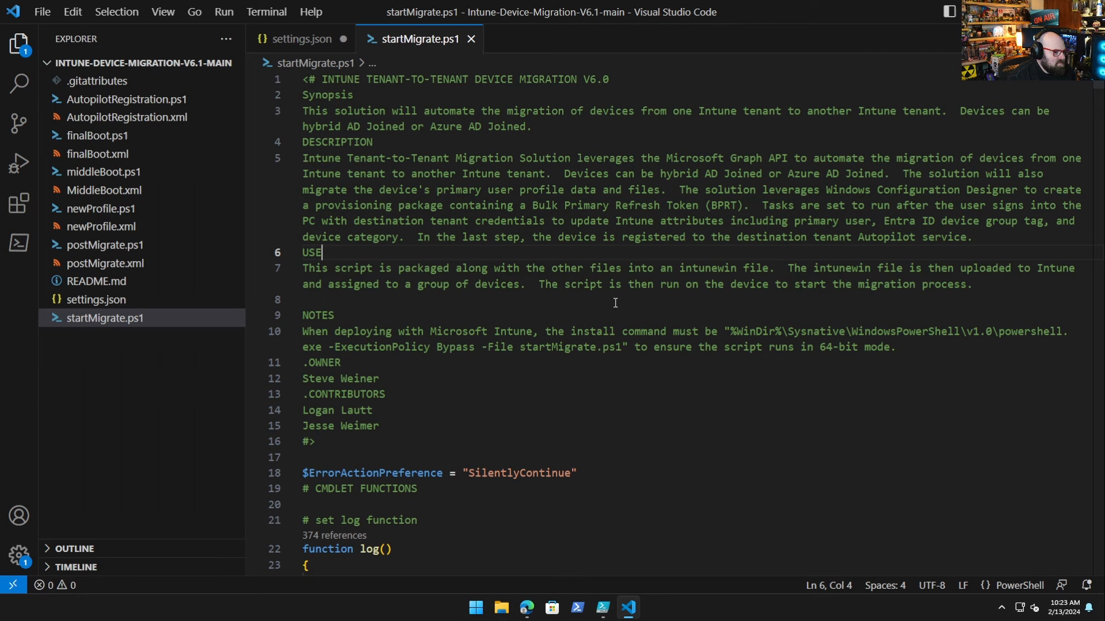
{"action": "mouse_move", "coordinate": [41, 553]}
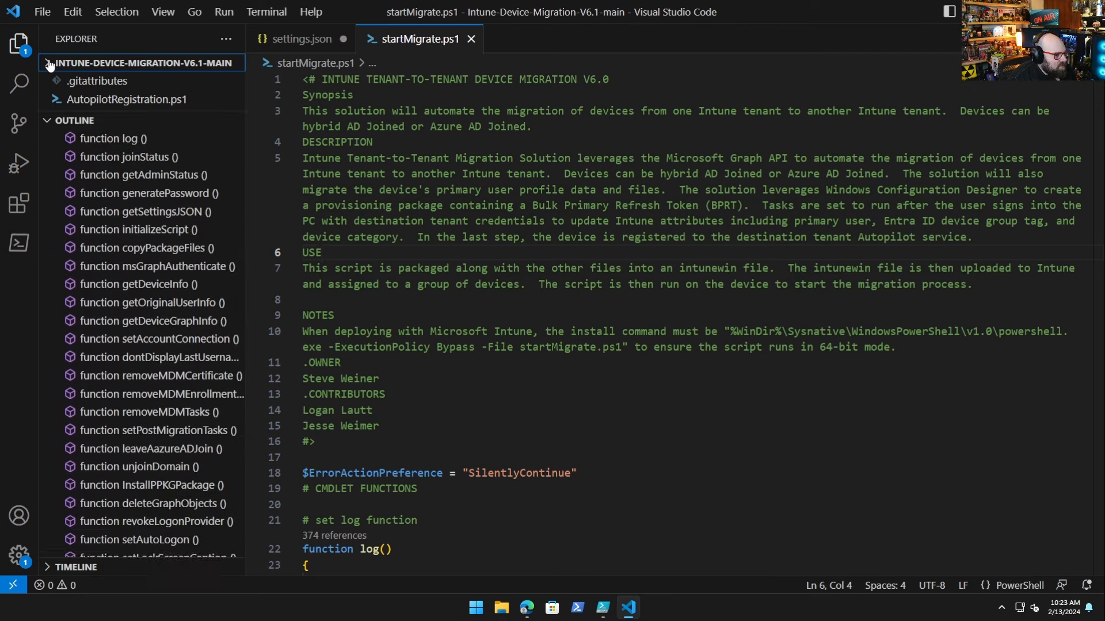
Step: Show the Outline of startMigrate.ps1's functions in the sidebar
{"action": "left_click", "coordinate": [50, 63]}
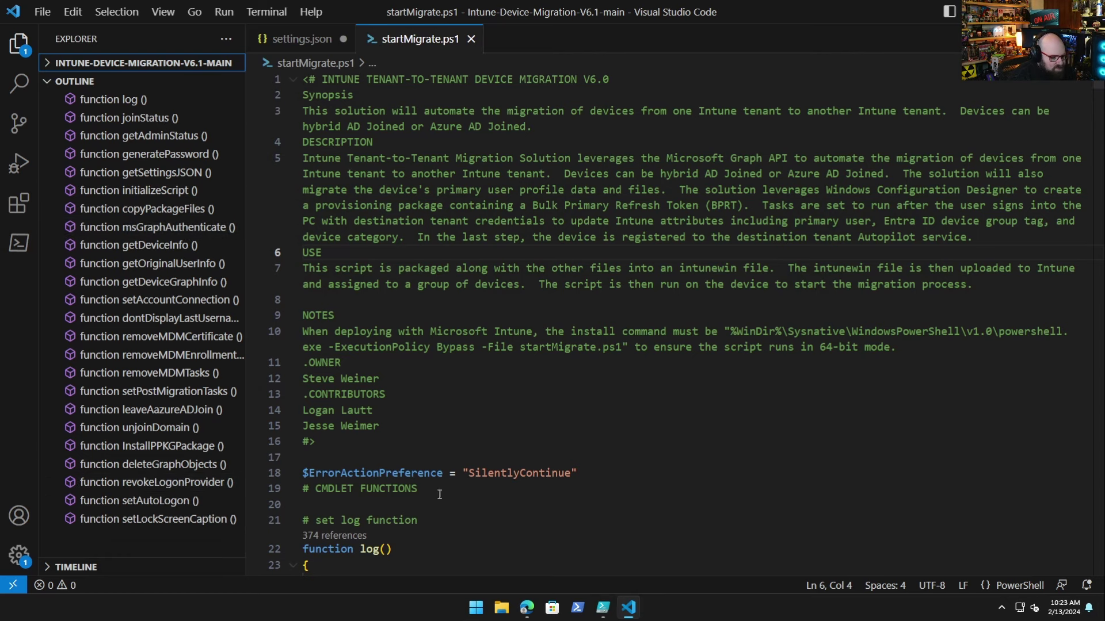
{"action": "scroll", "scroll_direction": "down", "scroll_amount": 3}
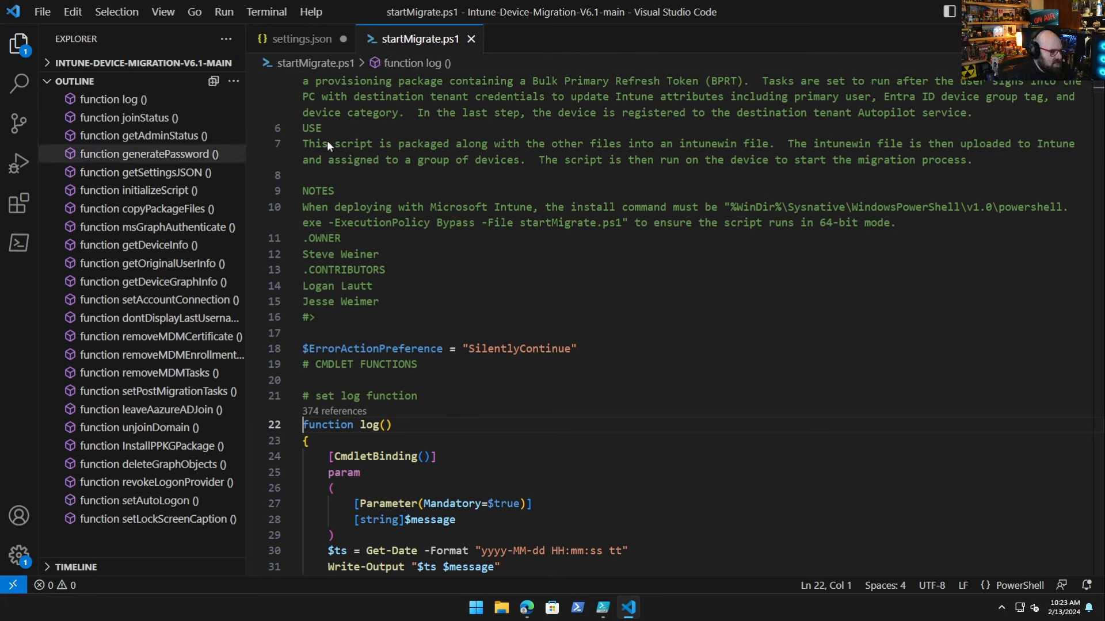
{"action": "left_click", "coordinate": [419, 62]}
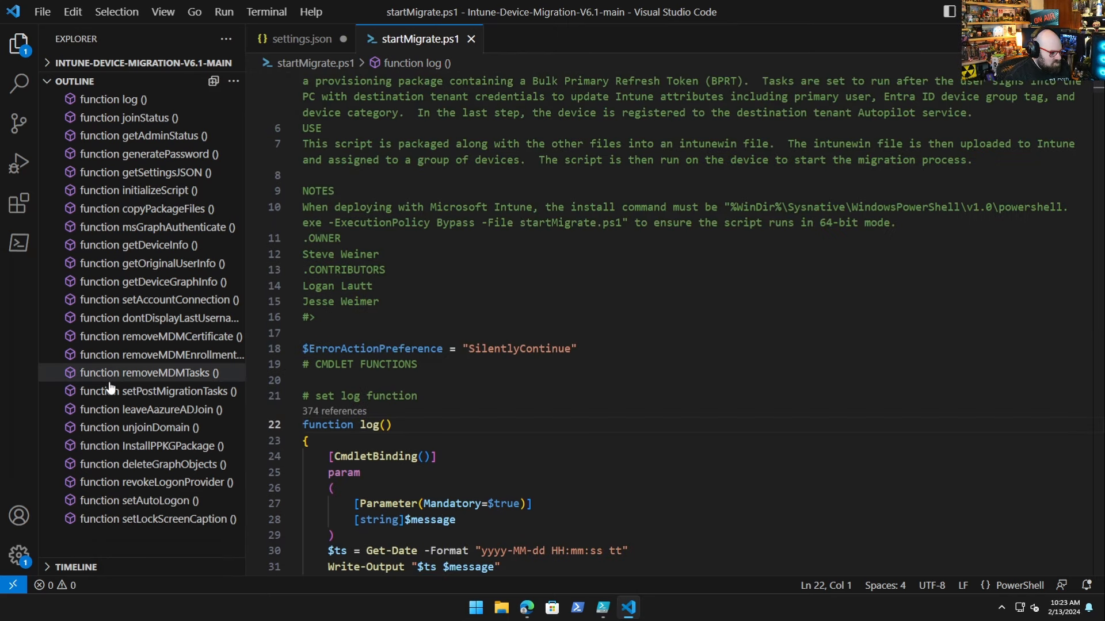
Step: Jump to the removeMDMTasks, msGraphAuthenticate and getSettingsJSON functions via the Outline
{"action": "left_click", "coordinate": [144, 373]}
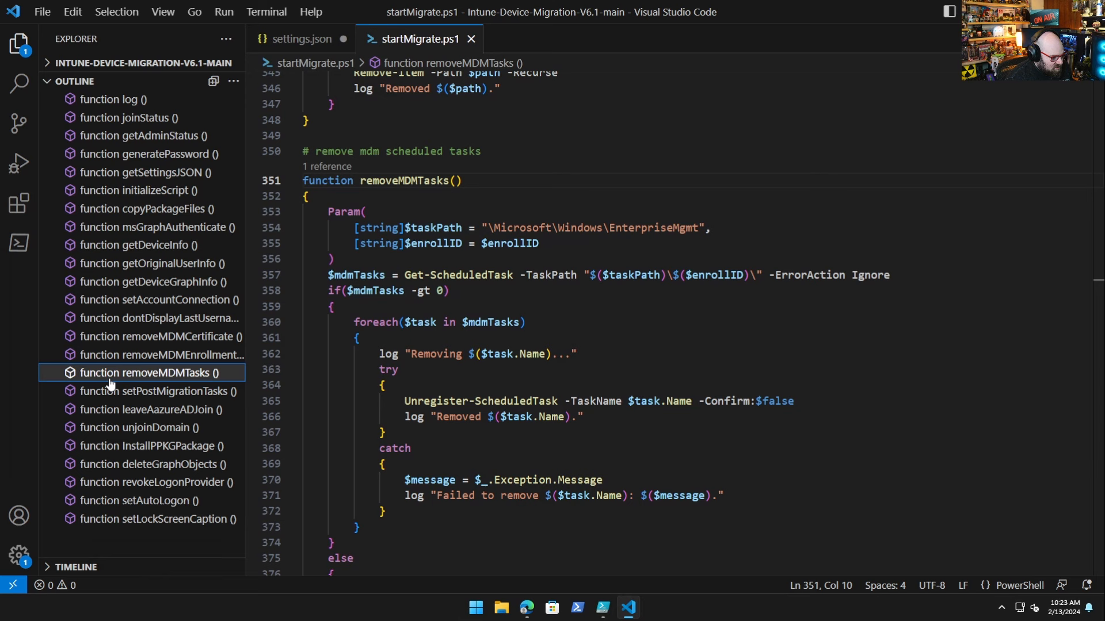
{"action": "mouse_move", "coordinate": [160, 227]}
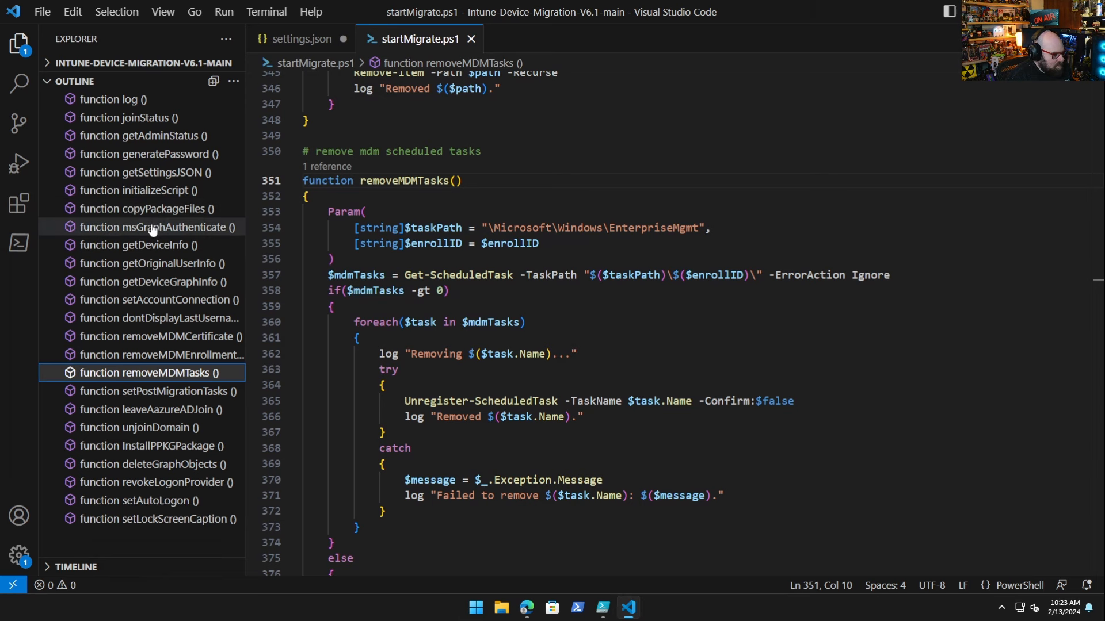
{"action": "left_click", "coordinate": [161, 226]}
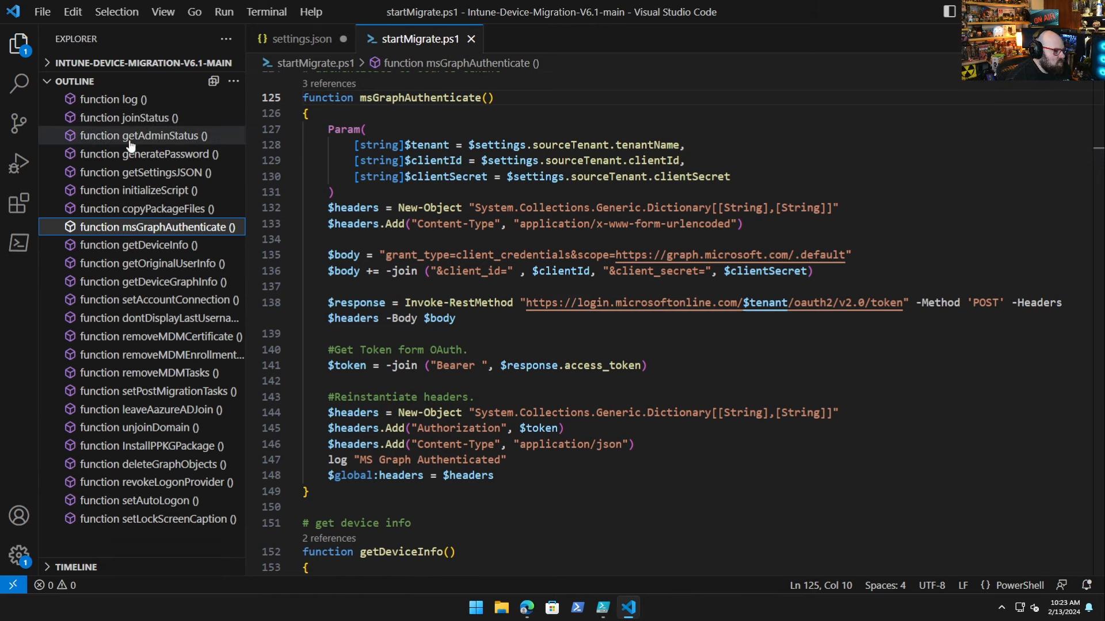
{"action": "left_click", "coordinate": [142, 172]}
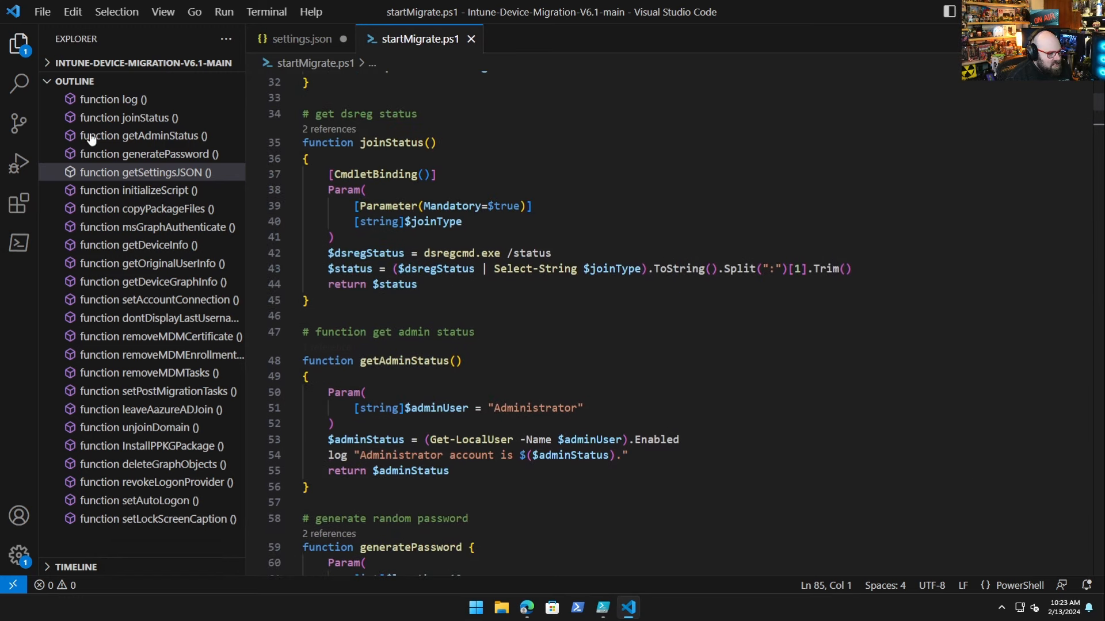
{"action": "left_click", "coordinate": [113, 99]}
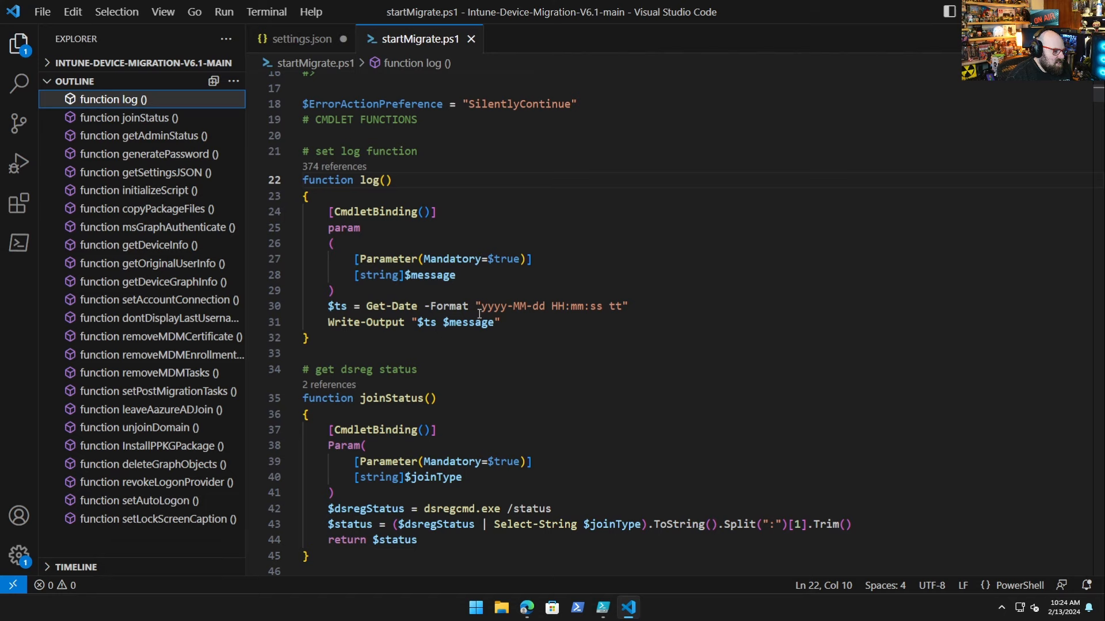
{"action": "mouse_move", "coordinate": [679, 314]}
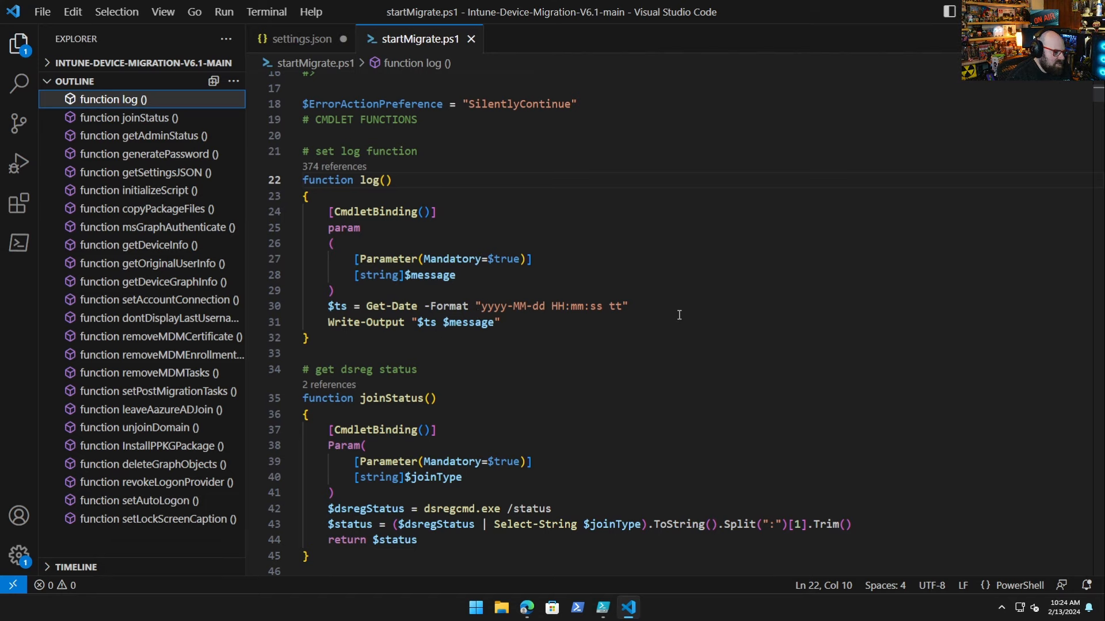
{"action": "mouse_move", "coordinate": [529, 325]}
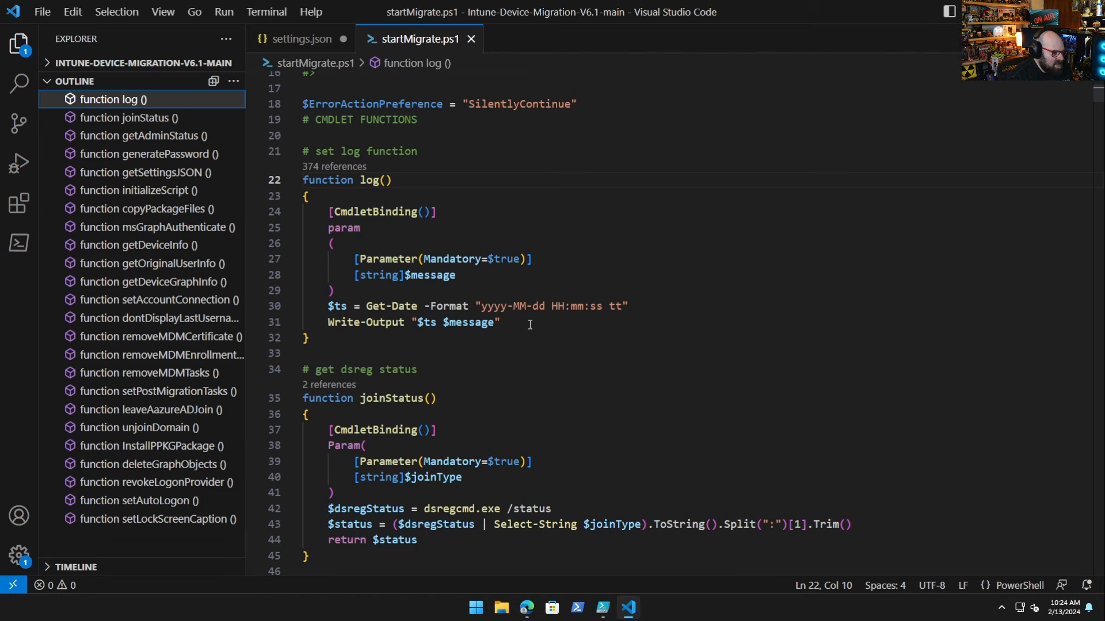
{"action": "scroll", "scroll_direction": "down", "scroll_amount": 3}
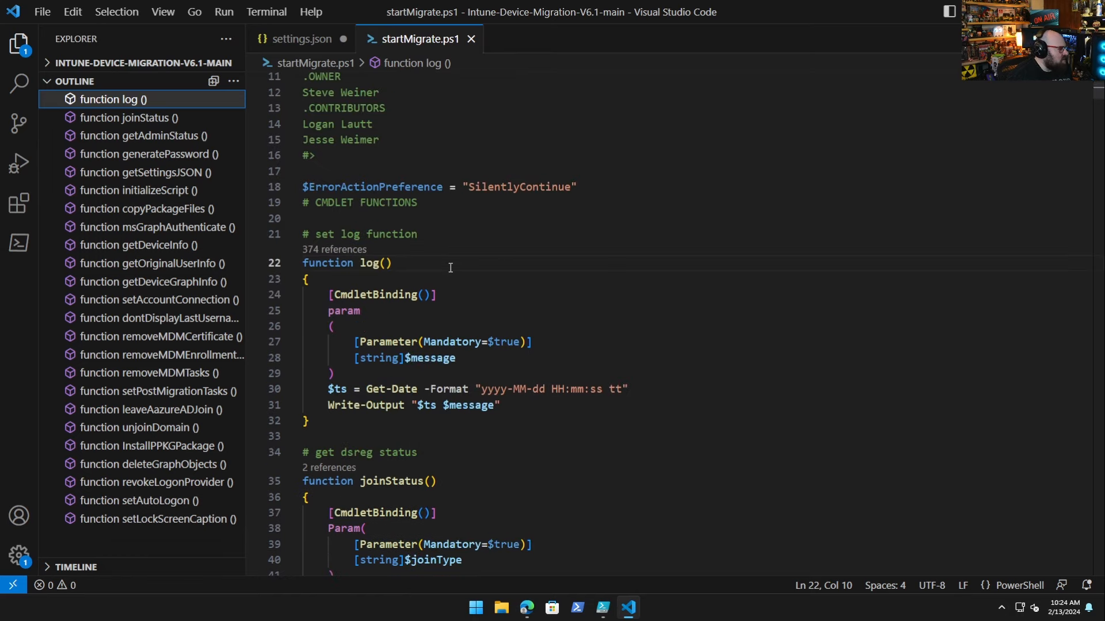
{"action": "scroll", "scroll_direction": "down", "scroll_amount": 3}
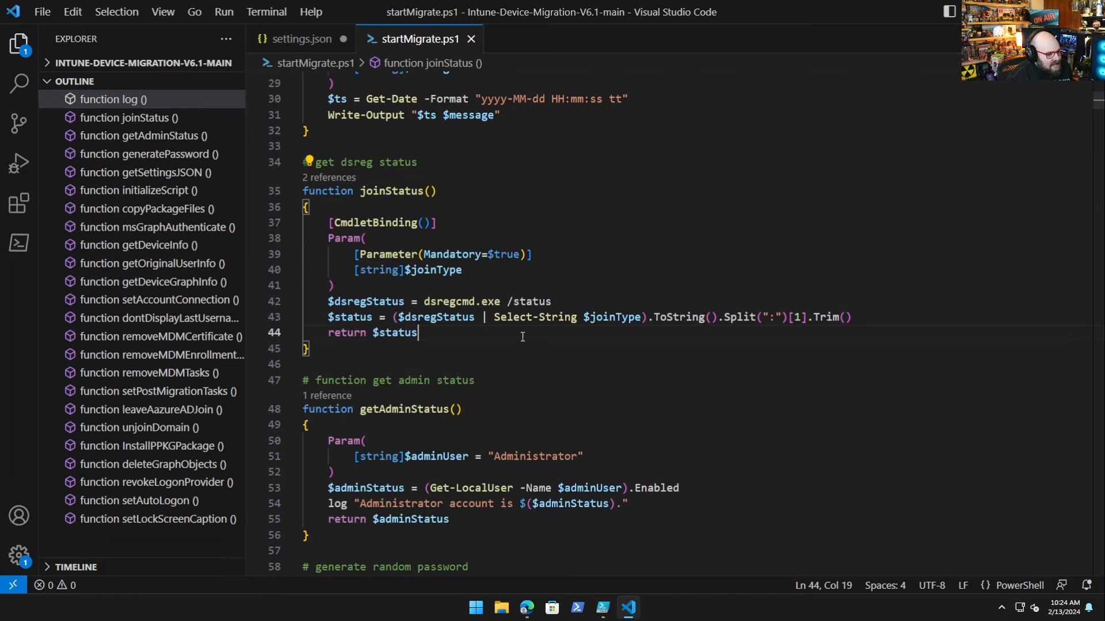
{"action": "mouse_move", "coordinate": [430, 269]}
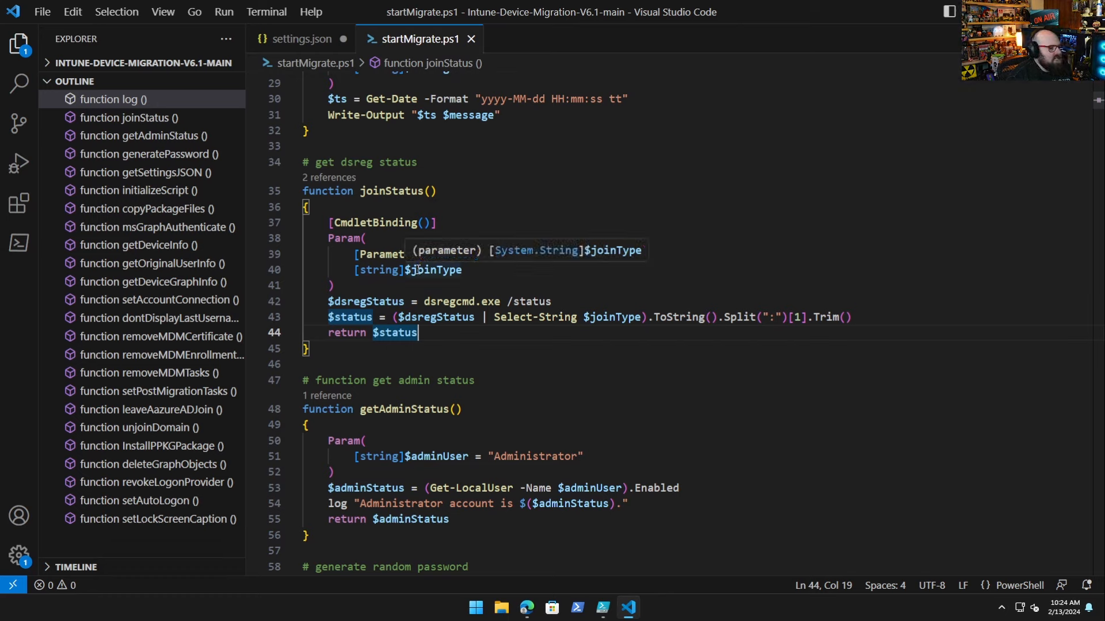
{"action": "mouse_move", "coordinate": [380, 238]}
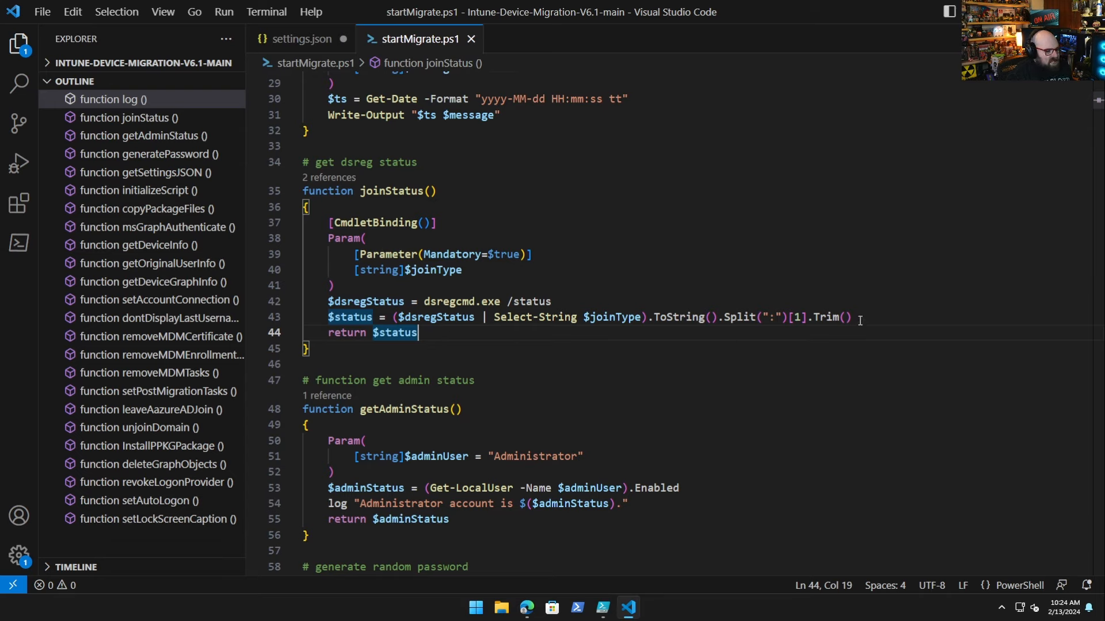
{"action": "left_click", "coordinate": [850, 318]}
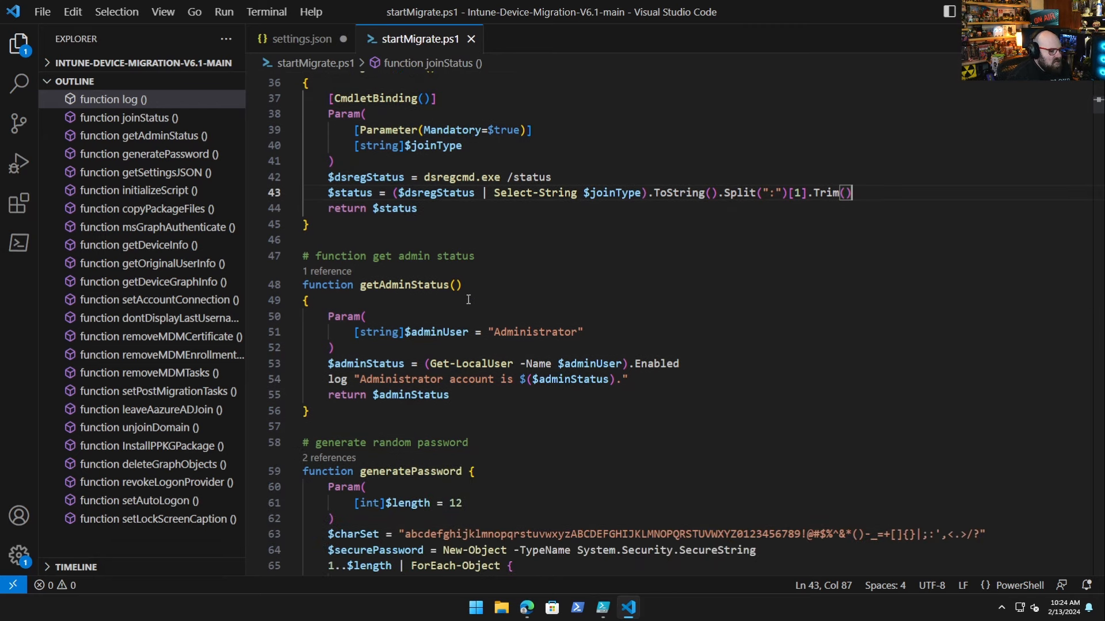
{"action": "scroll", "scroll_direction": "down", "scroll_amount": 3}
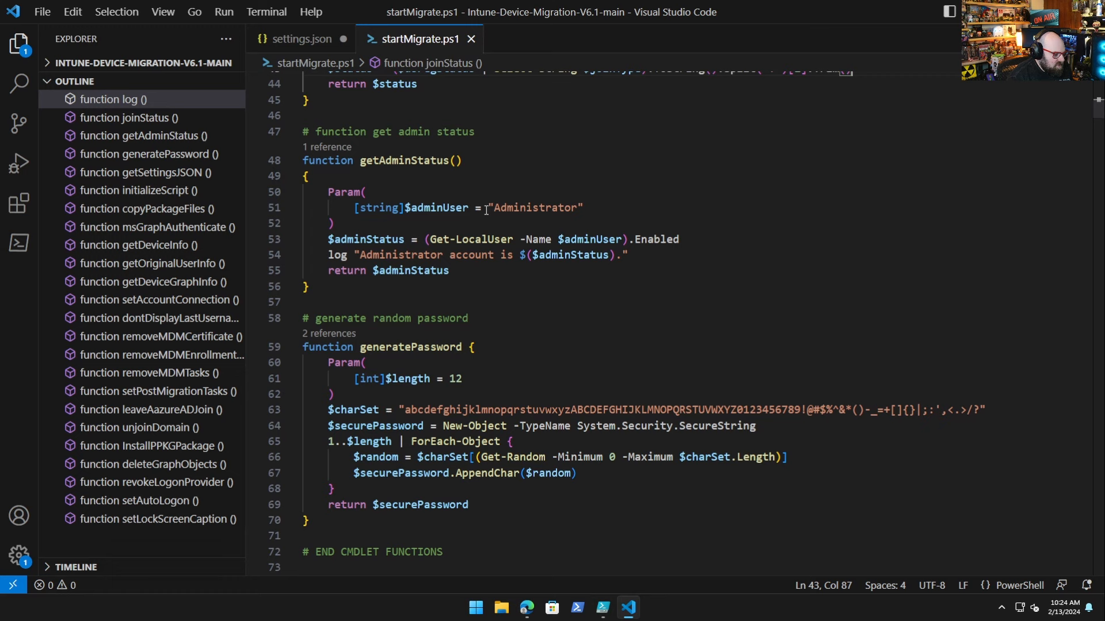
{"action": "scroll", "scroll_direction": "down", "scroll_amount": 3}
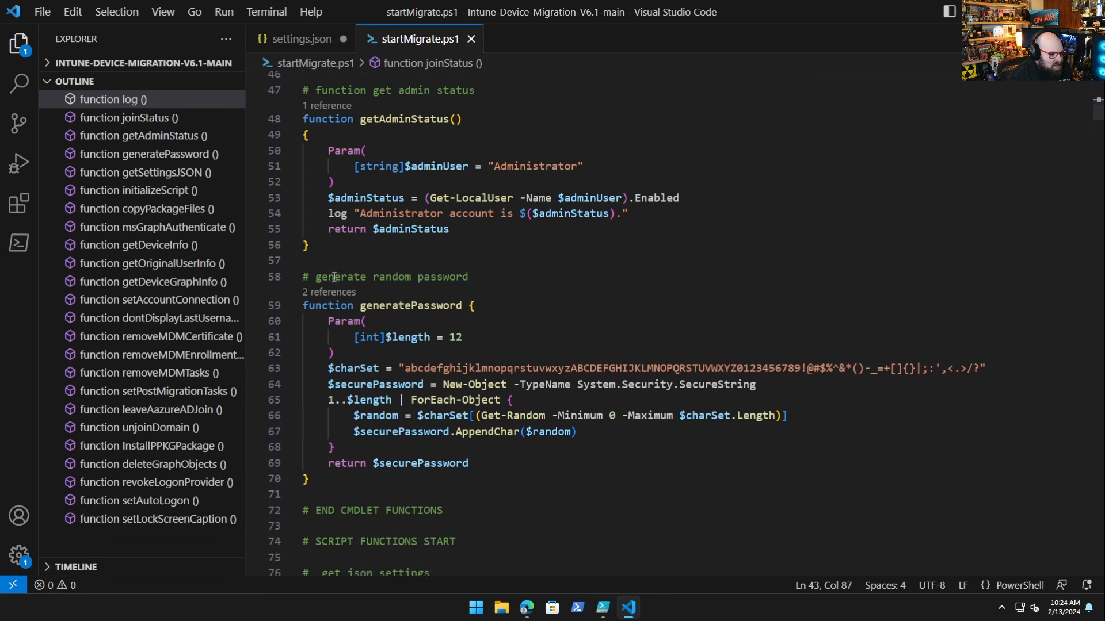
{"action": "scroll", "scroll_direction": "down", "scroll_amount": 3}
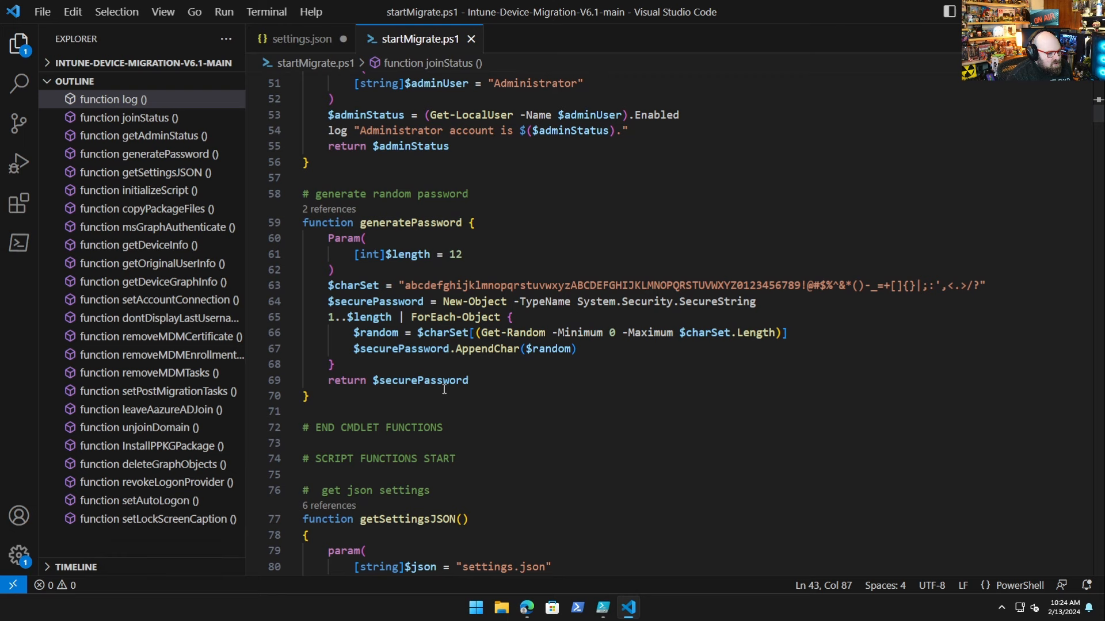
{"action": "scroll", "scroll_direction": "down", "scroll_amount": 3}
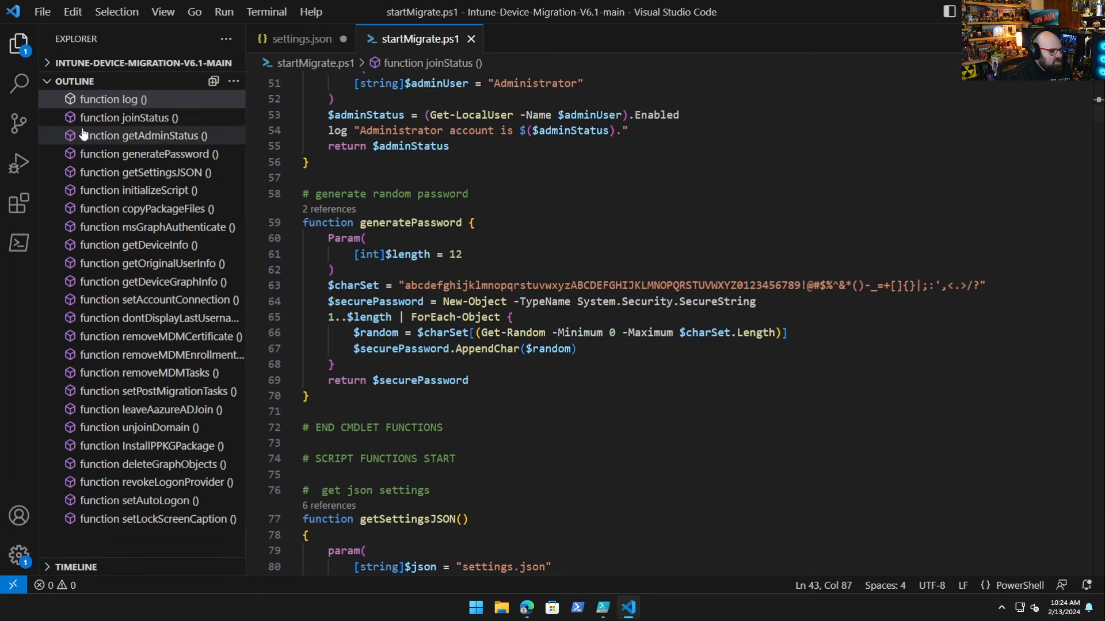
{"action": "mouse_move", "coordinate": [153, 215]}
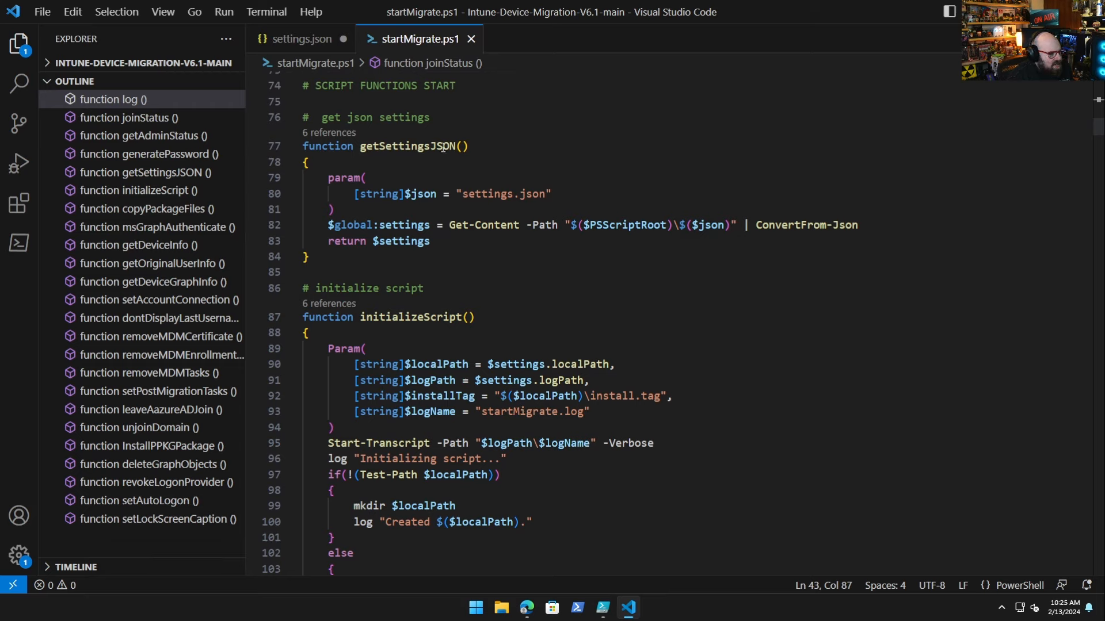
{"action": "left_click", "coordinate": [400, 146]}
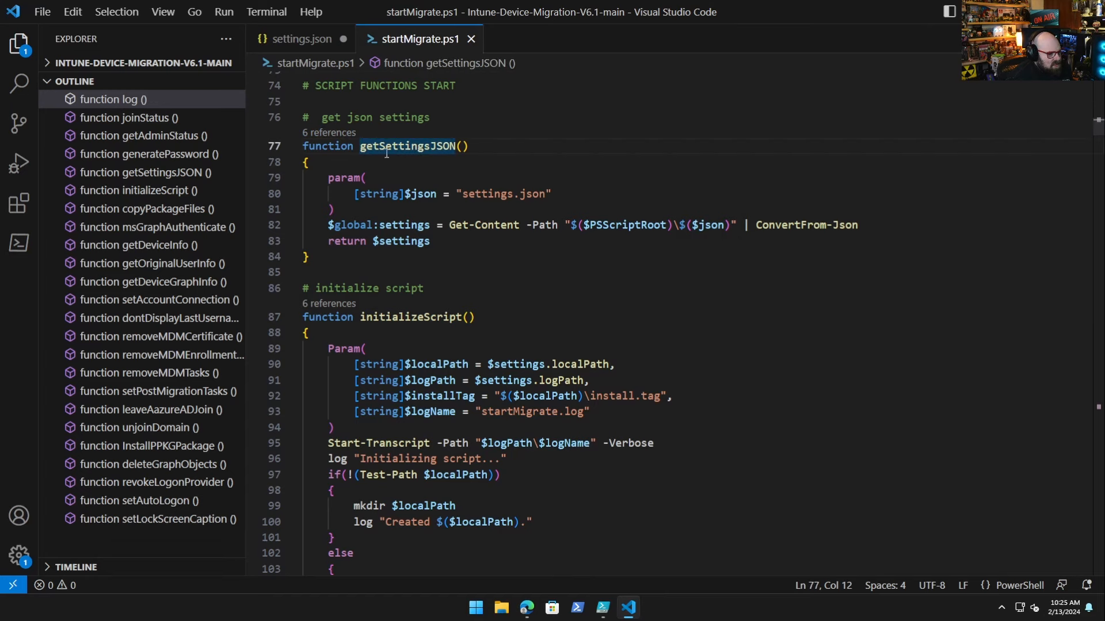
{"action": "scroll", "scroll_direction": "down", "scroll_amount": 3}
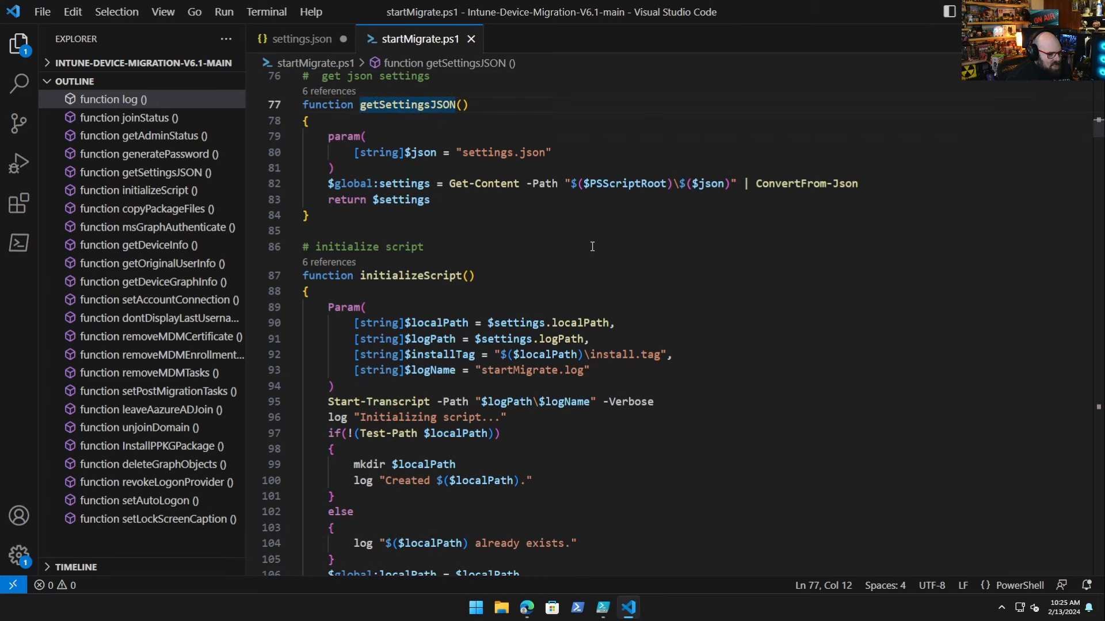
{"action": "scroll", "scroll_direction": "down", "scroll_amount": 3}
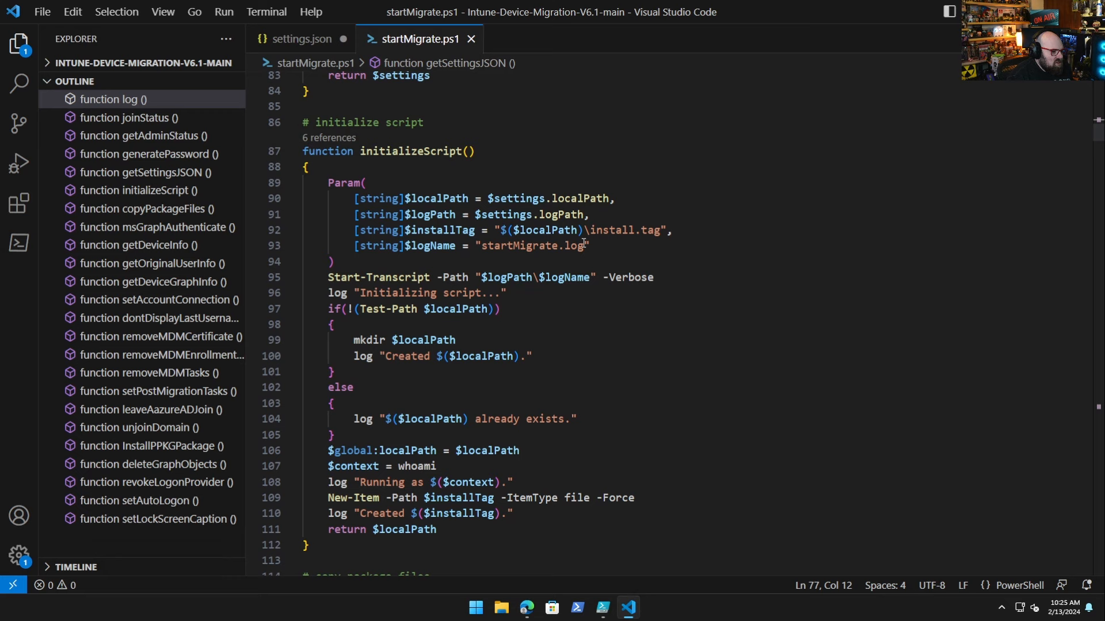
{"action": "scroll", "scroll_direction": "down", "scroll_amount": 3}
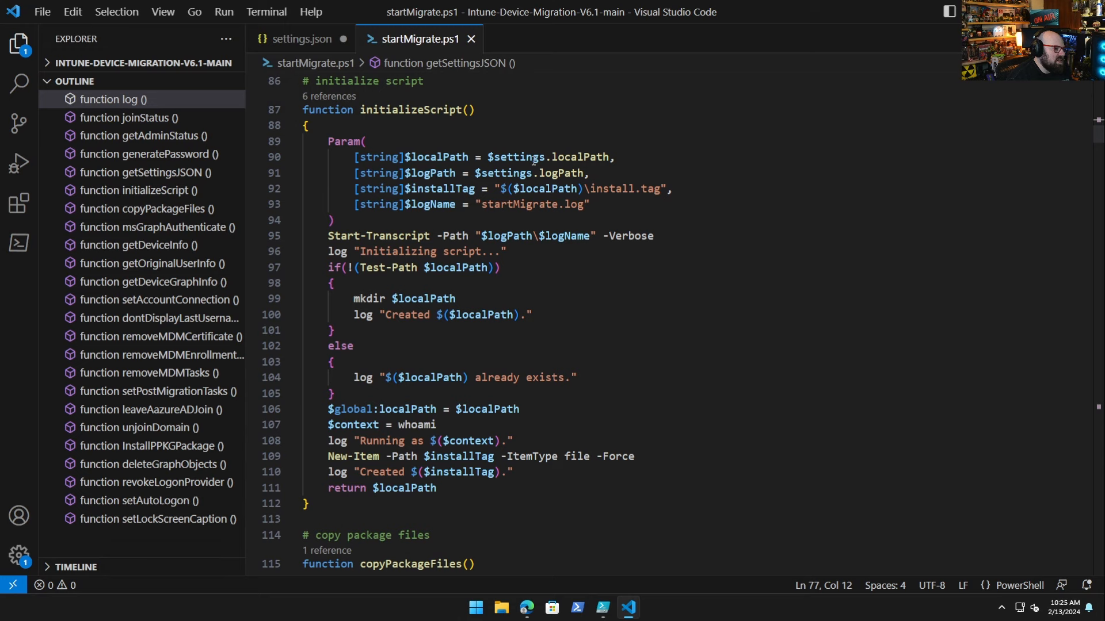
{"action": "mouse_move", "coordinate": [501, 122]}
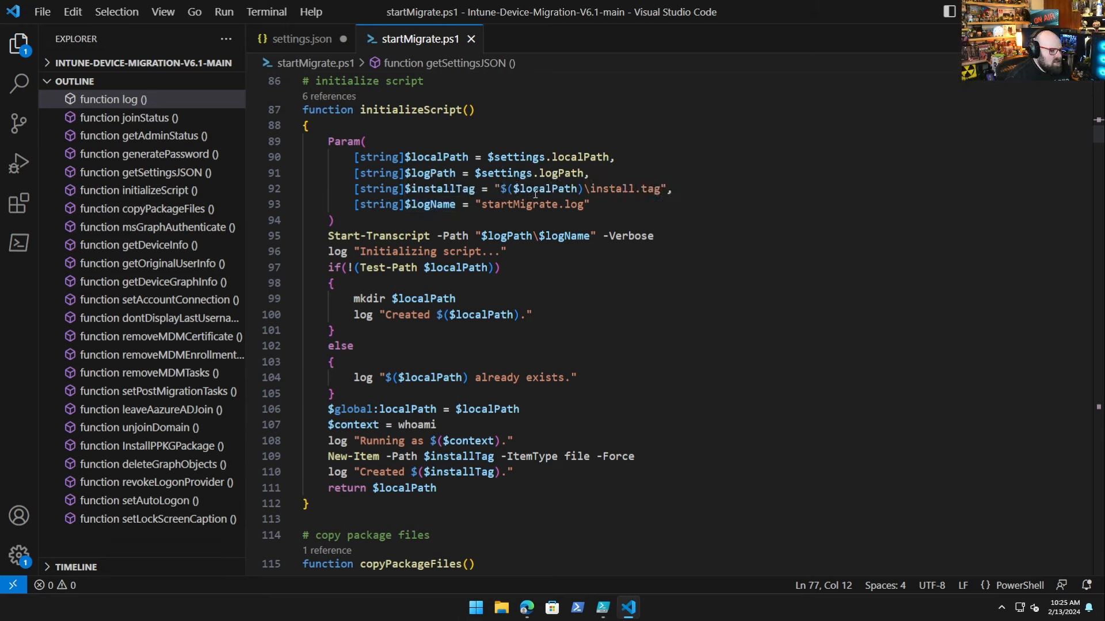
{"action": "mouse_move", "coordinate": [730, 200]}
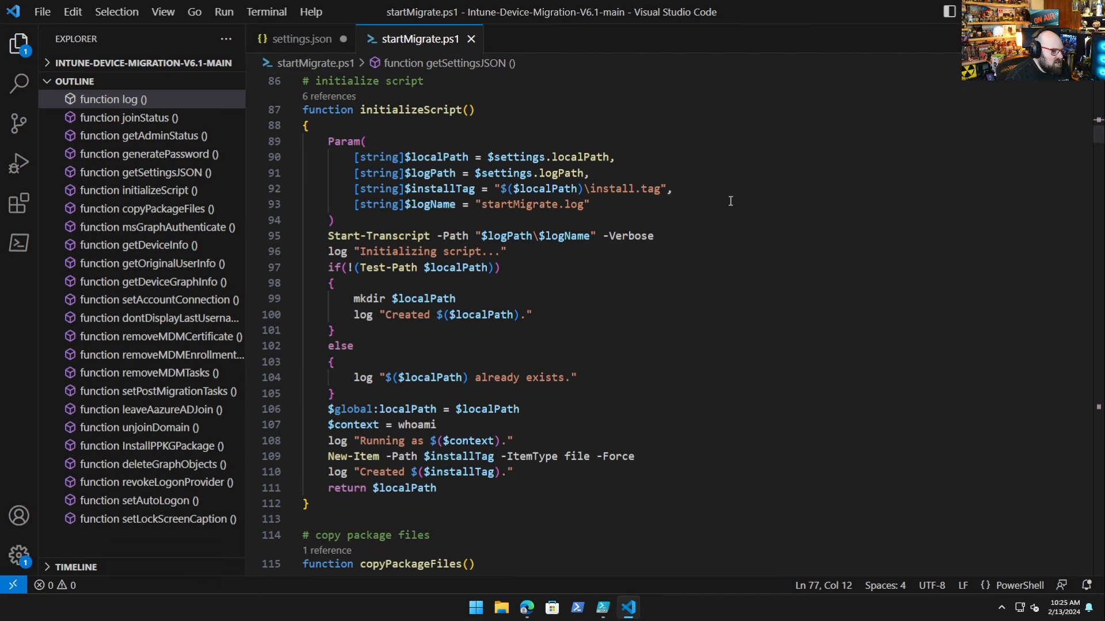
{"action": "scroll", "scroll_direction": "down", "scroll_amount": 3}
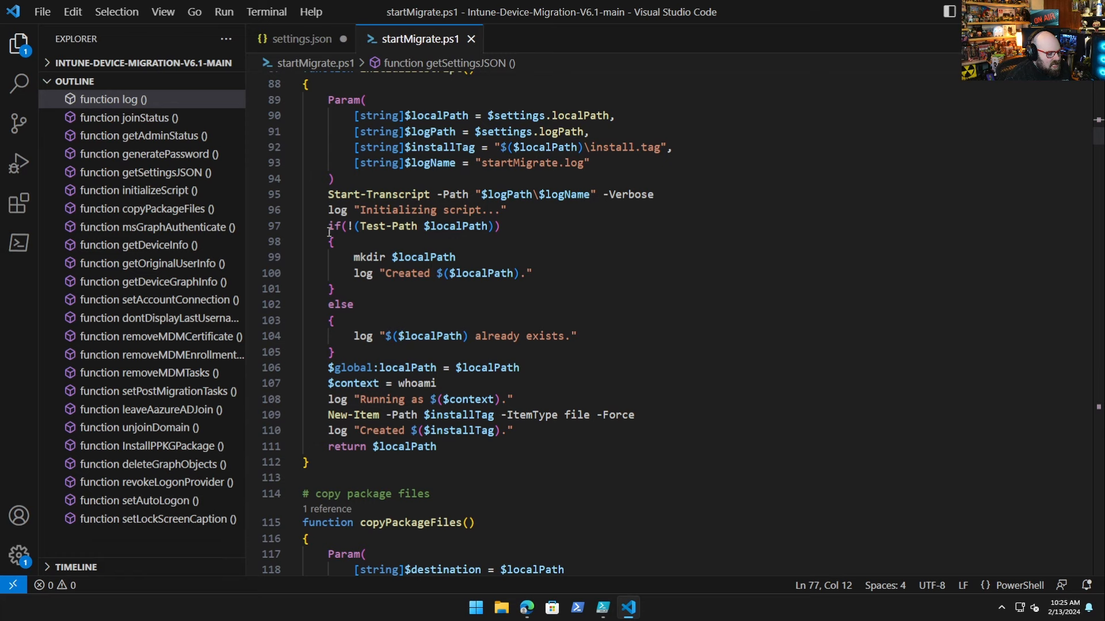
{"action": "mouse_move", "coordinate": [374, 280]}
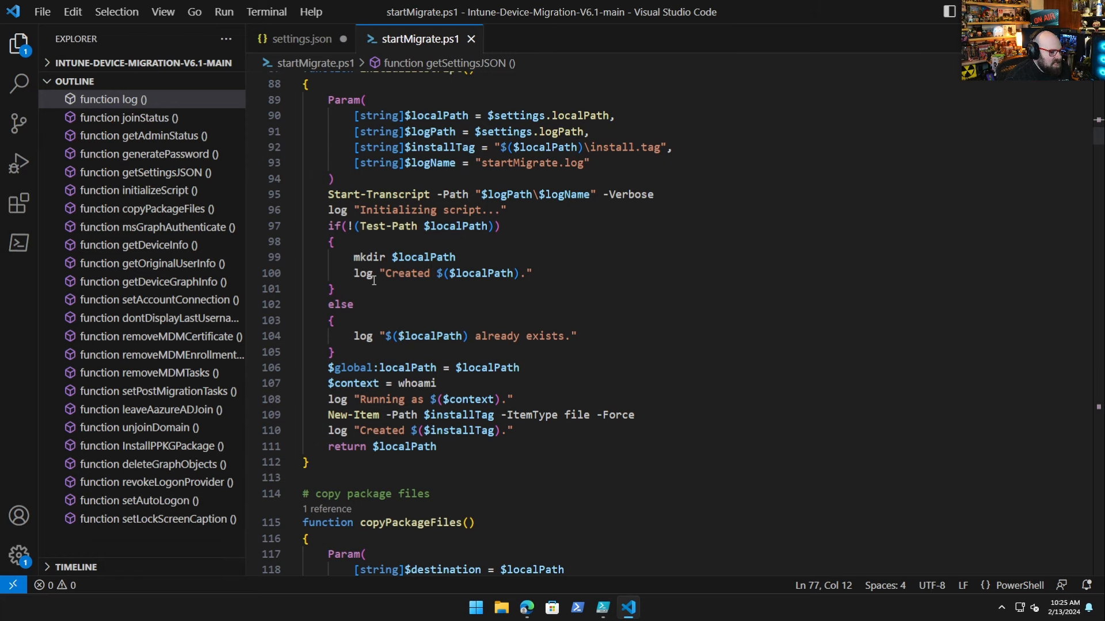
{"action": "scroll", "scroll_direction": "down", "scroll_amount": 3}
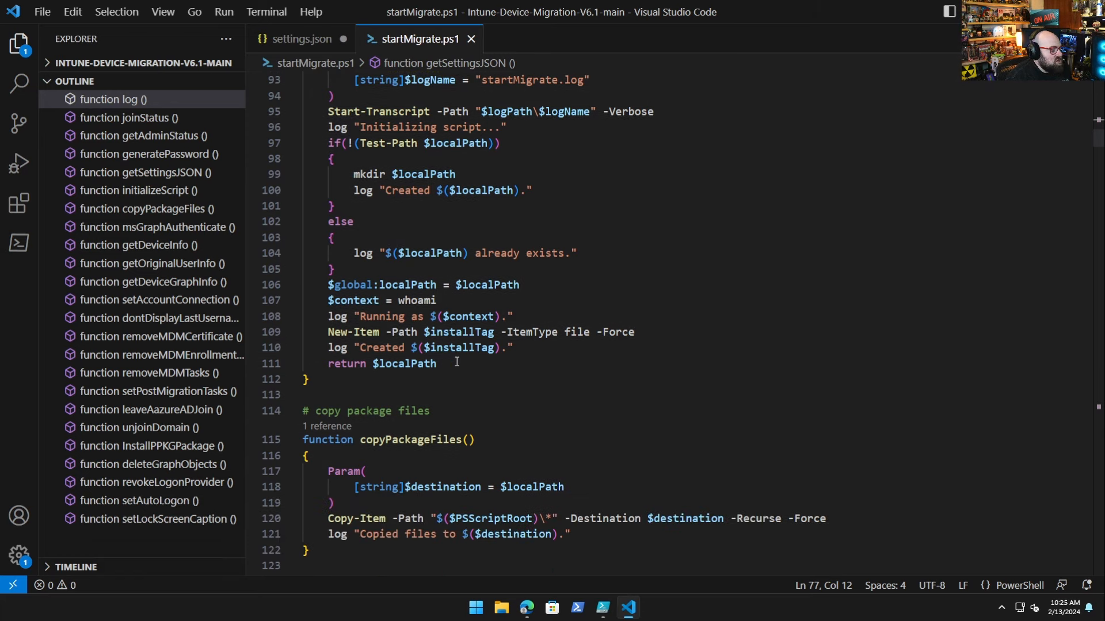
{"action": "mouse_move", "coordinate": [362, 285]}
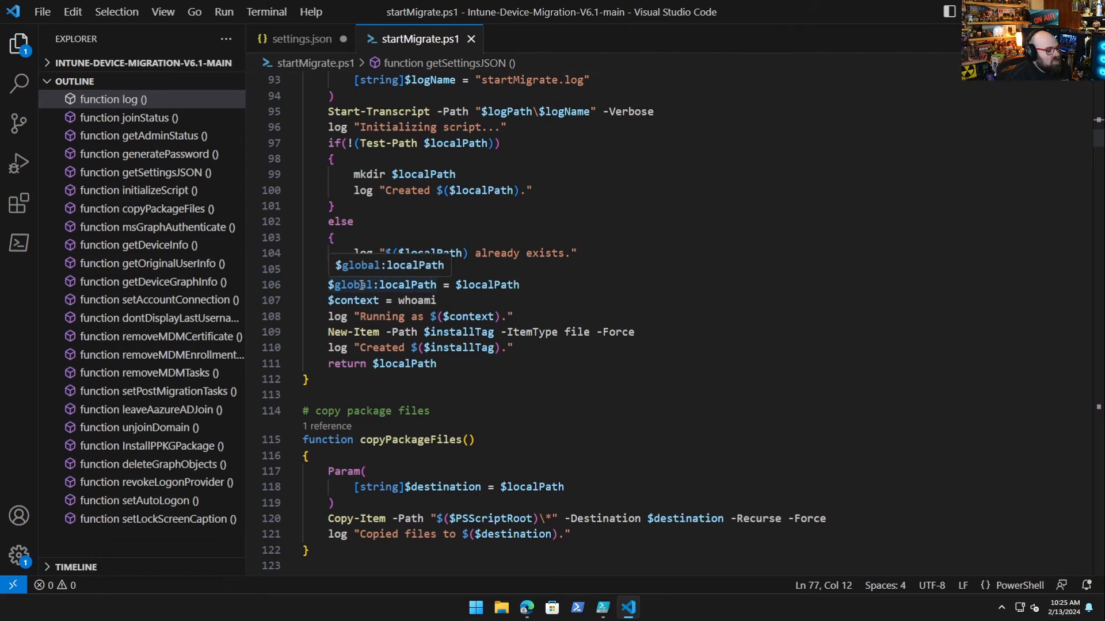
{"action": "mouse_move", "coordinate": [469, 363]}
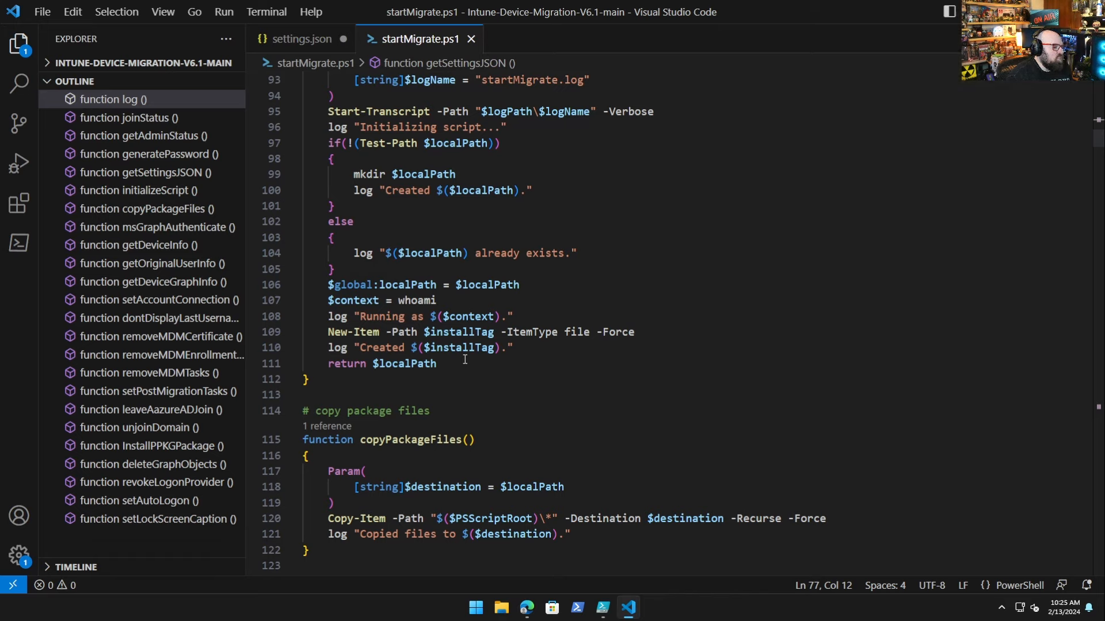
{"action": "double_click", "coordinate": [354, 286]}
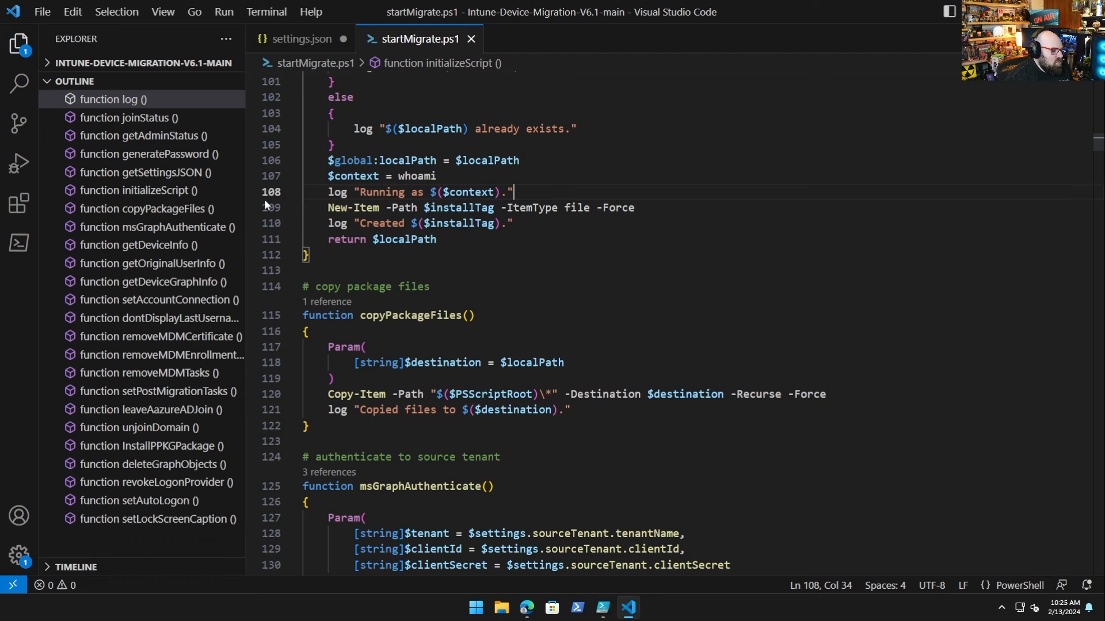
{"action": "scroll", "scroll_direction": "down", "scroll_amount": 3}
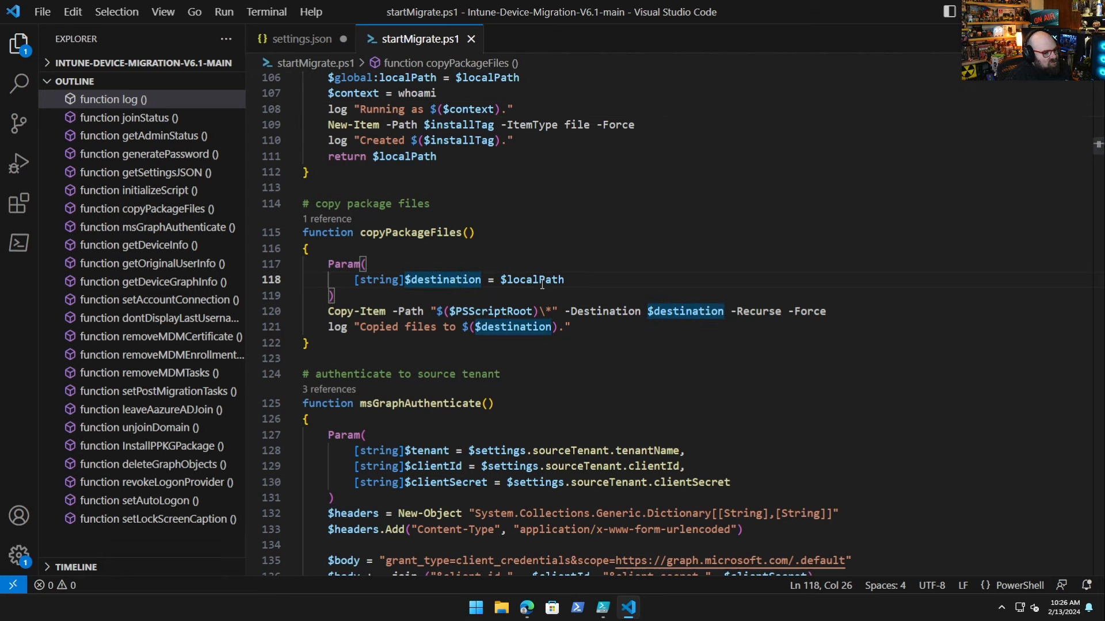
{"action": "double_click", "coordinate": [538, 280]}
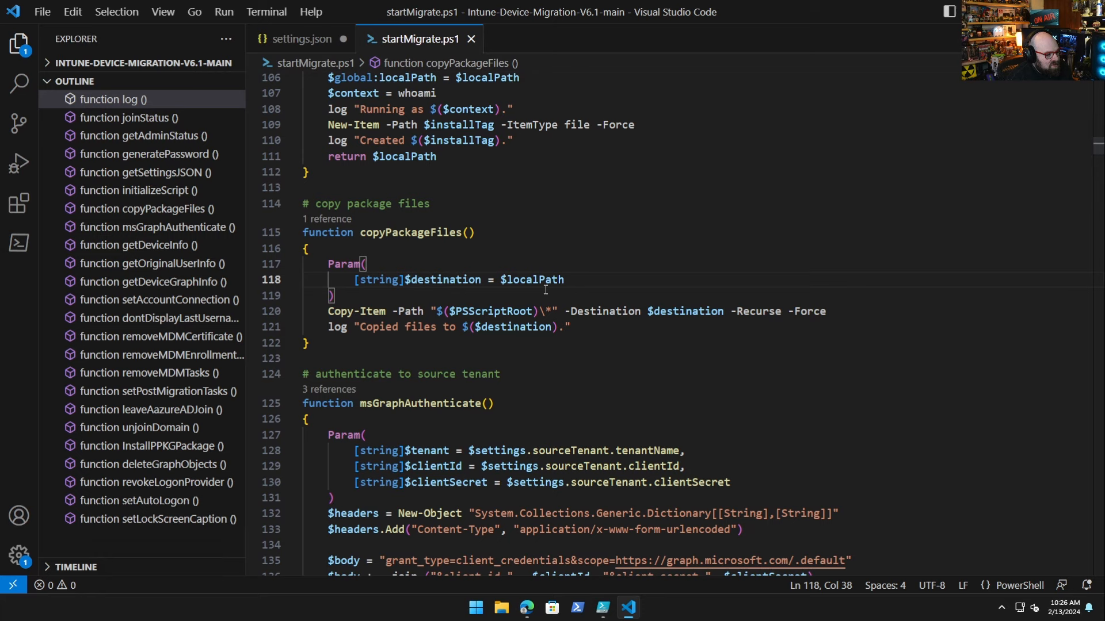
{"action": "left_click", "coordinate": [568, 280]}
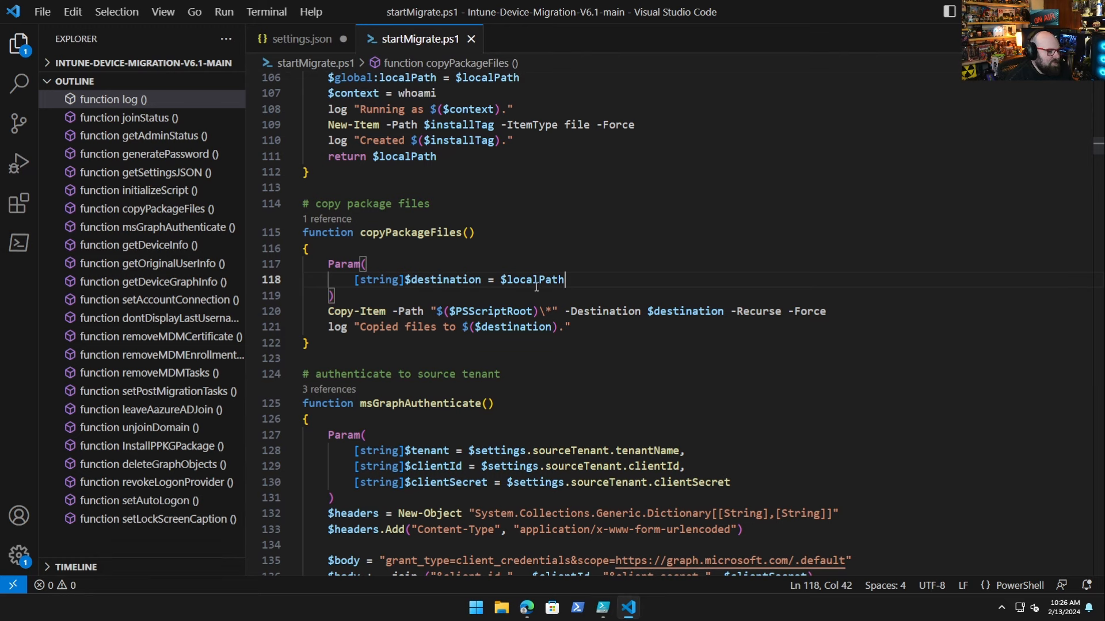
{"action": "scroll", "scroll_direction": "down", "scroll_amount": 3}
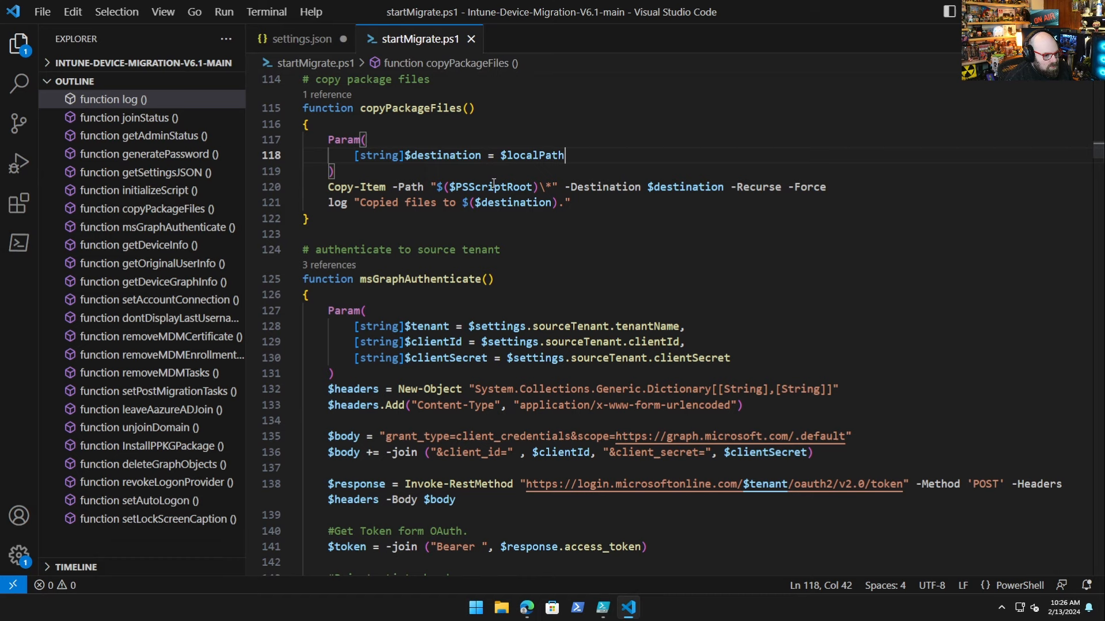
{"action": "double_click", "coordinate": [487, 186]}
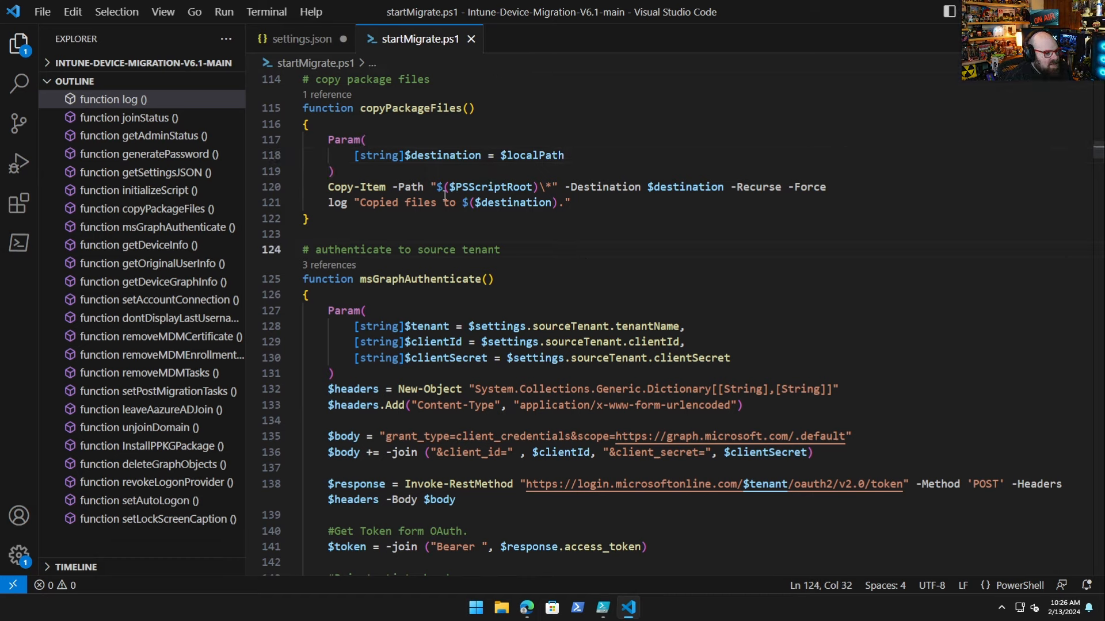
{"action": "mouse_move", "coordinate": [501, 187]}
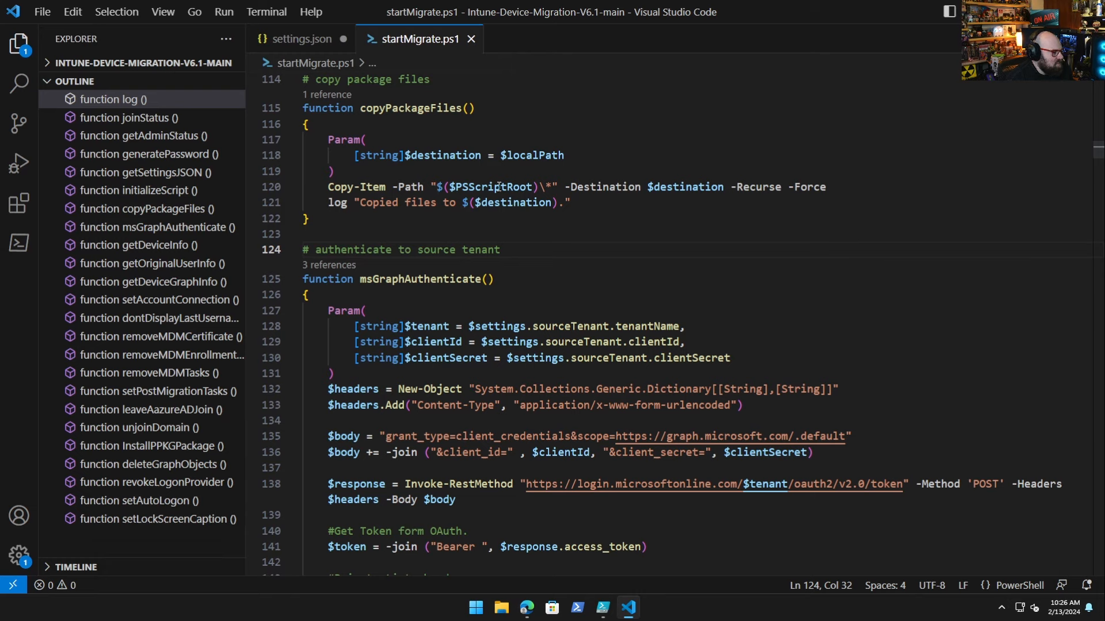
{"action": "mouse_move", "coordinate": [481, 238]}
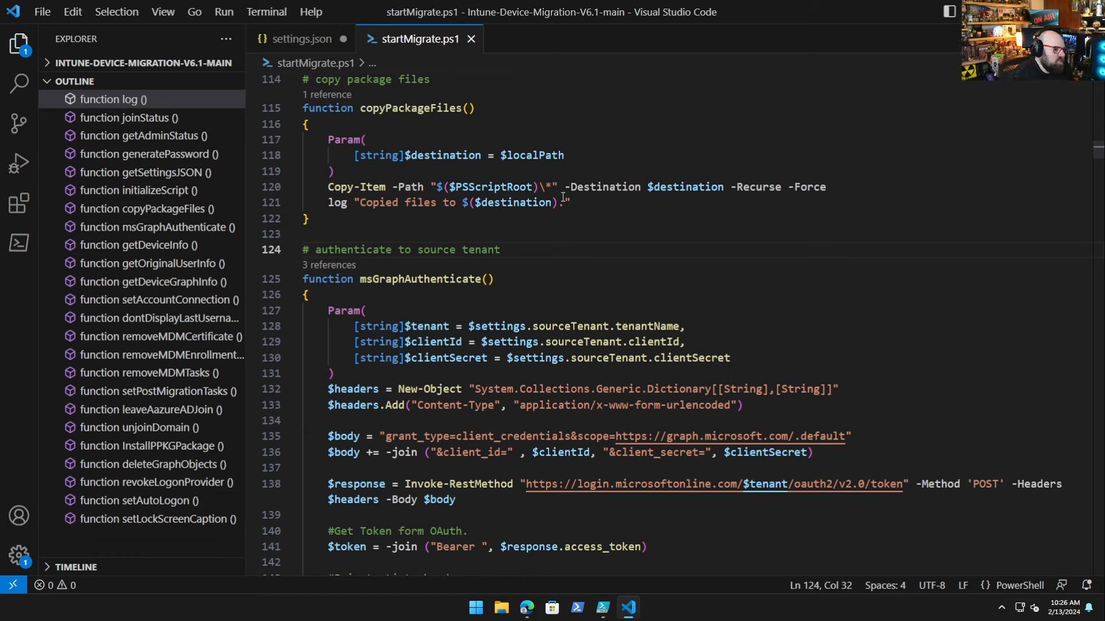
{"action": "mouse_move", "coordinate": [502, 186]}
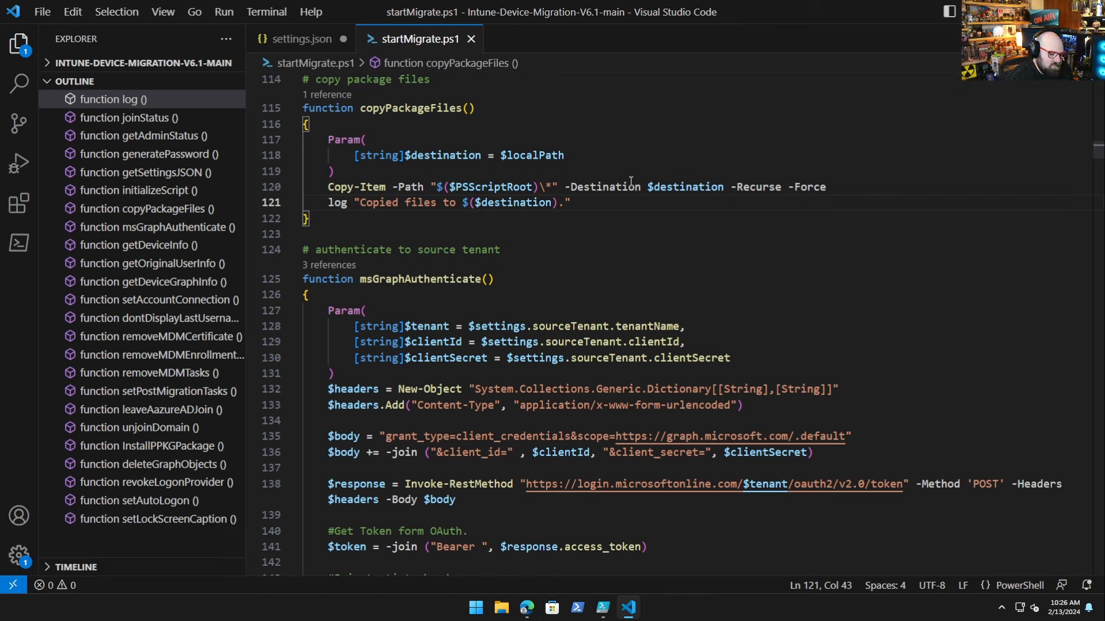
{"action": "mouse_move", "coordinate": [577, 147]}
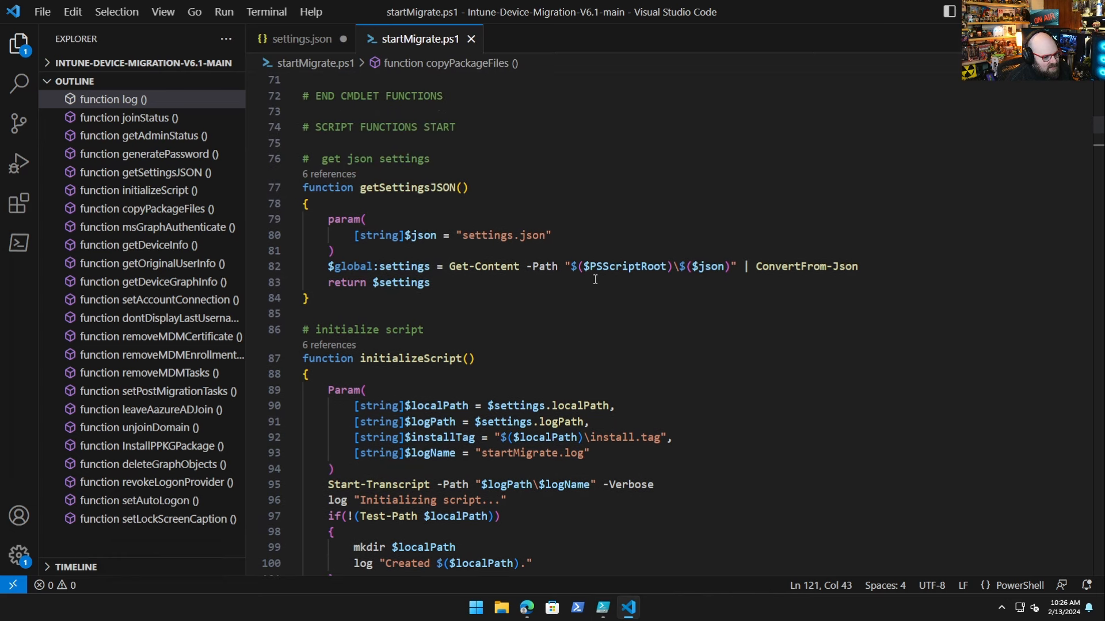
{"action": "double_click", "coordinate": [623, 267]}
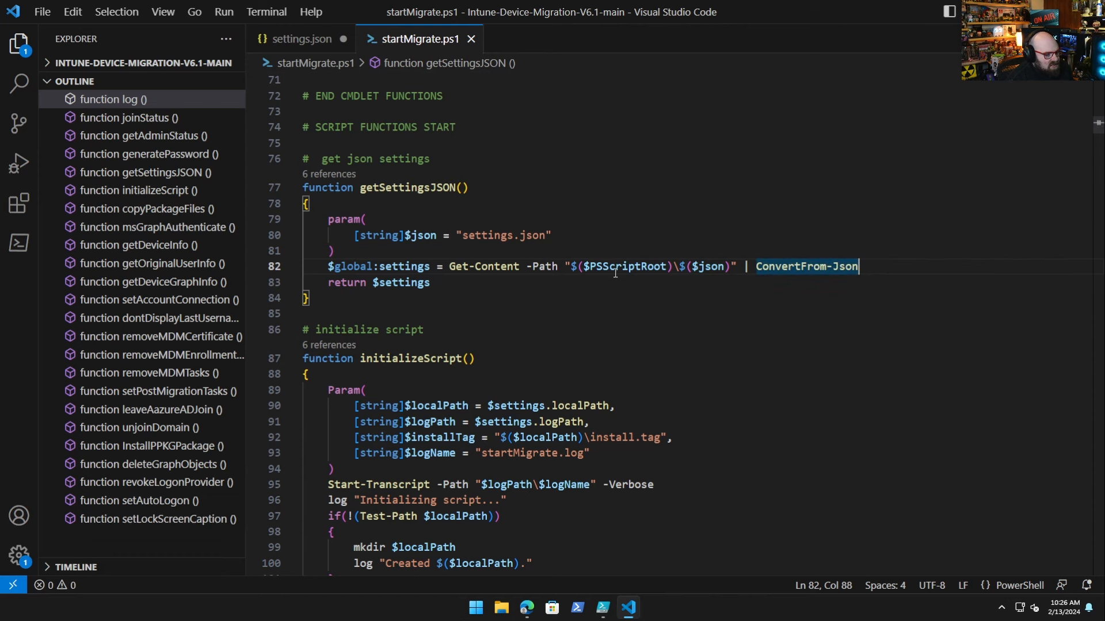
Step: Scroll startMigrate.ps1 down to the getDeviceGraphInfo function's Intune and Autopilot lookups
{"action": "scroll", "scroll_direction": "down", "scroll_amount": 3}
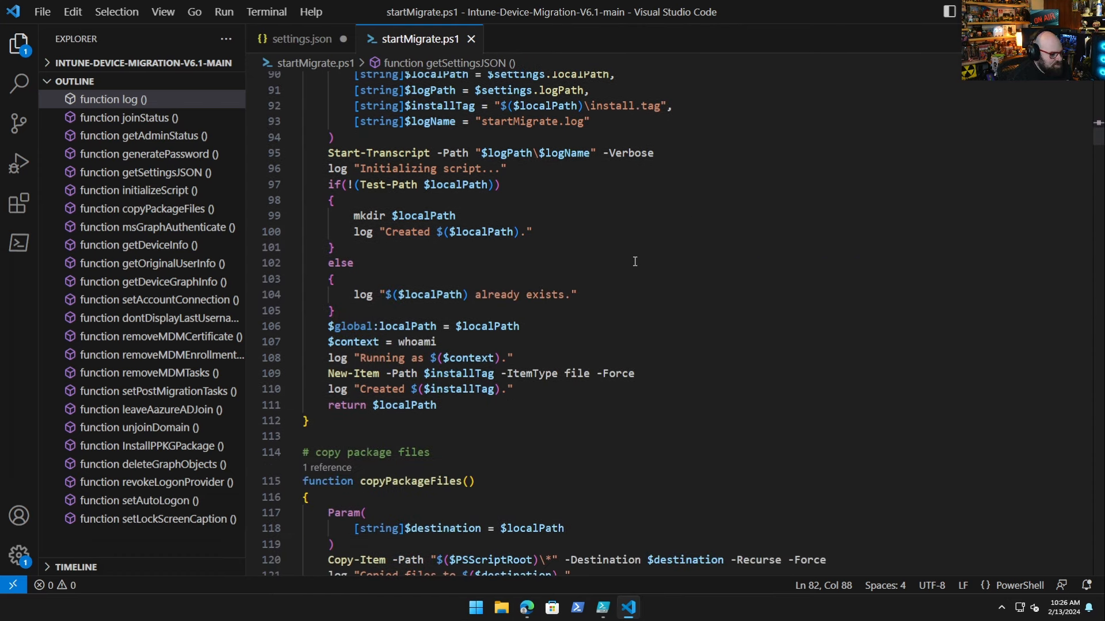
{"action": "scroll", "scroll_direction": "down", "scroll_amount": 3}
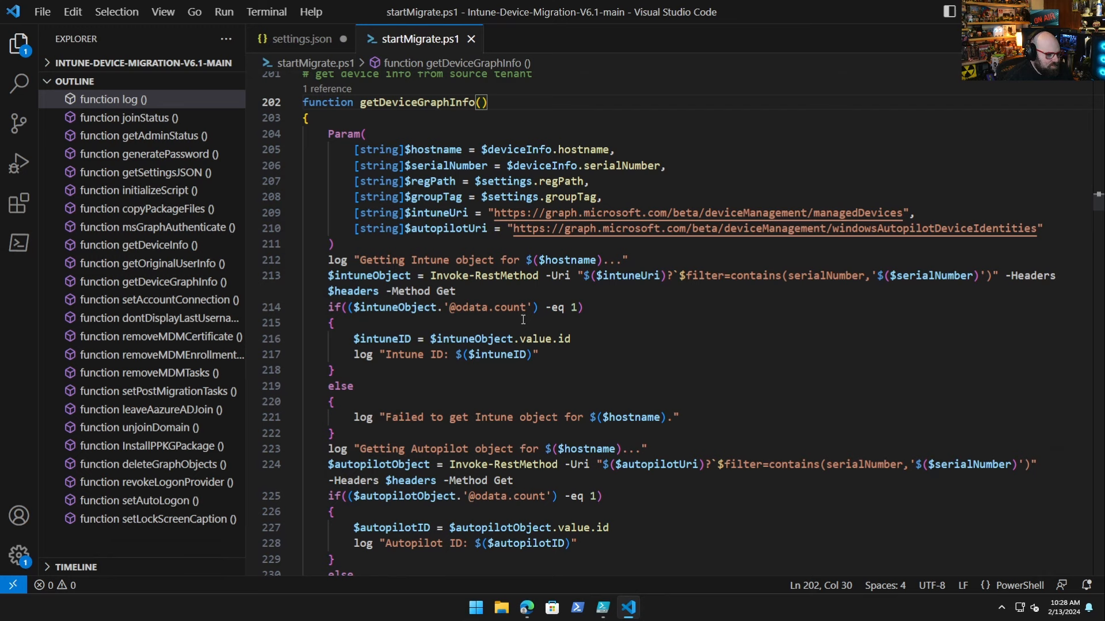
{"action": "mouse_move", "coordinate": [636, 423]}
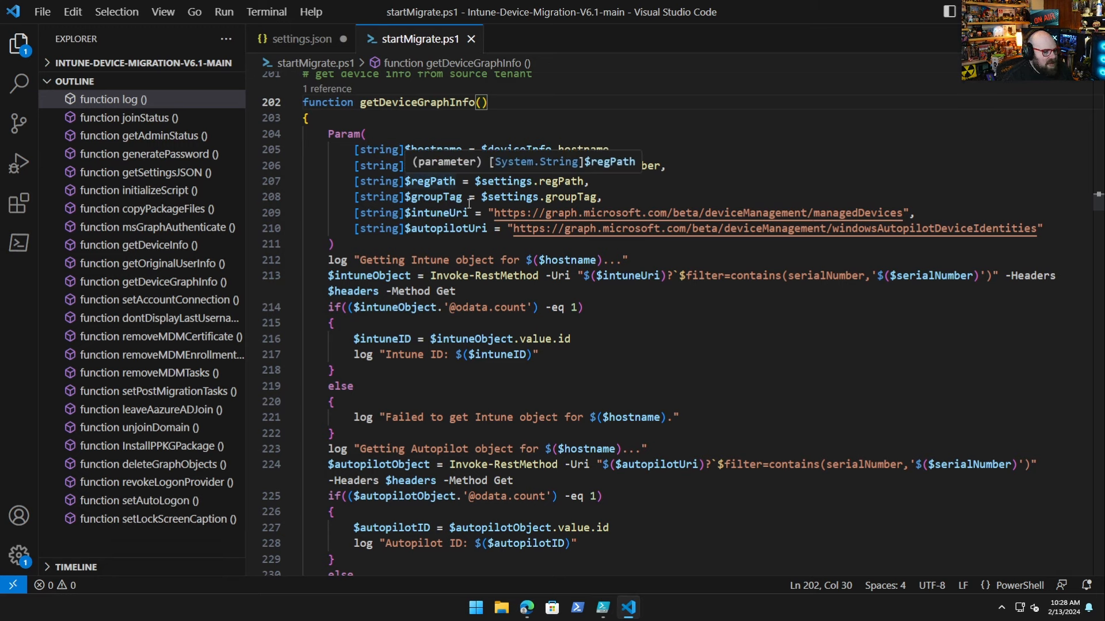
{"action": "mouse_move", "coordinate": [614, 191]}
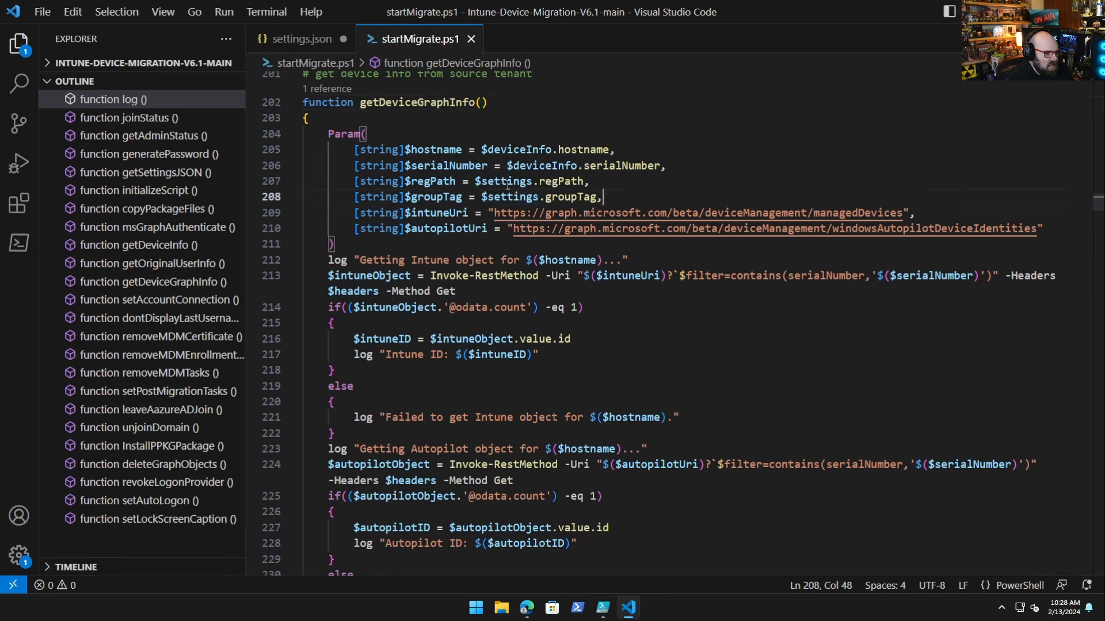
{"action": "mouse_move", "coordinate": [566, 197]}
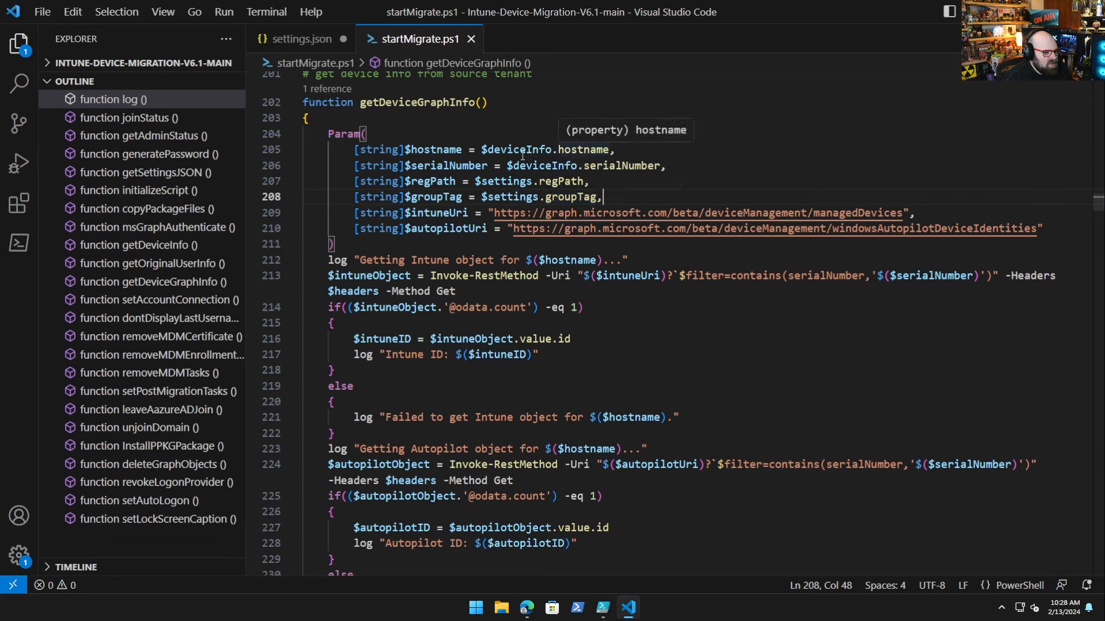
{"action": "mouse_move", "coordinate": [437, 213]}
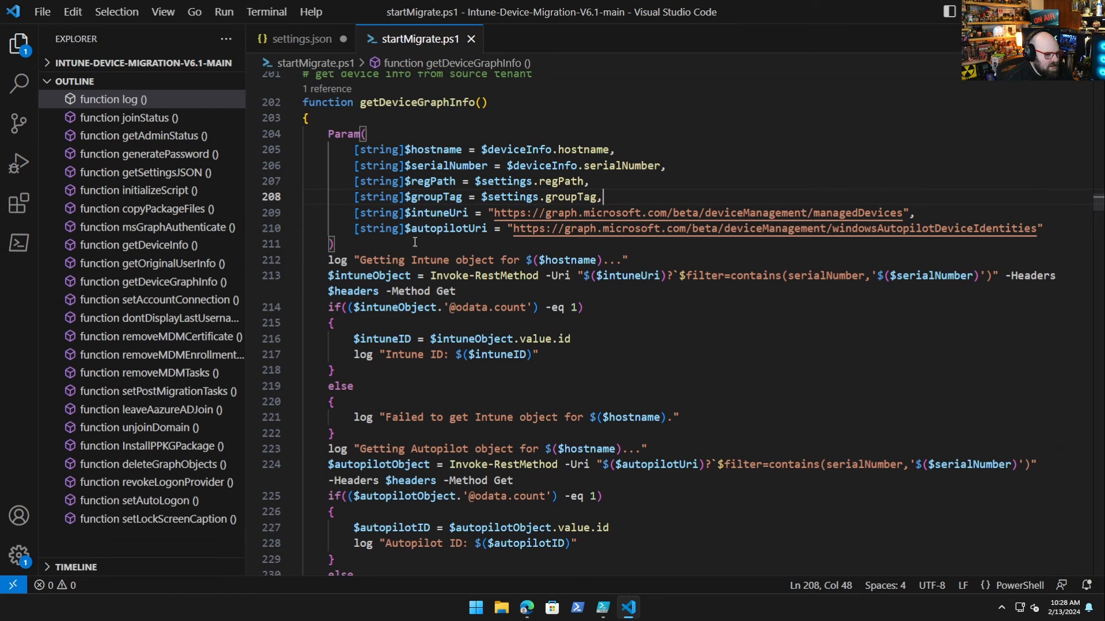
Step: Scroll through getDeviceGraphInfo to the reg.exe add loop writing Intune ID, Autopilot ID and group tag
{"action": "scroll", "scroll_direction": "down", "scroll_amount": 3}
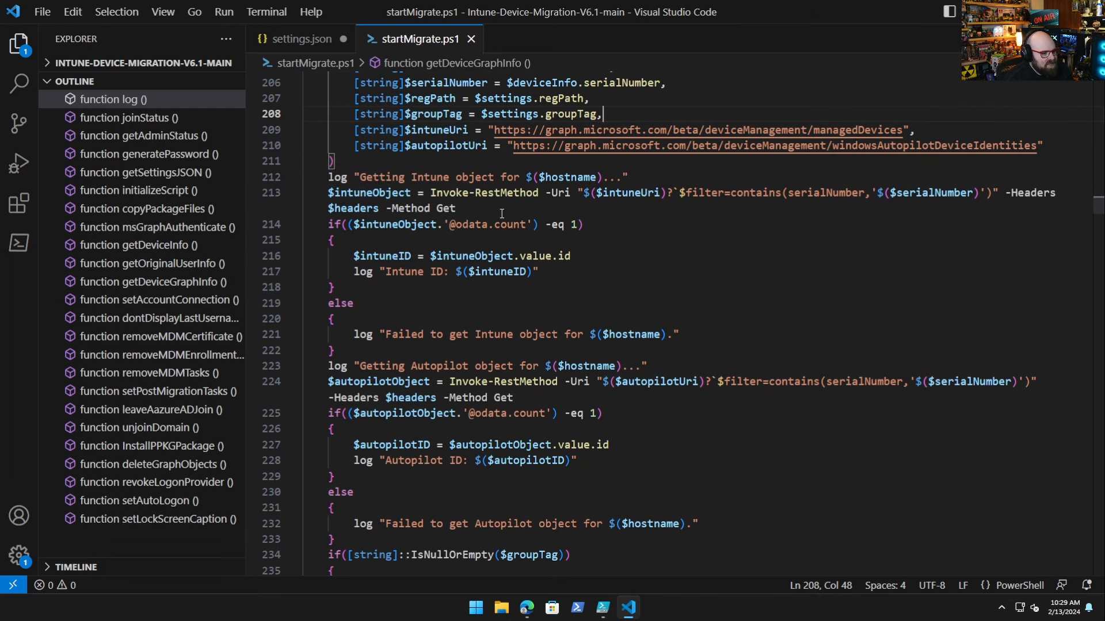
{"action": "scroll", "scroll_direction": "down", "scroll_amount": 3}
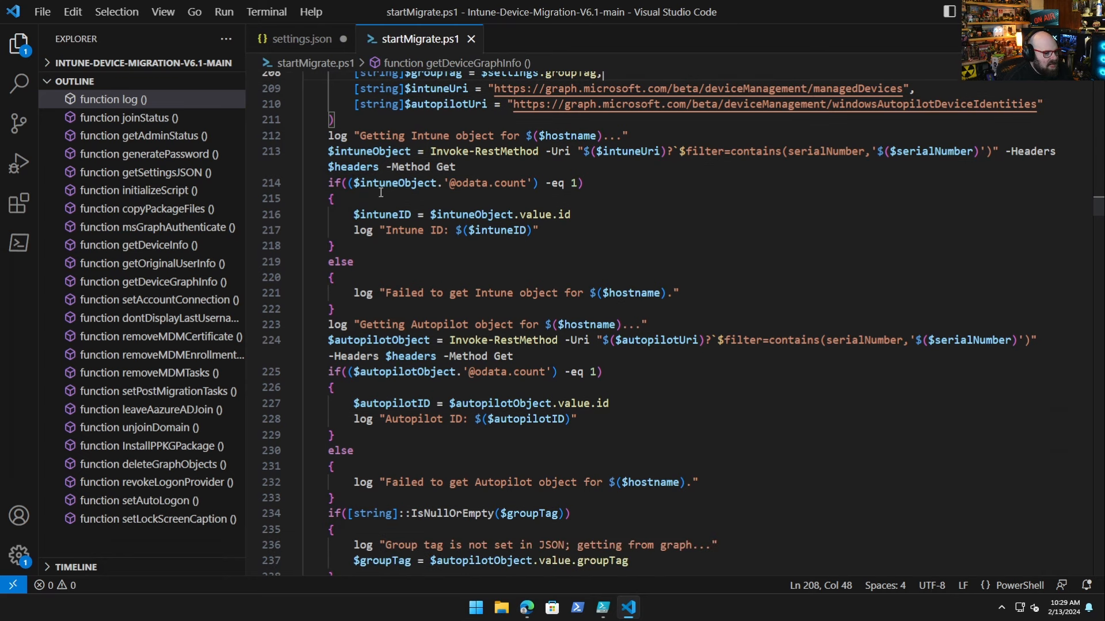
{"action": "scroll", "scroll_direction": "down", "scroll_amount": 3}
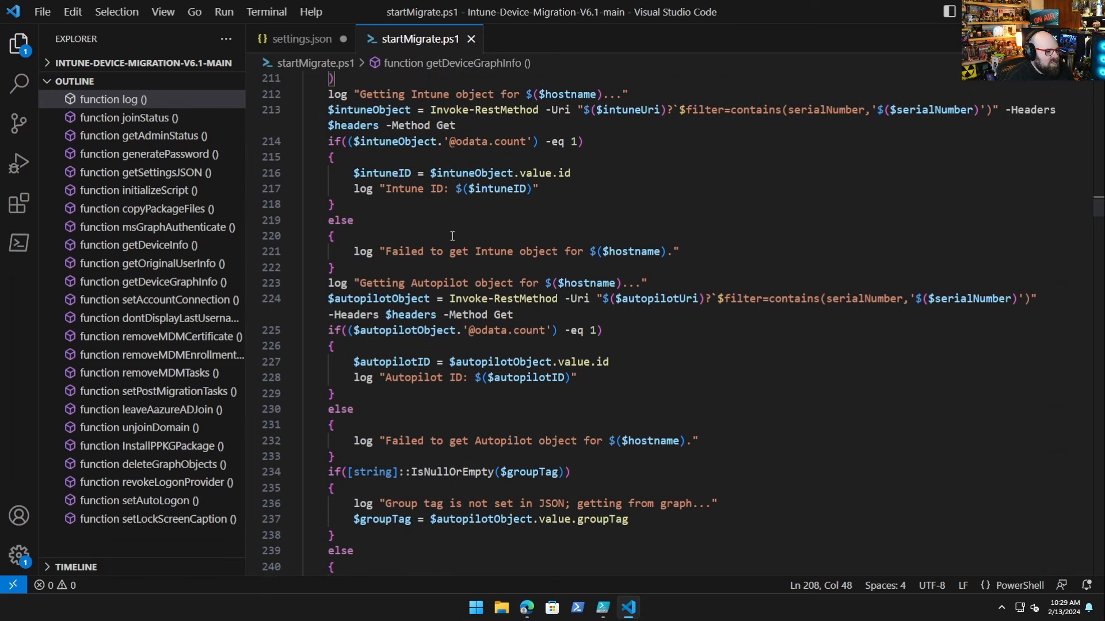
{"action": "scroll", "scroll_direction": "down", "scroll_amount": 3}
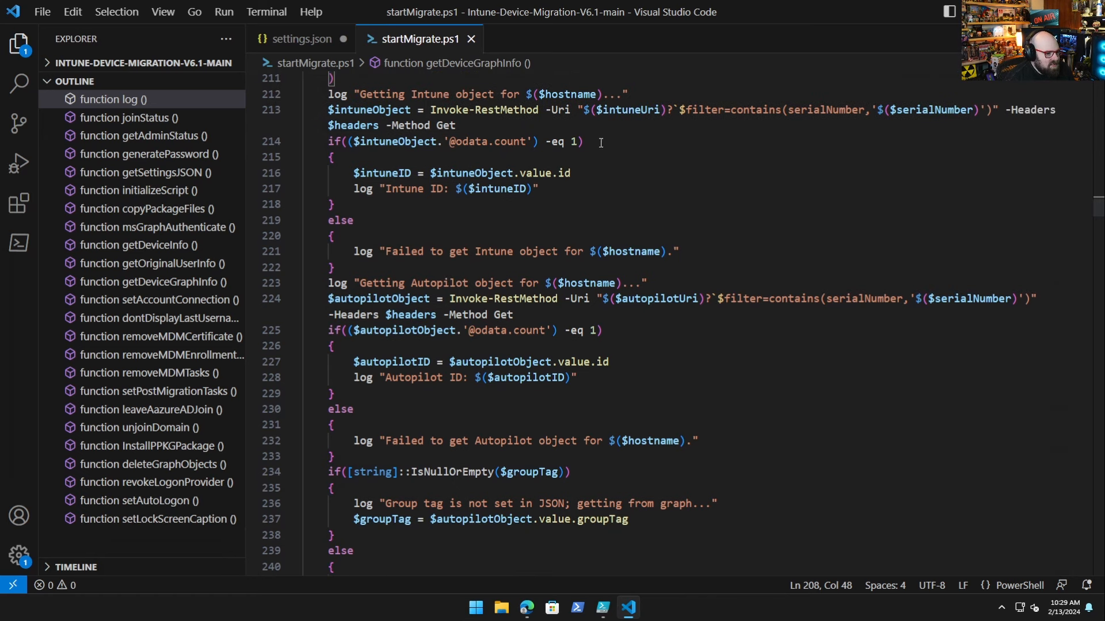
{"action": "scroll", "scroll_direction": "down", "scroll_amount": 3}
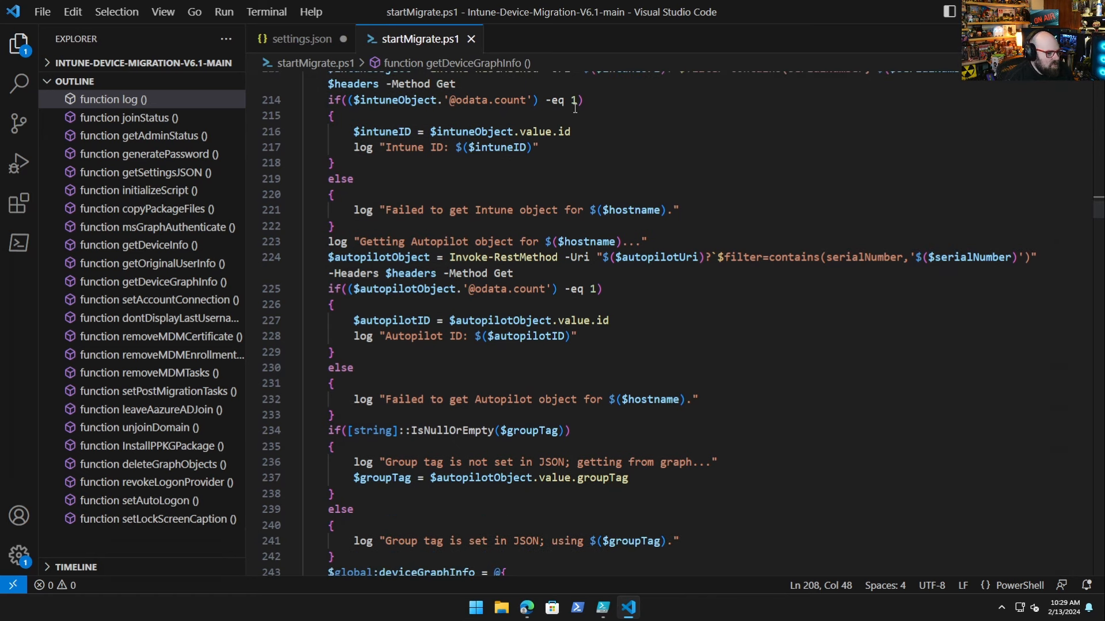
{"action": "mouse_move", "coordinate": [609, 120]}
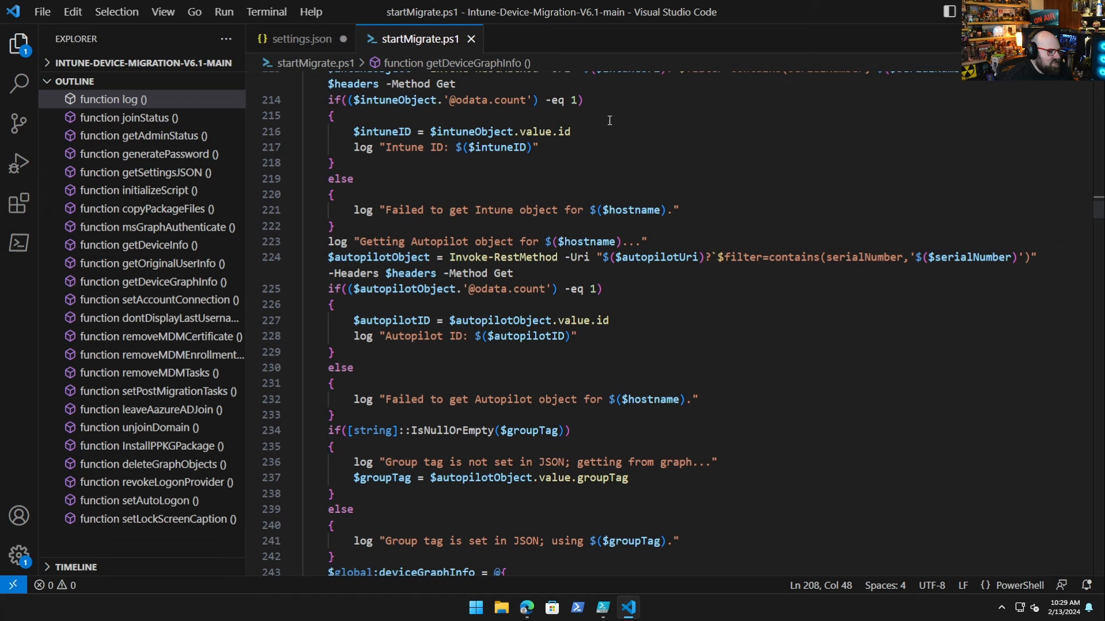
{"action": "left_click", "coordinate": [254, 116]}
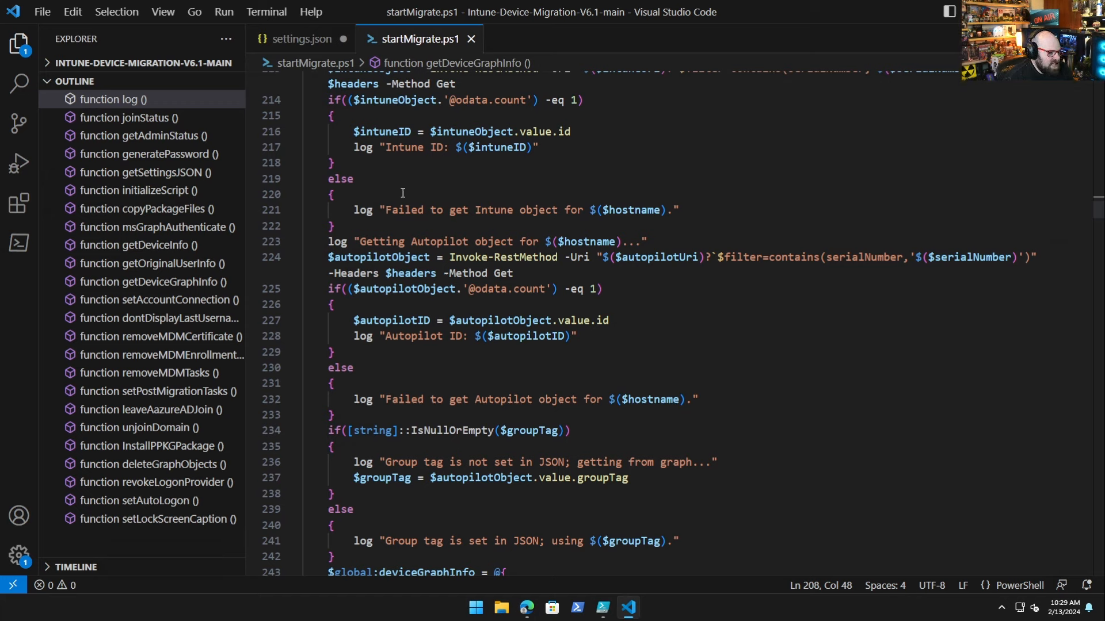
{"action": "scroll", "scroll_direction": "down", "scroll_amount": 3}
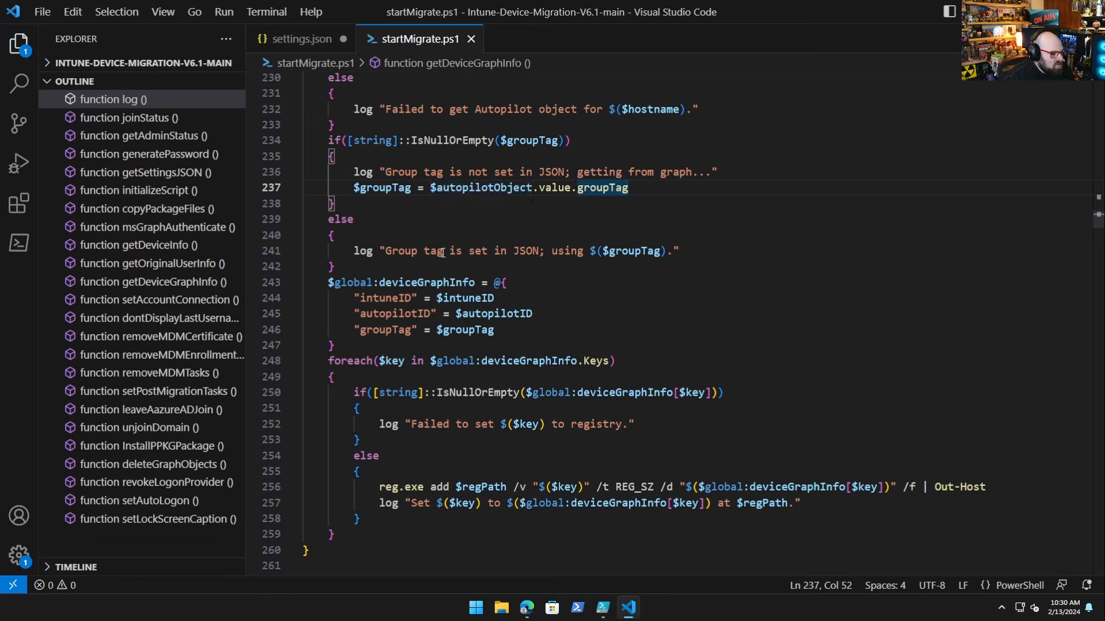
Step: Highlight every use of the groupTag variable and move down past setAccountConnection
{"action": "double_click", "coordinate": [631, 251]}
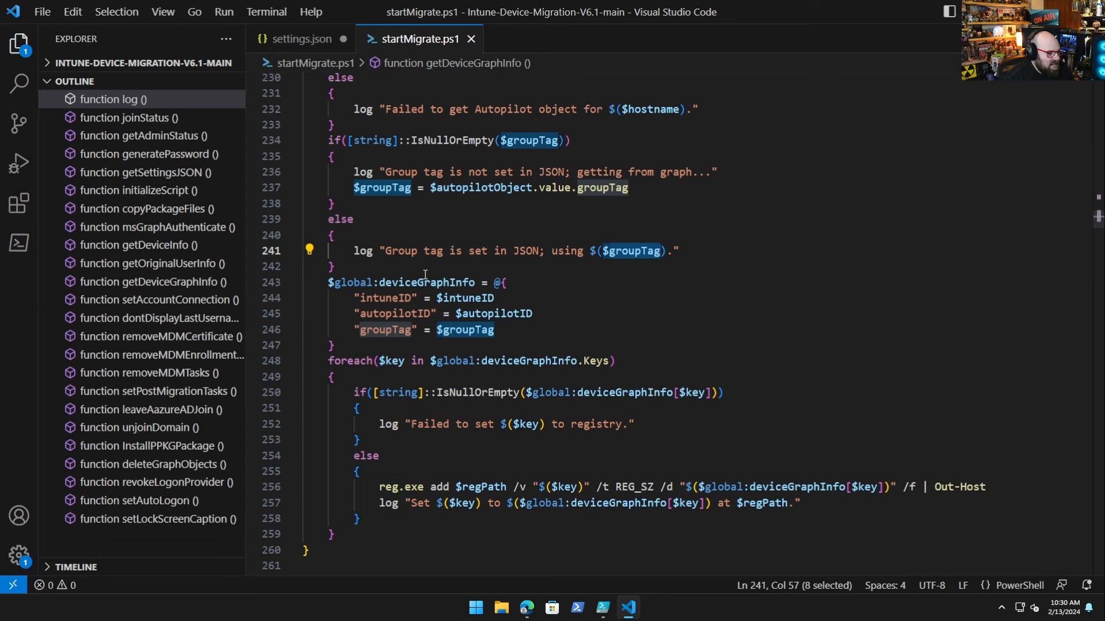
{"action": "scroll", "scroll_direction": "down", "scroll_amount": 3}
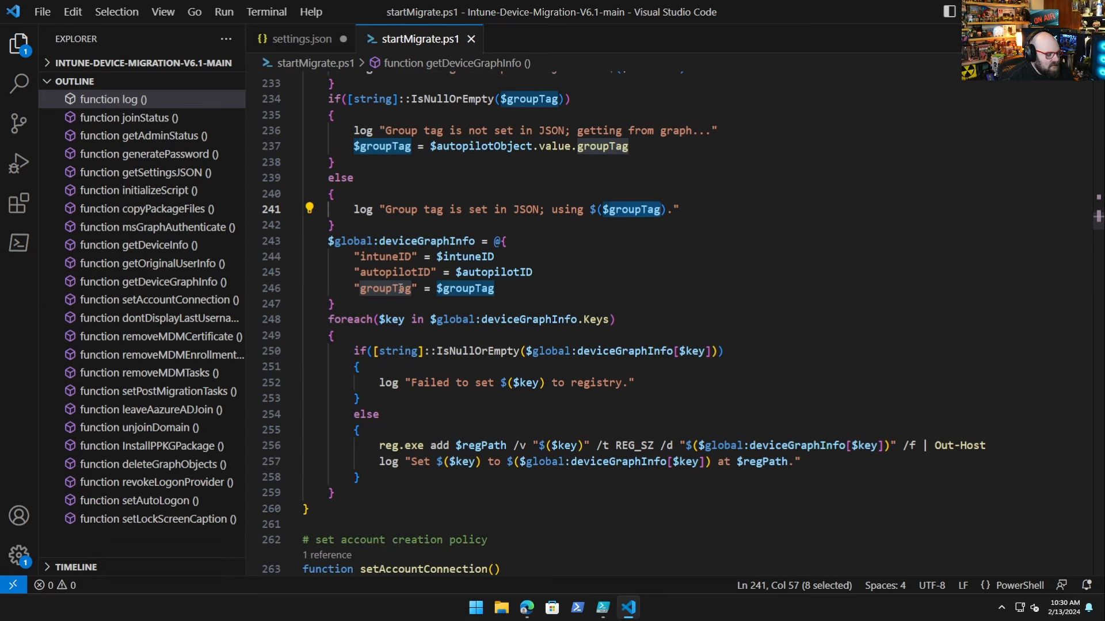
{"action": "scroll", "scroll_direction": "down", "scroll_amount": 3}
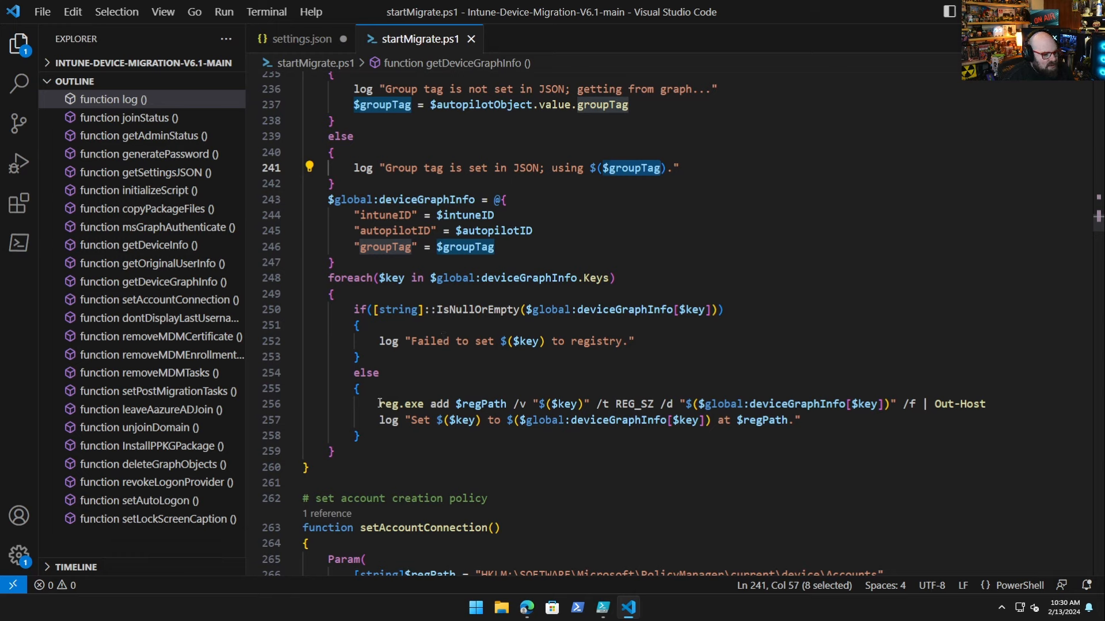
{"action": "left_click", "coordinate": [458, 420]}
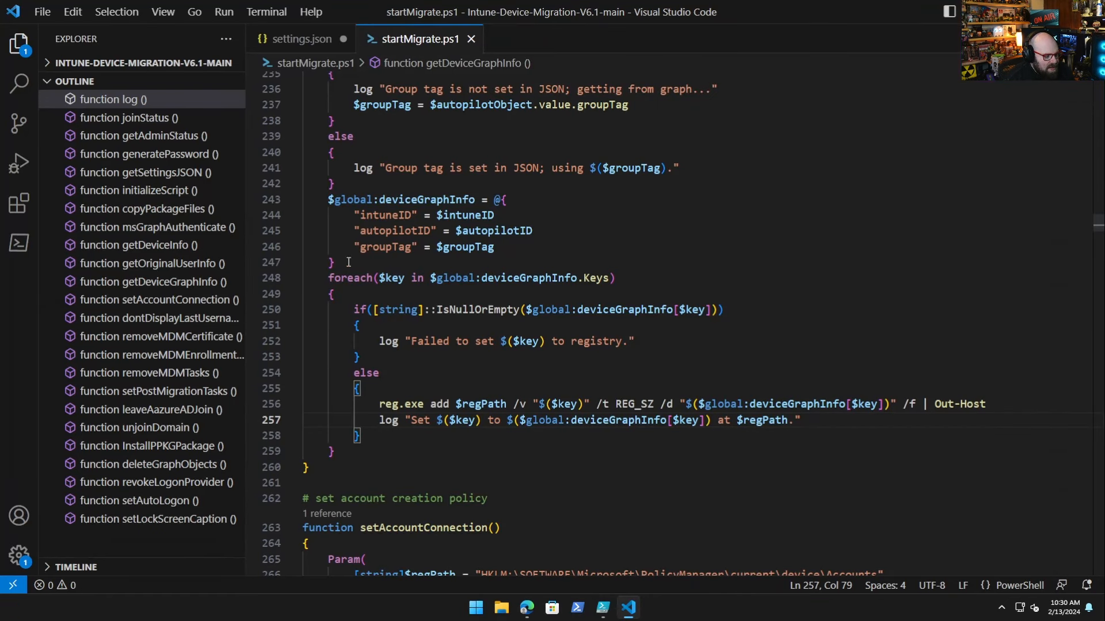
{"action": "mouse_move", "coordinate": [319, 235]}
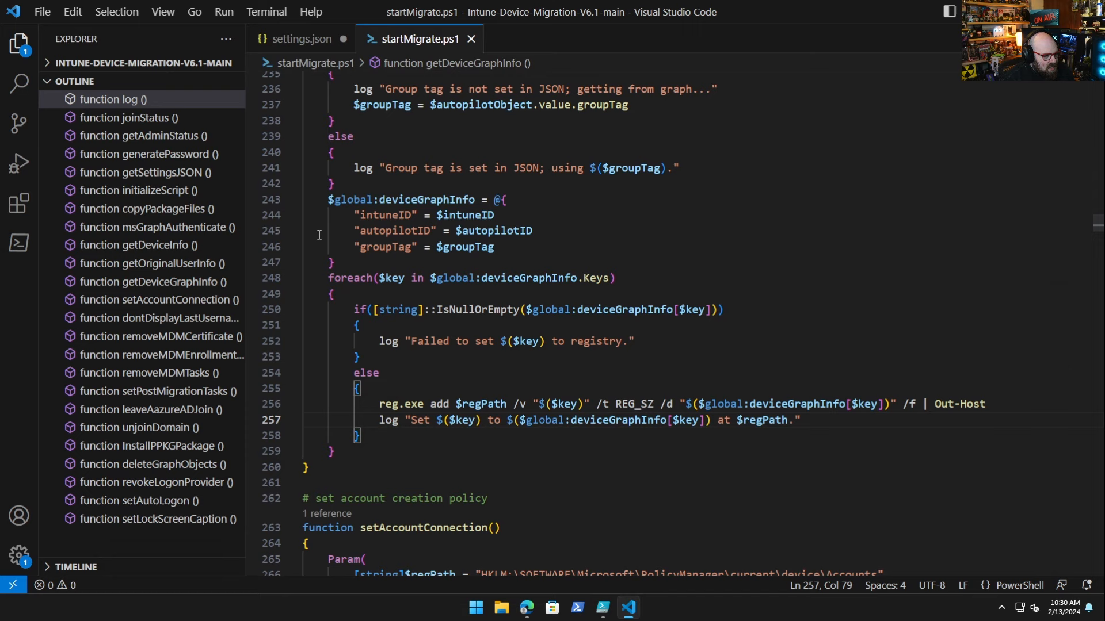
{"action": "mouse_move", "coordinate": [142, 87]}
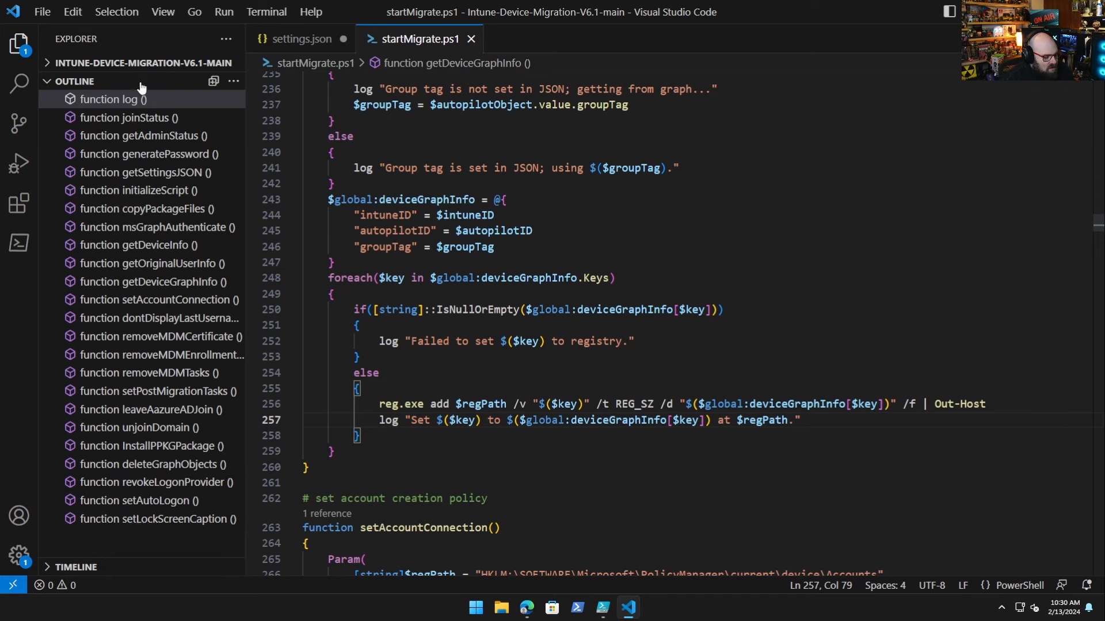
Step: Scroll on to the end of leaveAzureADJoin and the start of unjoinDomain
{"action": "scroll", "scroll_direction": "down", "scroll_amount": 3}
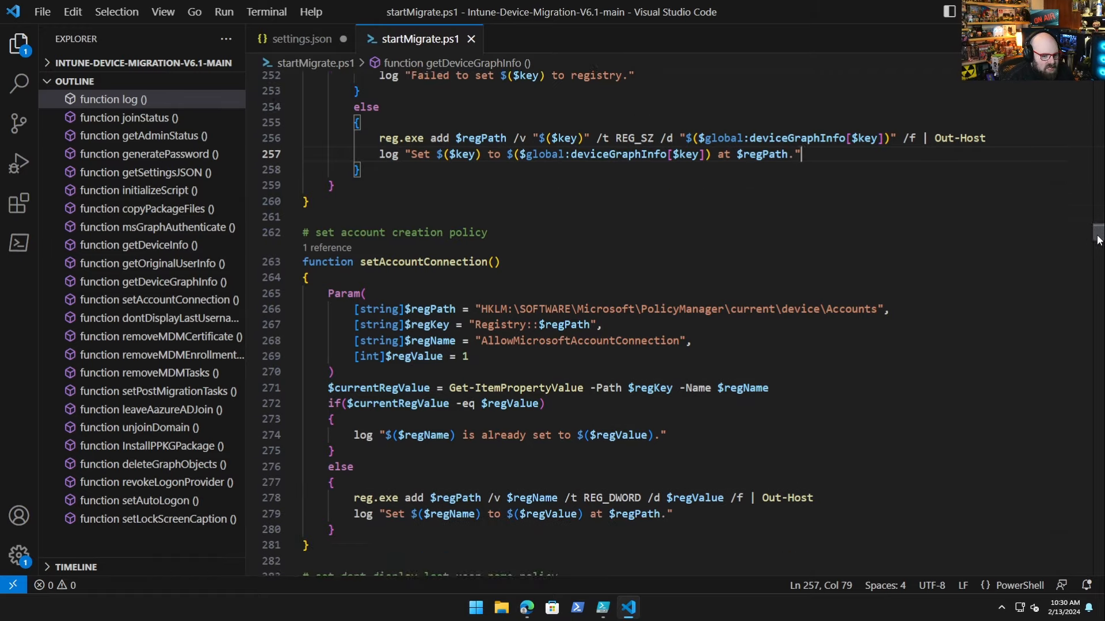
{"action": "scroll", "scroll_direction": "down", "scroll_amount": 3}
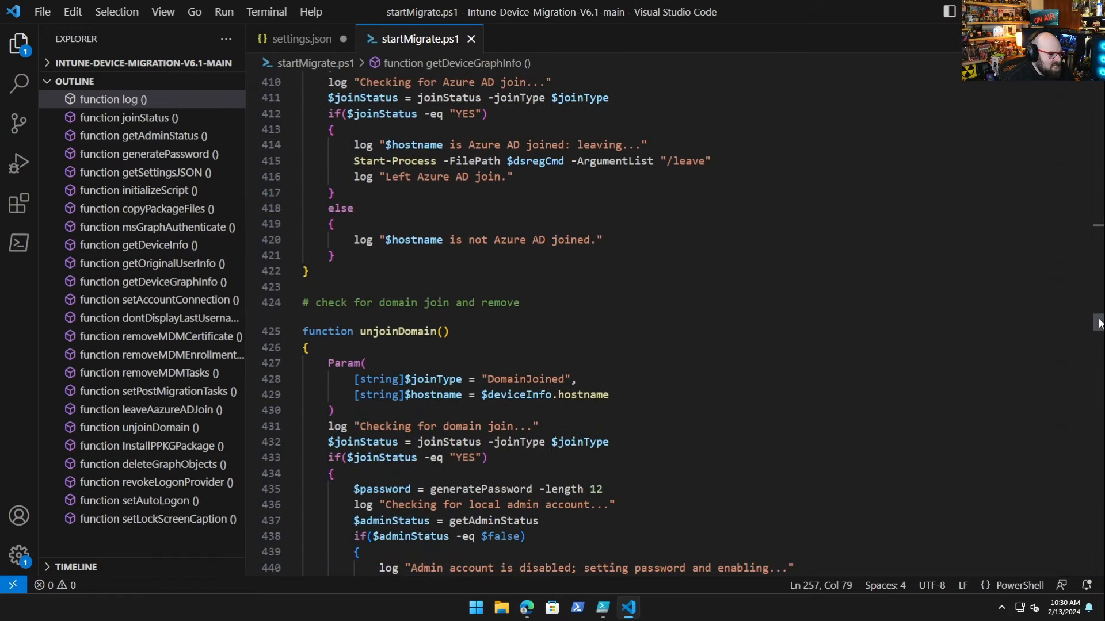
Step: Reach '# SCRIPT FUNCTIONS END', highlight all log calls, and view the initializeScript/copyPackageFiles try/catch blocks
{"action": "scroll", "scroll_direction": "down", "scroll_amount": 3}
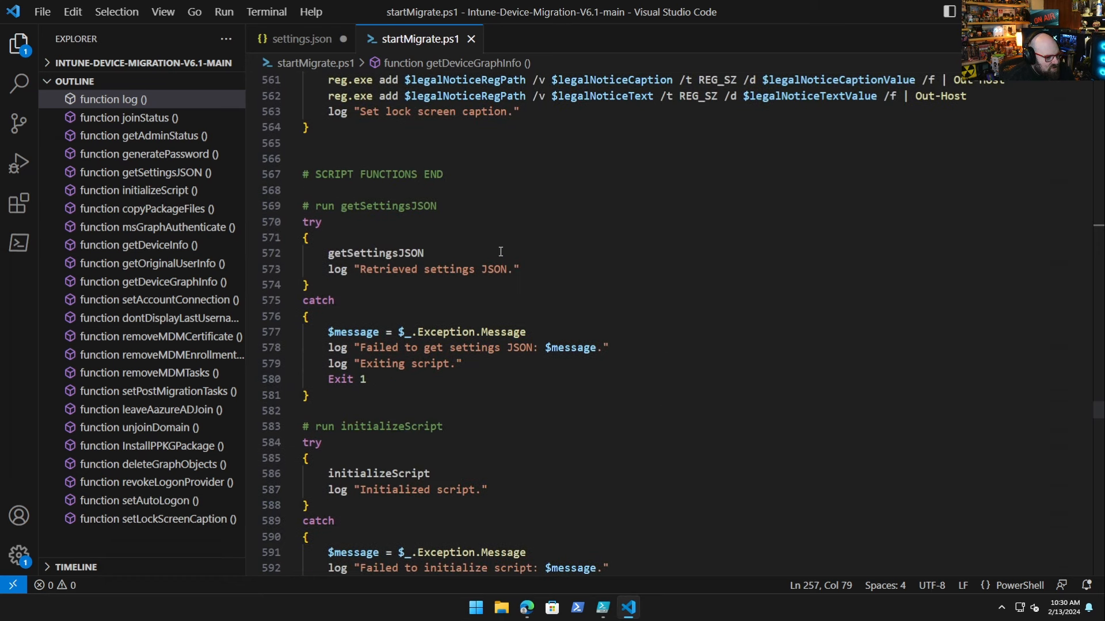
{"action": "scroll", "scroll_direction": "down", "scroll_amount": 3}
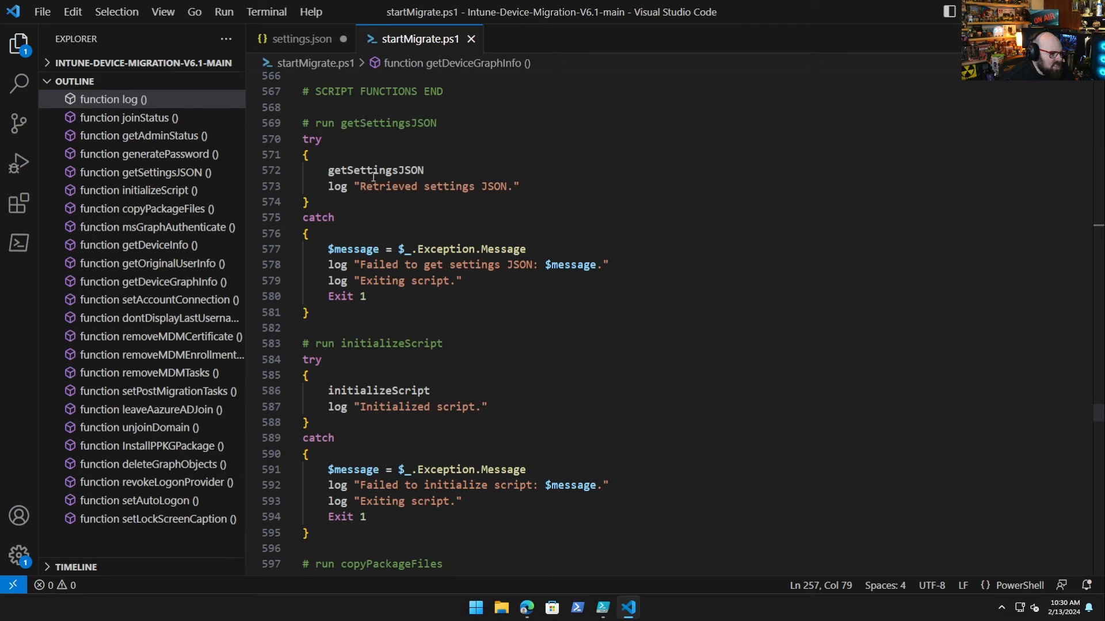
{"action": "mouse_move", "coordinate": [298, 183]}
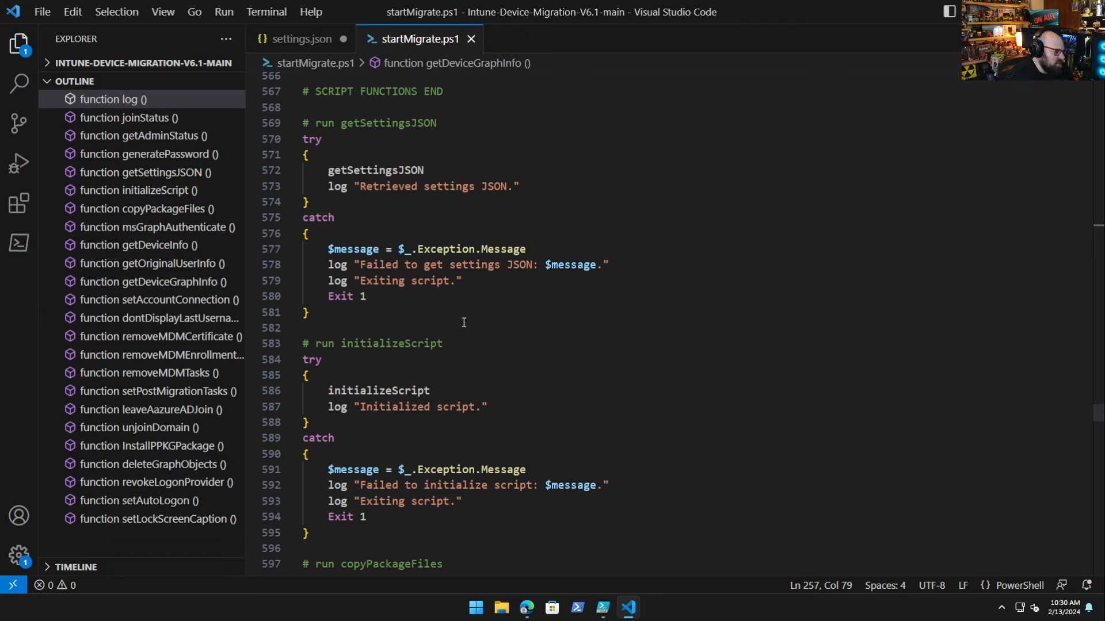
{"action": "mouse_move", "coordinate": [377, 198]}
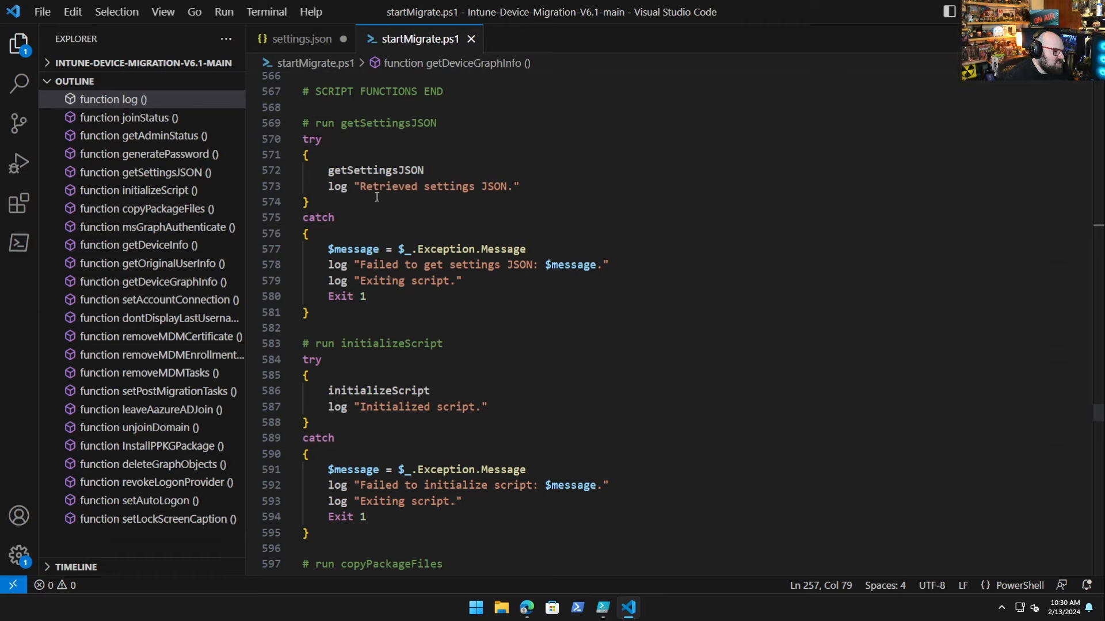
{"action": "double_click", "coordinate": [336, 186]}
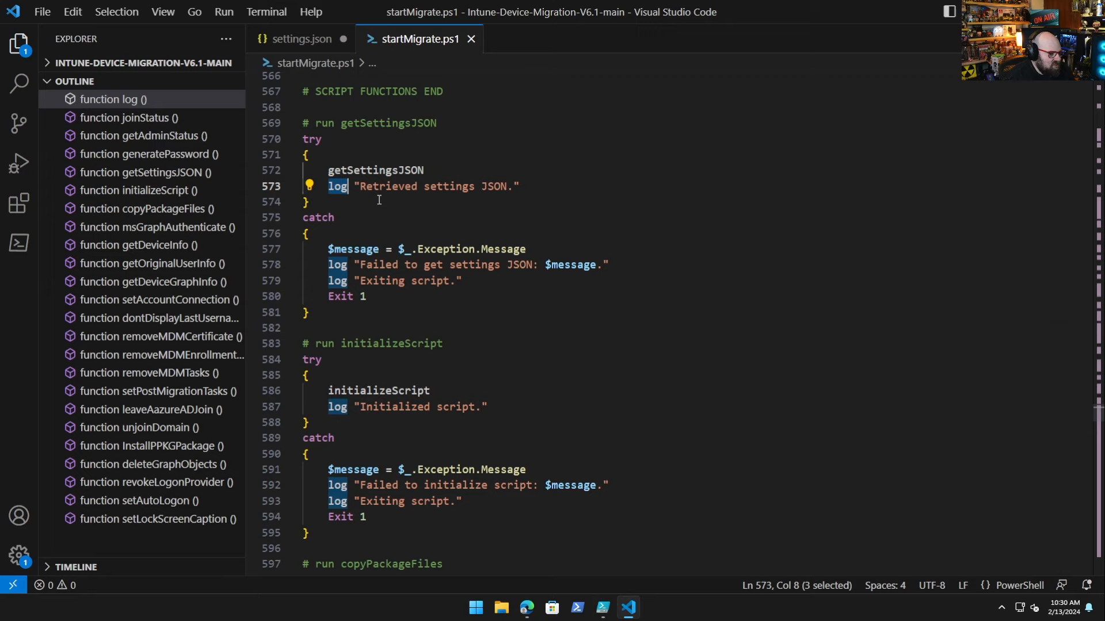
{"action": "mouse_move", "coordinate": [500, 191]}
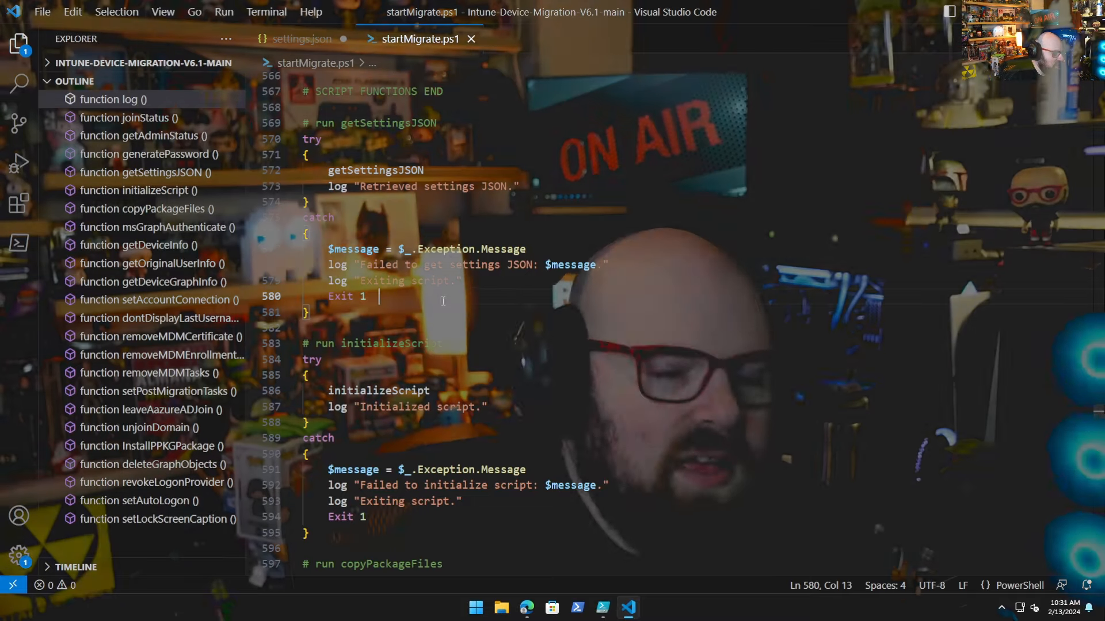
{"action": "scroll", "scroll_direction": "down", "scroll_amount": 3}
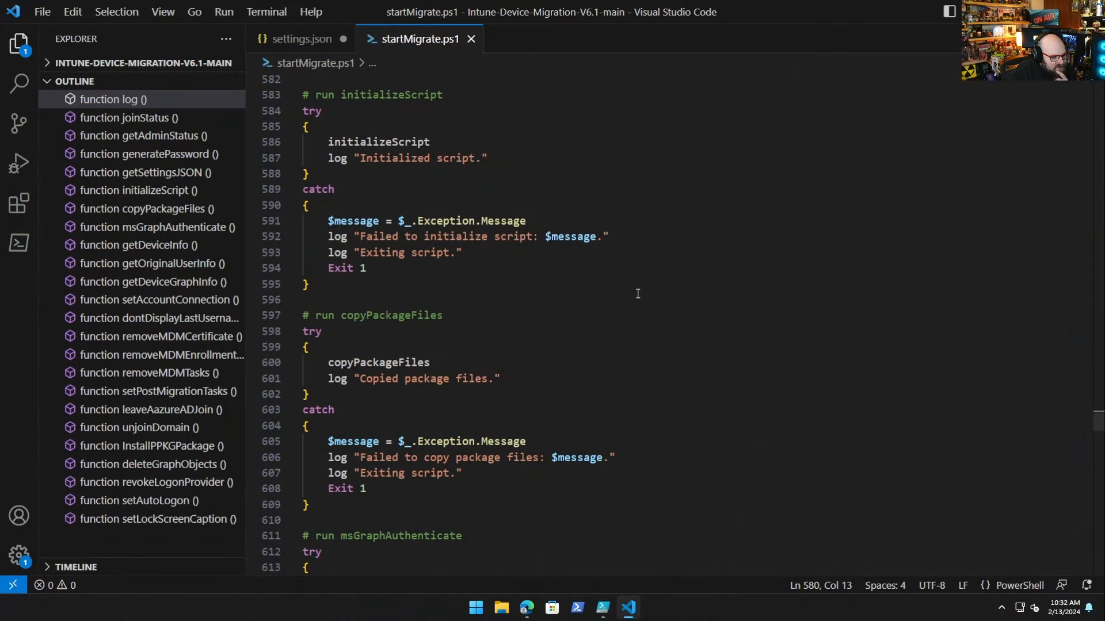
Step: Scroll to the script's end: lock screen caption, shutdown -r -t 30 reboot, and Stop-Transcript
{"action": "scroll", "scroll_direction": "down", "scroll_amount": 3}
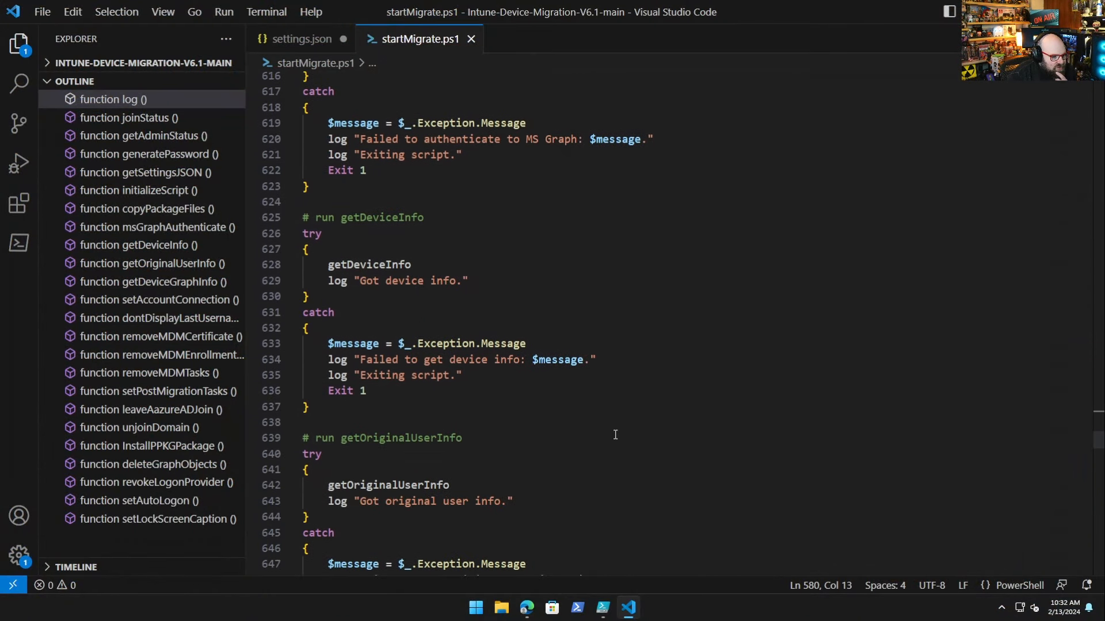
{"action": "scroll", "scroll_direction": "down", "scroll_amount": 3}
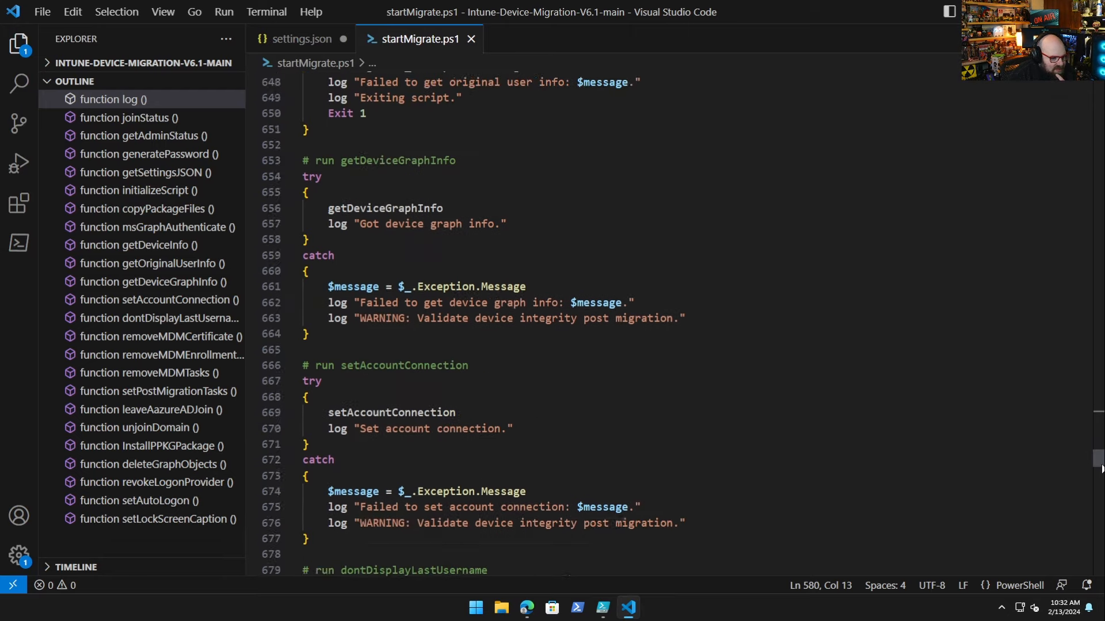
{"action": "scroll", "scroll_direction": "down", "scroll_amount": 3}
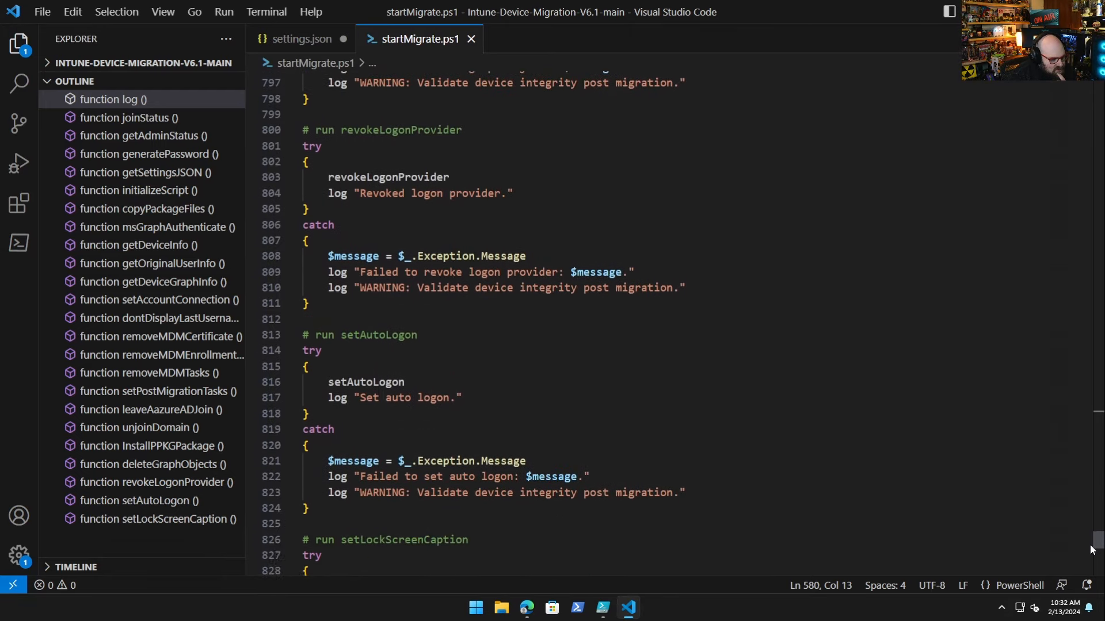
{"action": "scroll", "scroll_direction": "down", "scroll_amount": 3}
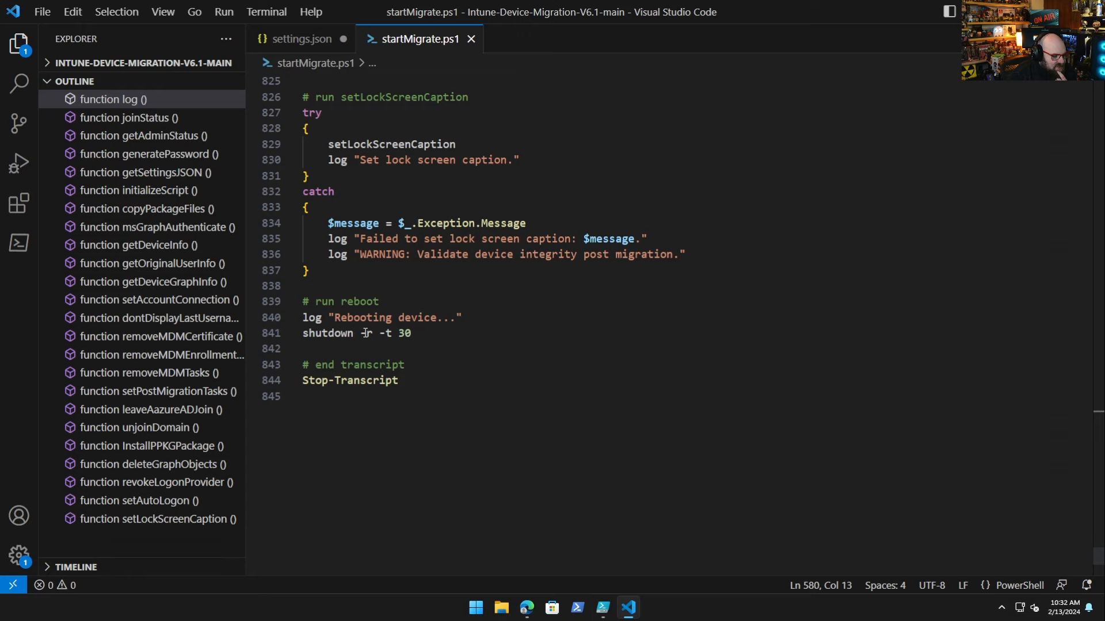